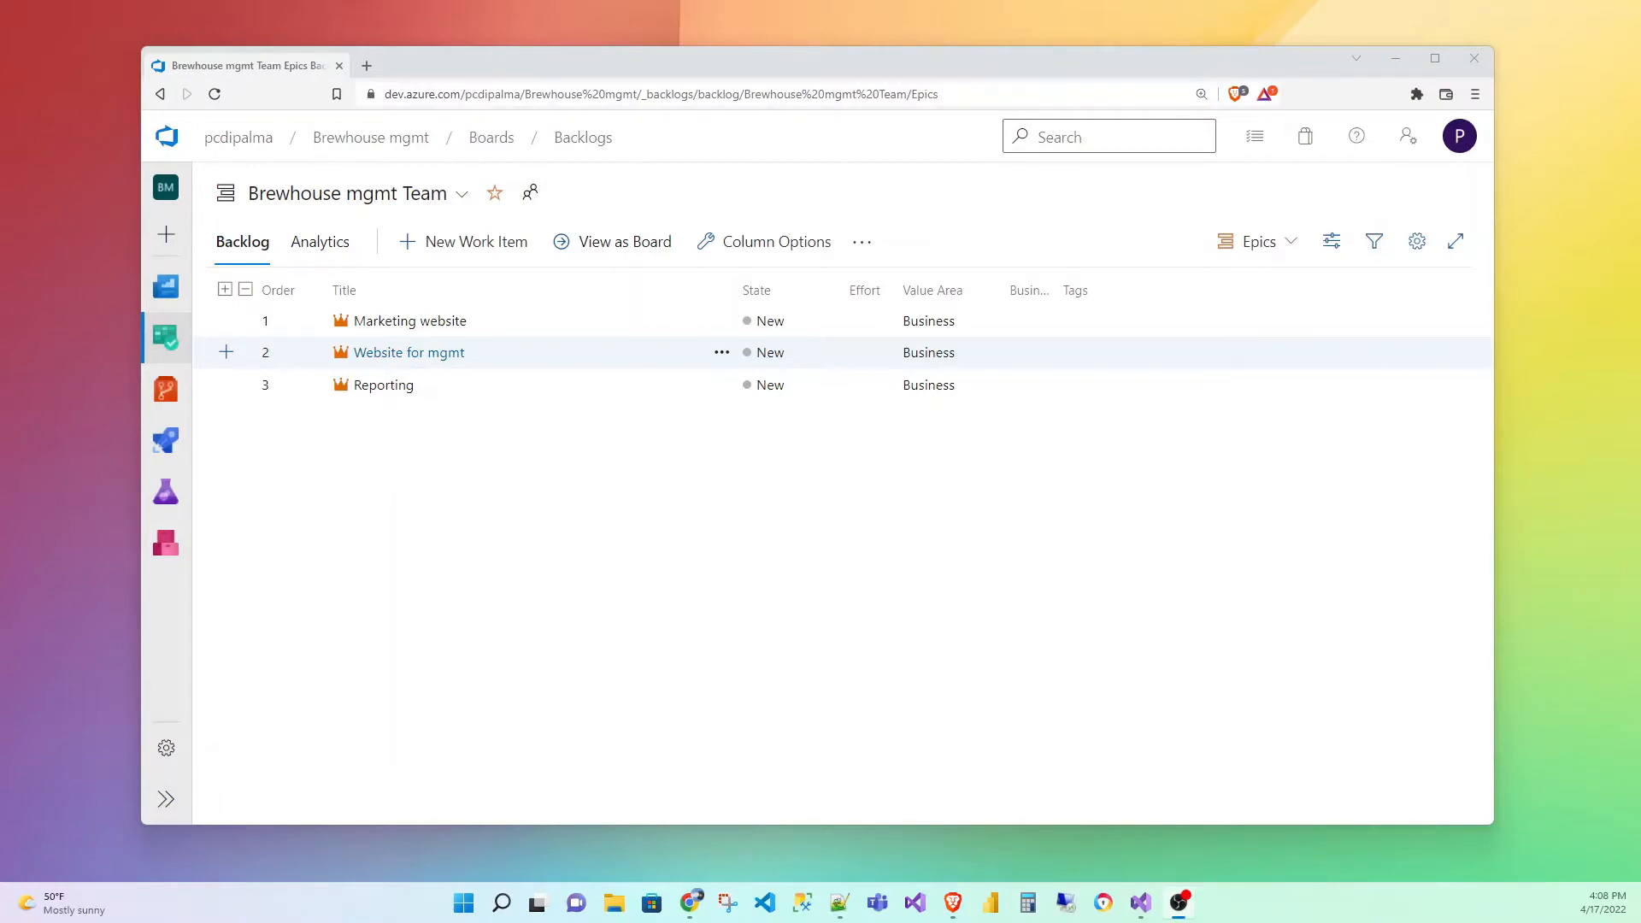
mouse_move(307, 464)
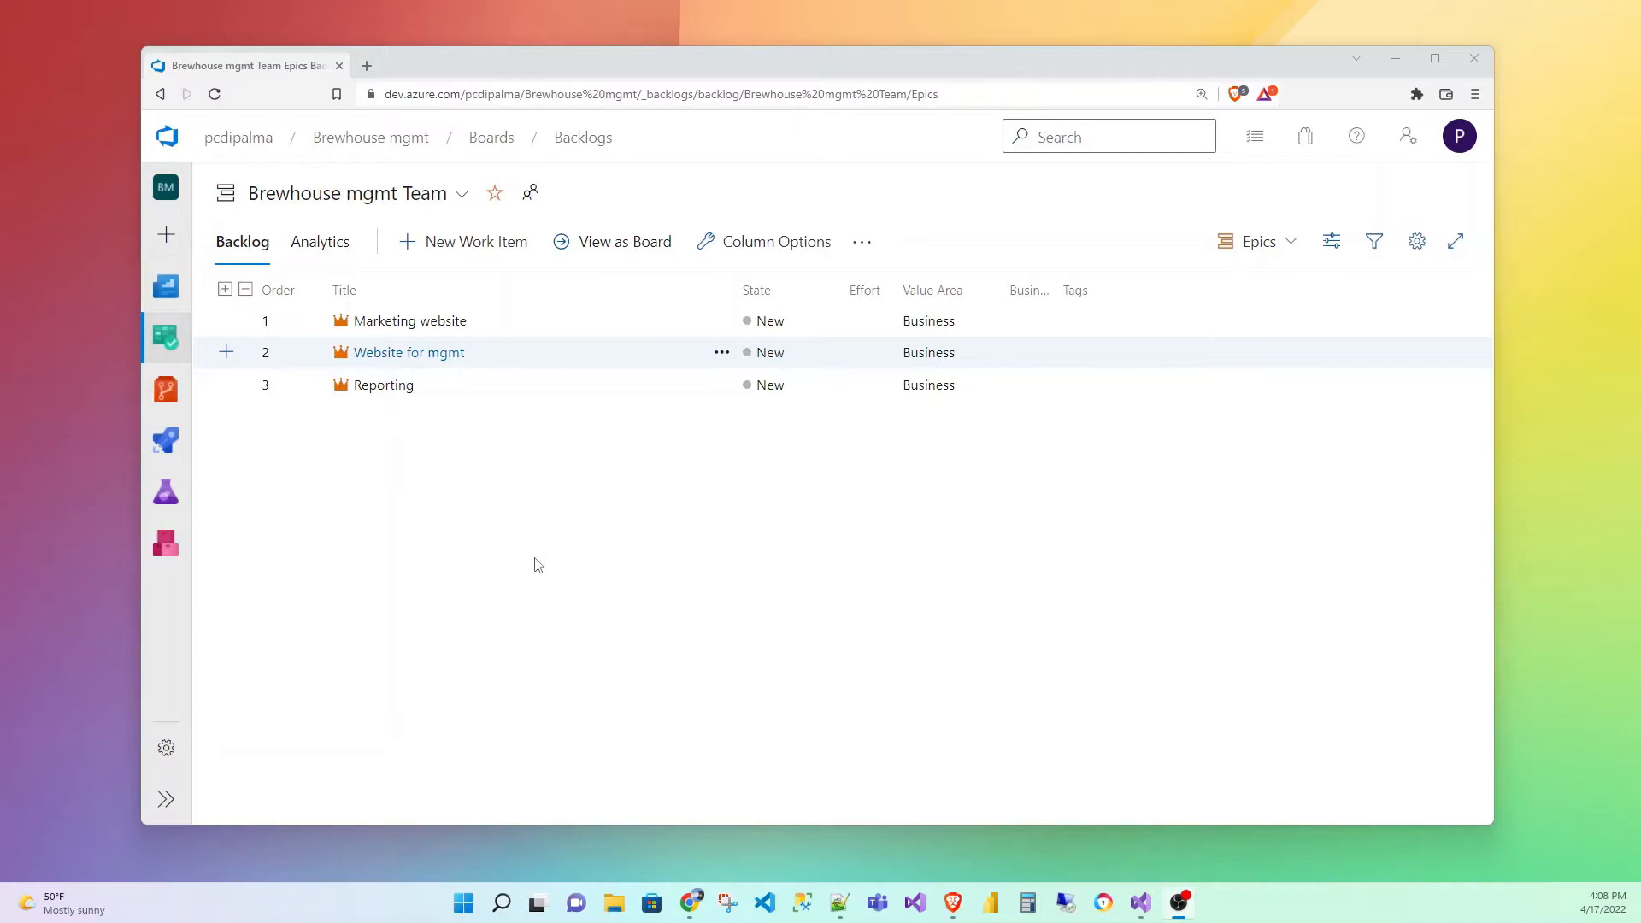
mouse_move(397, 518)
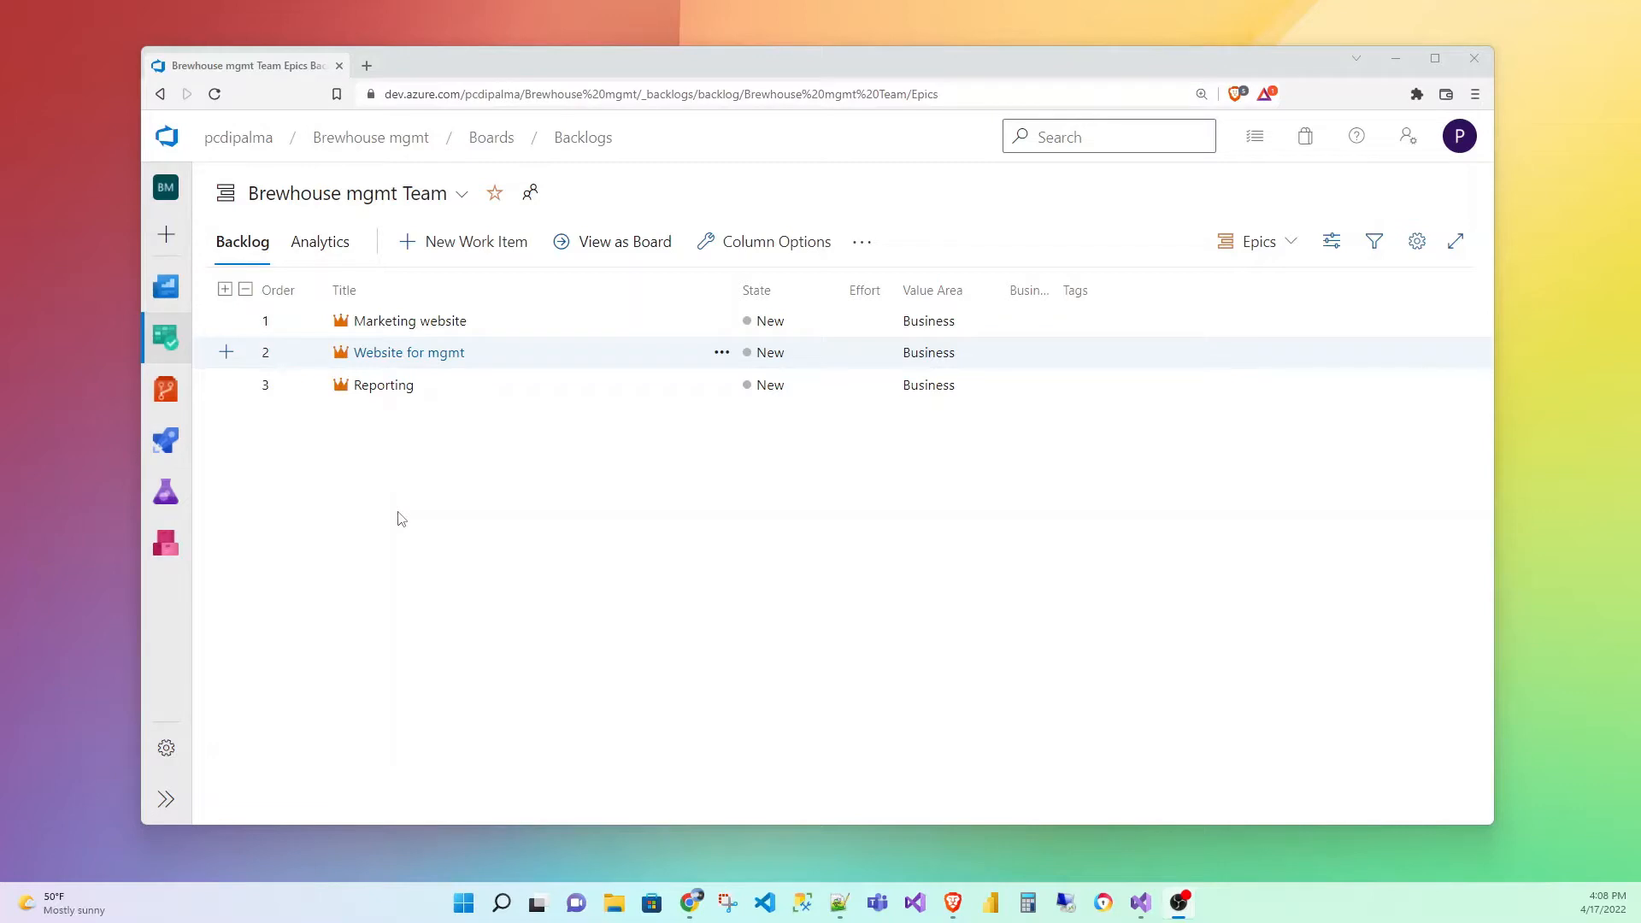
mouse_move(407, 439)
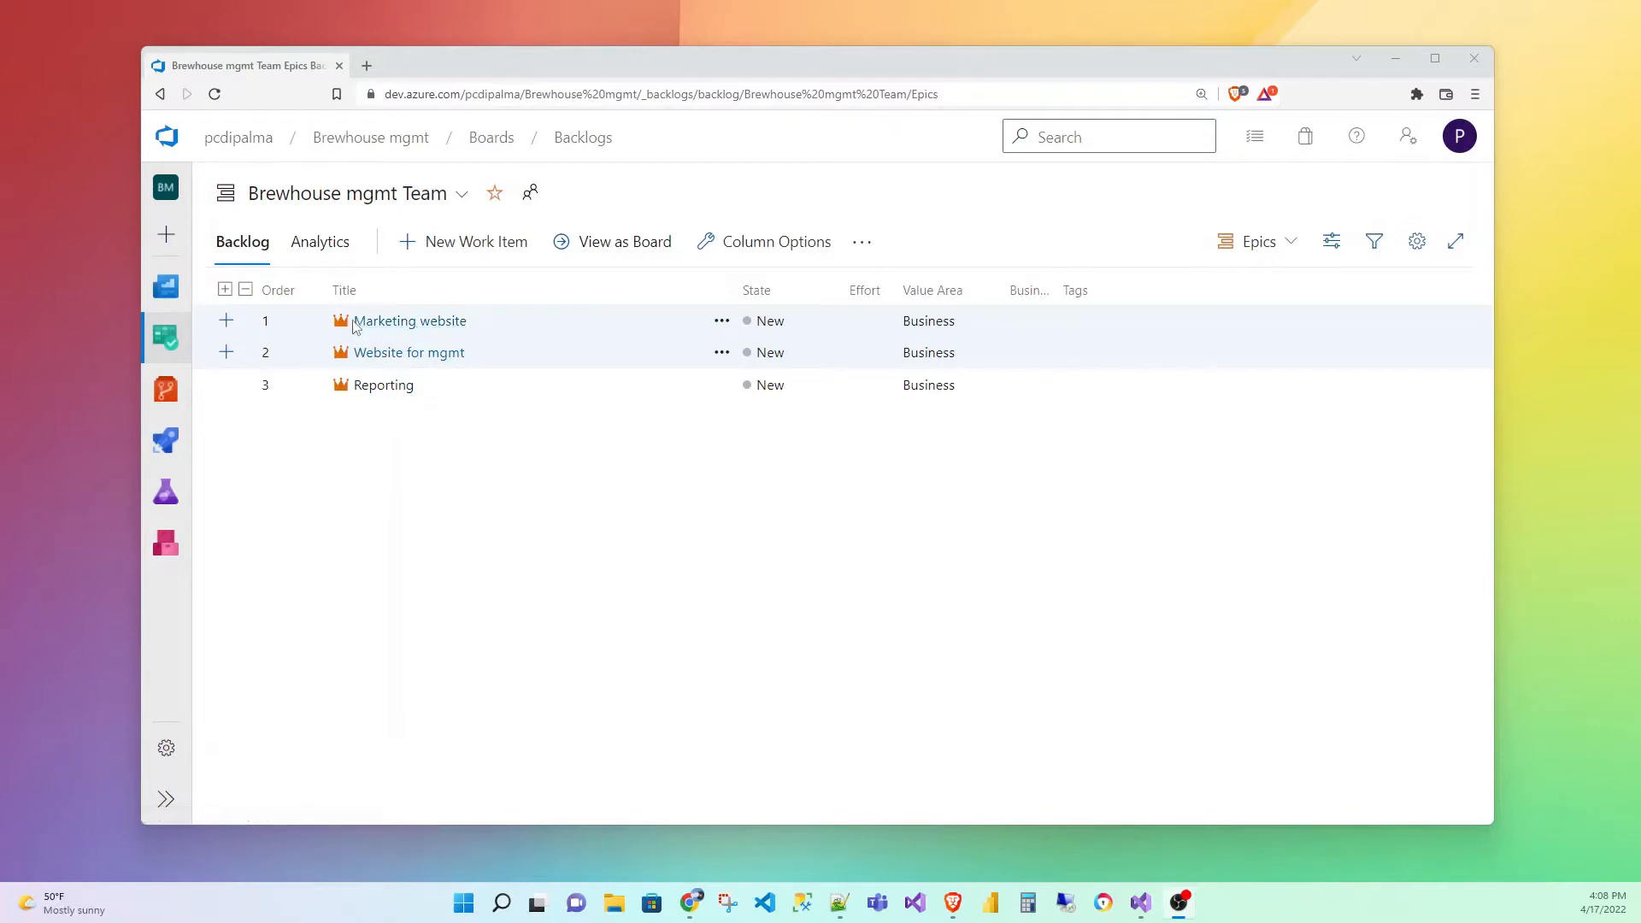
mouse_move(558, 342)
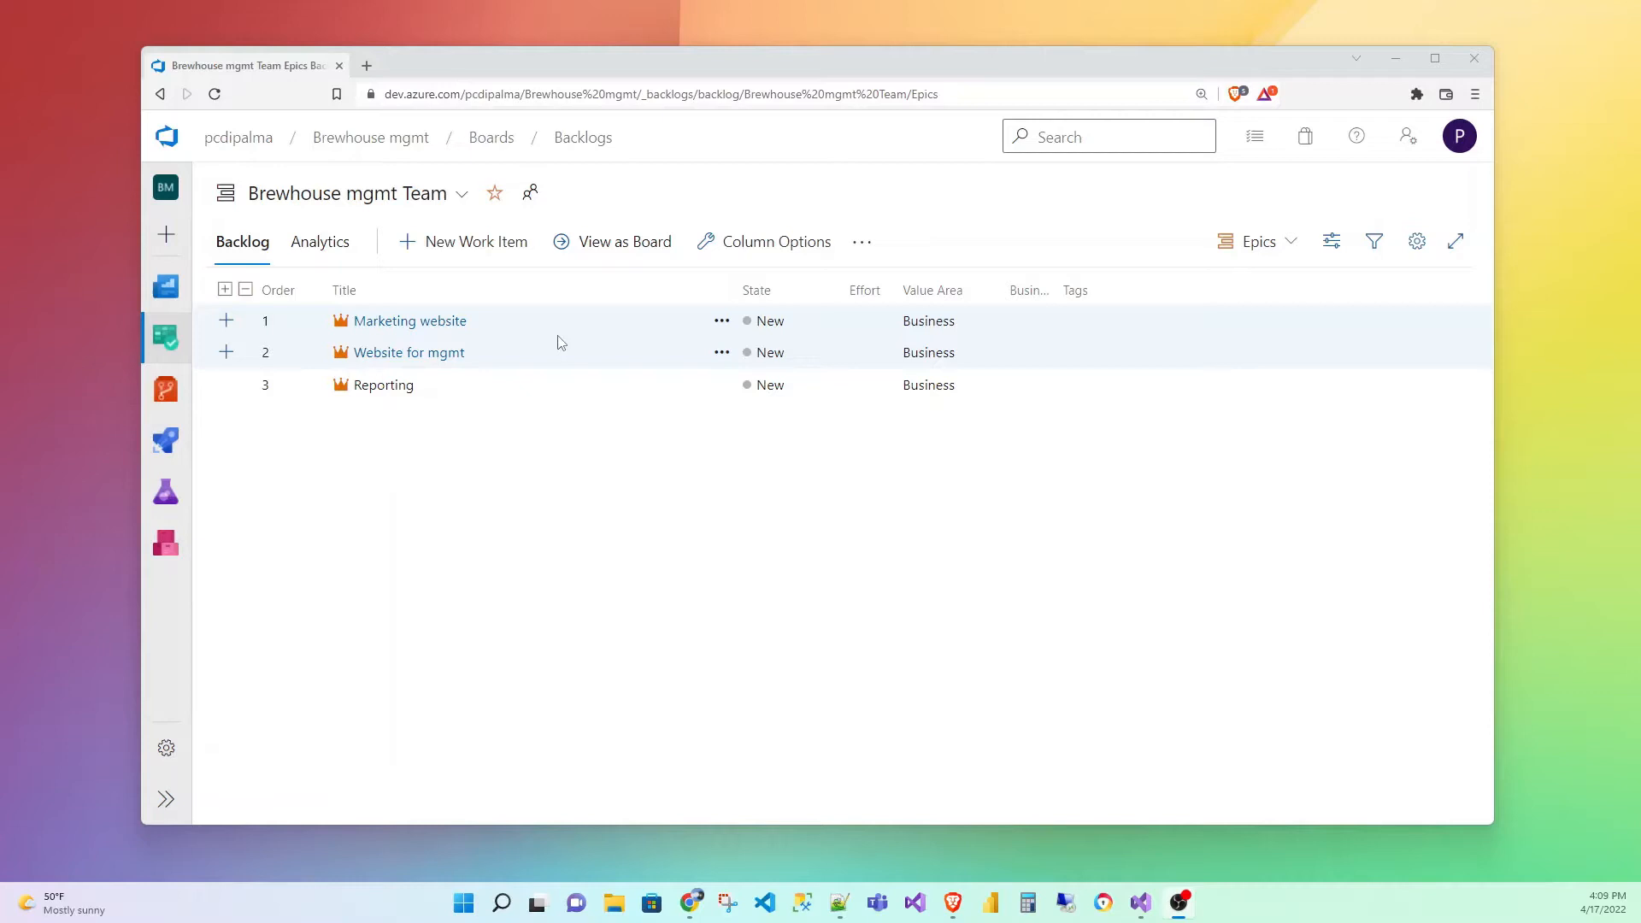
mouse_move(451, 339)
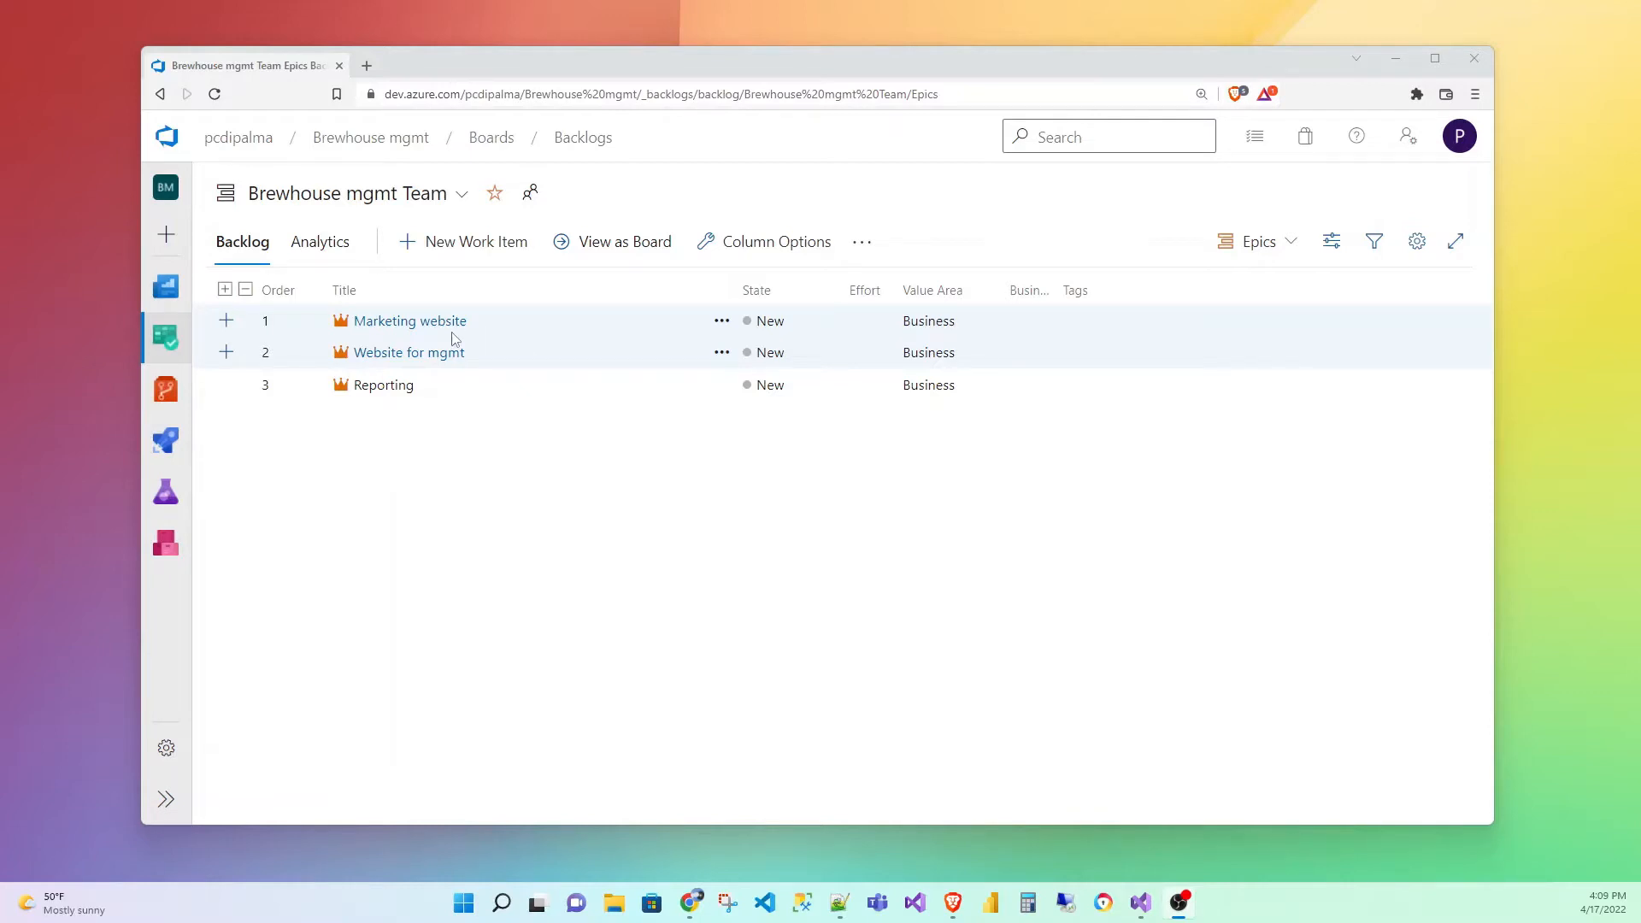
mouse_move(408, 322)
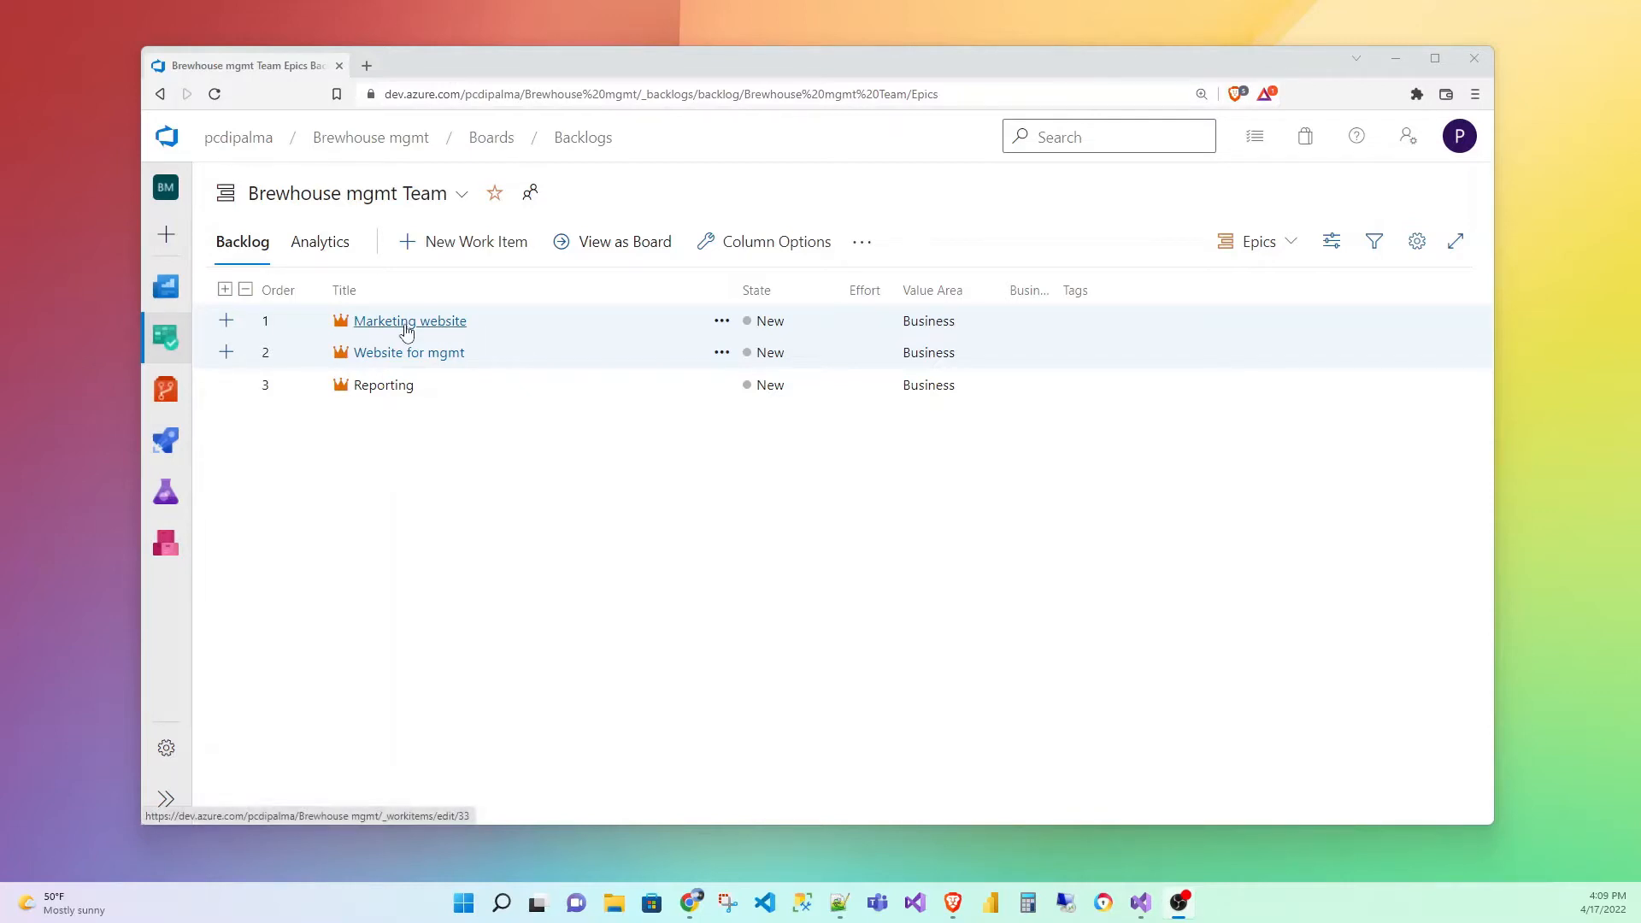
mouse_move(376, 331)
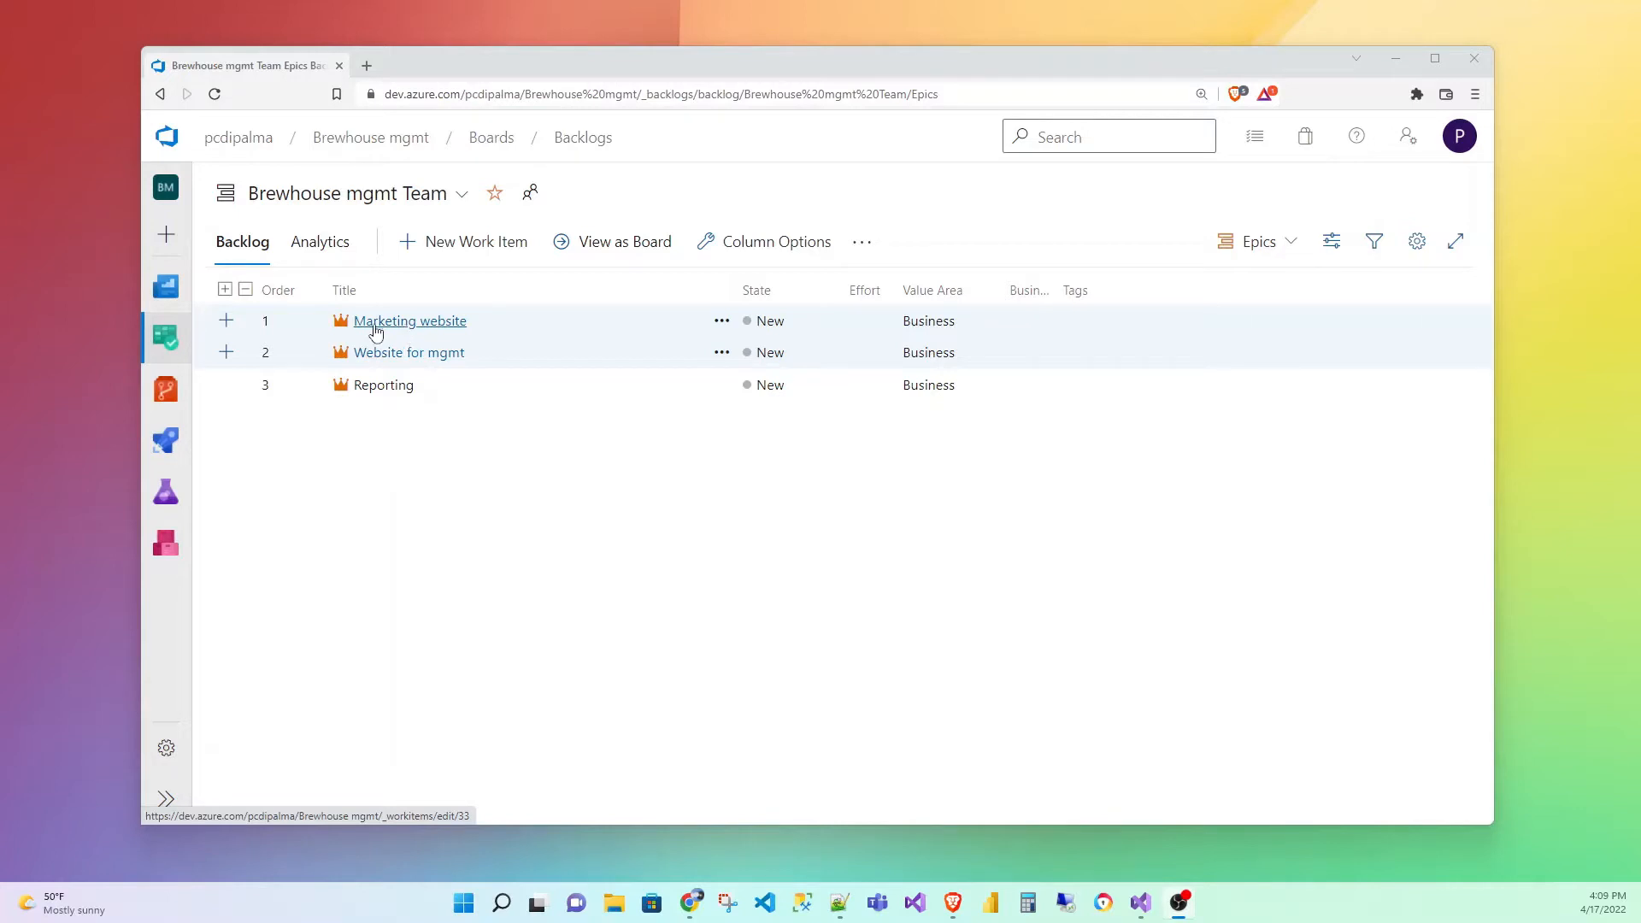
mouse_move(407, 351)
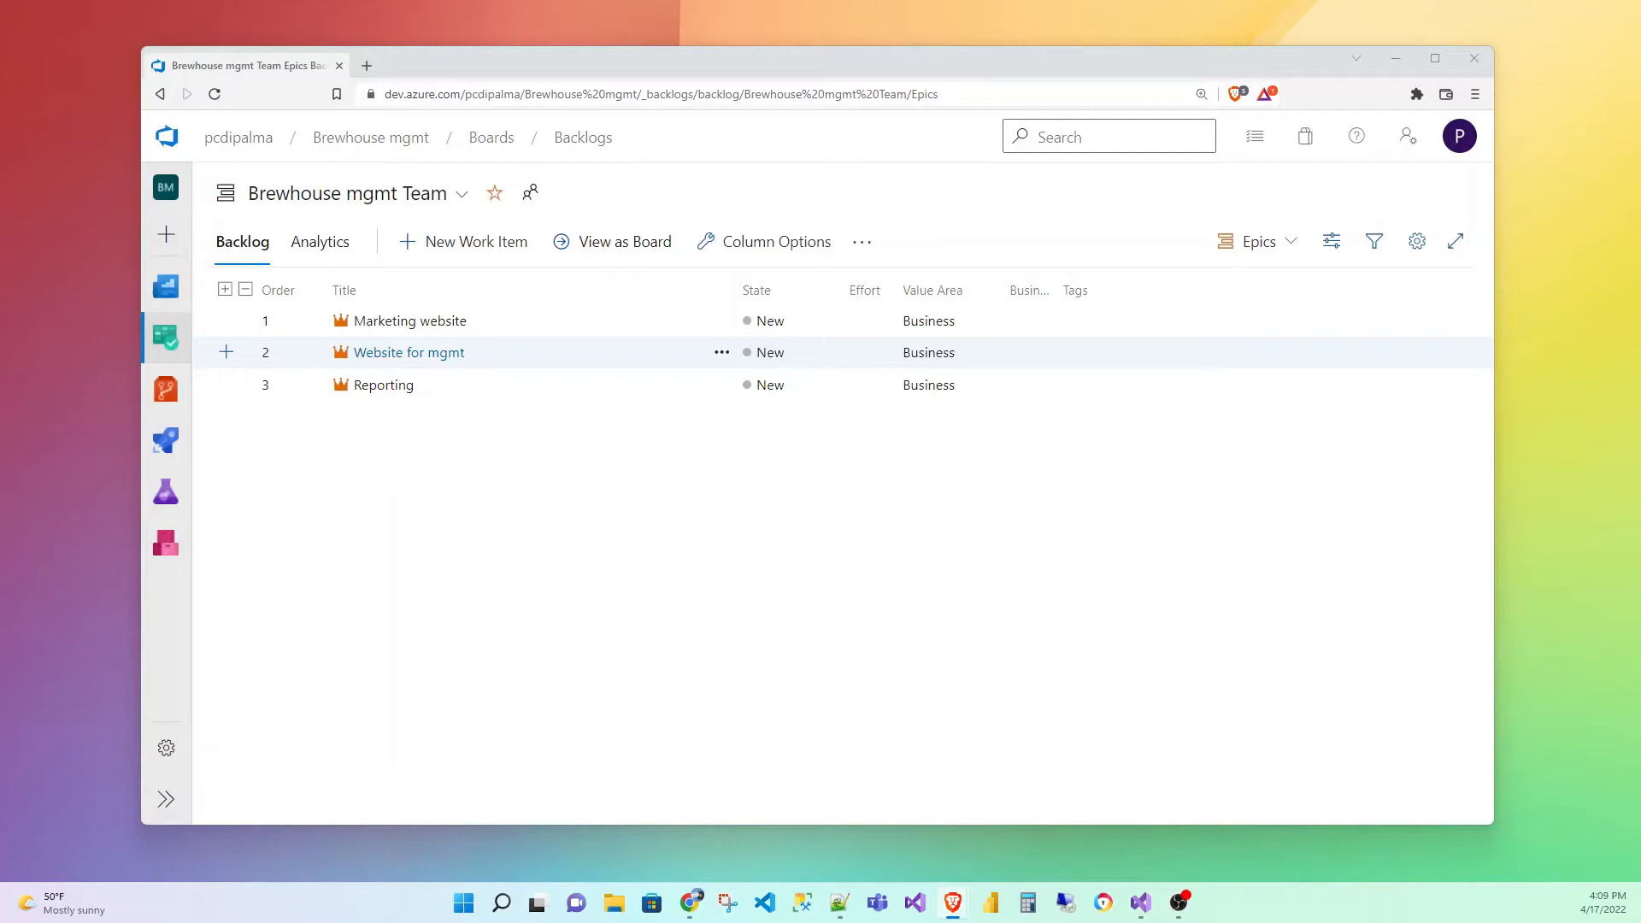
mouse_move(377, 526)
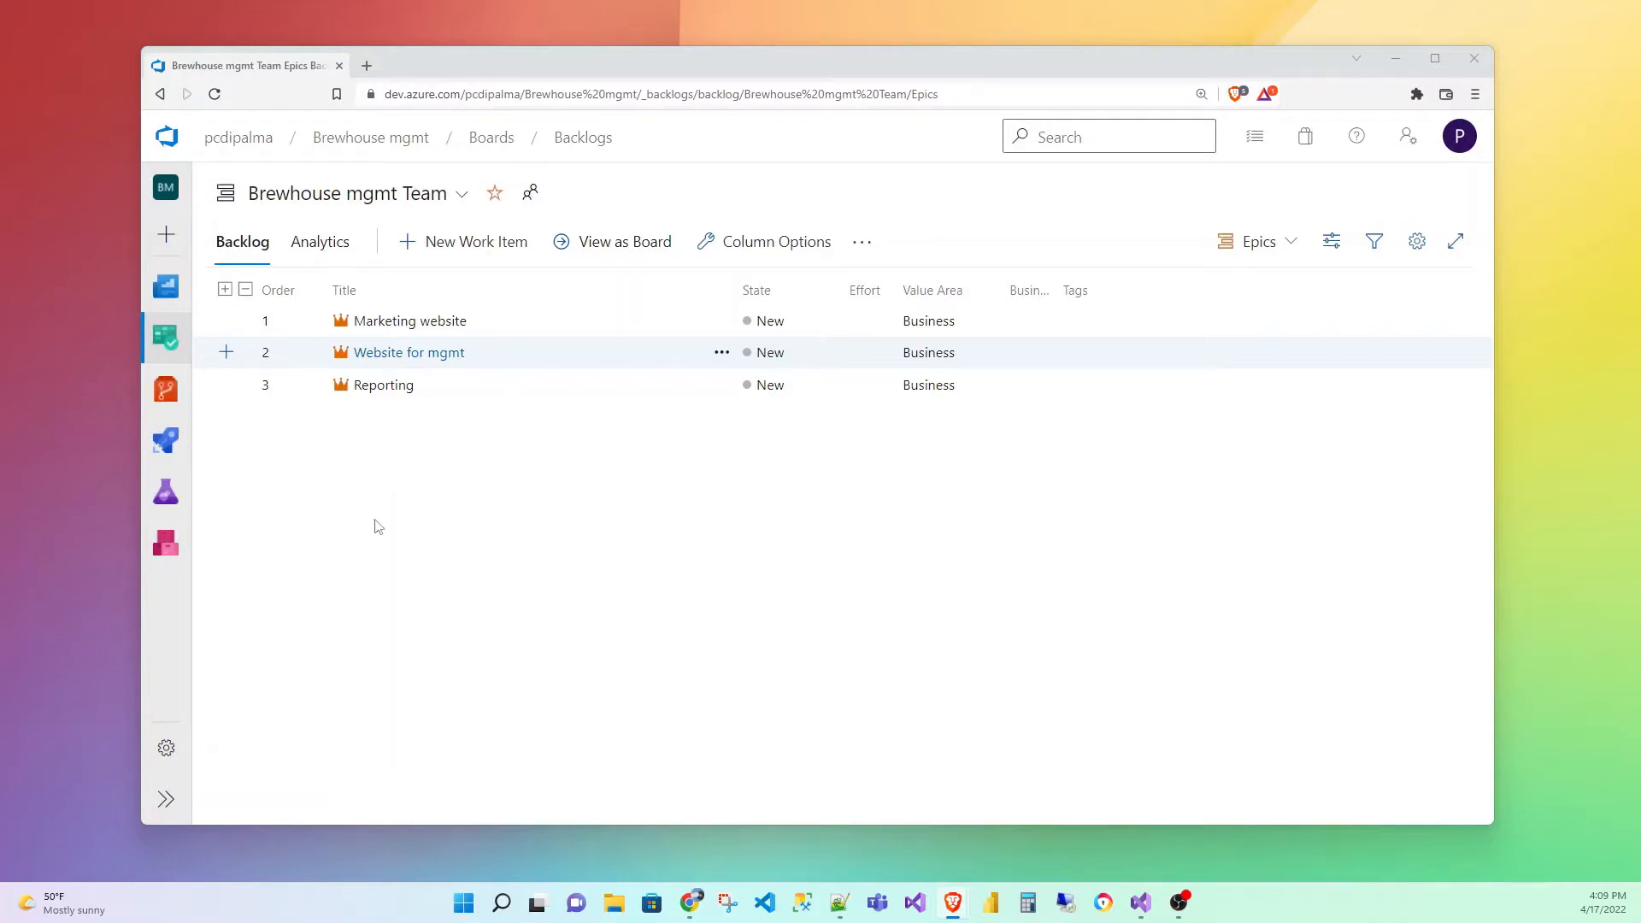
mouse_move(426, 335)
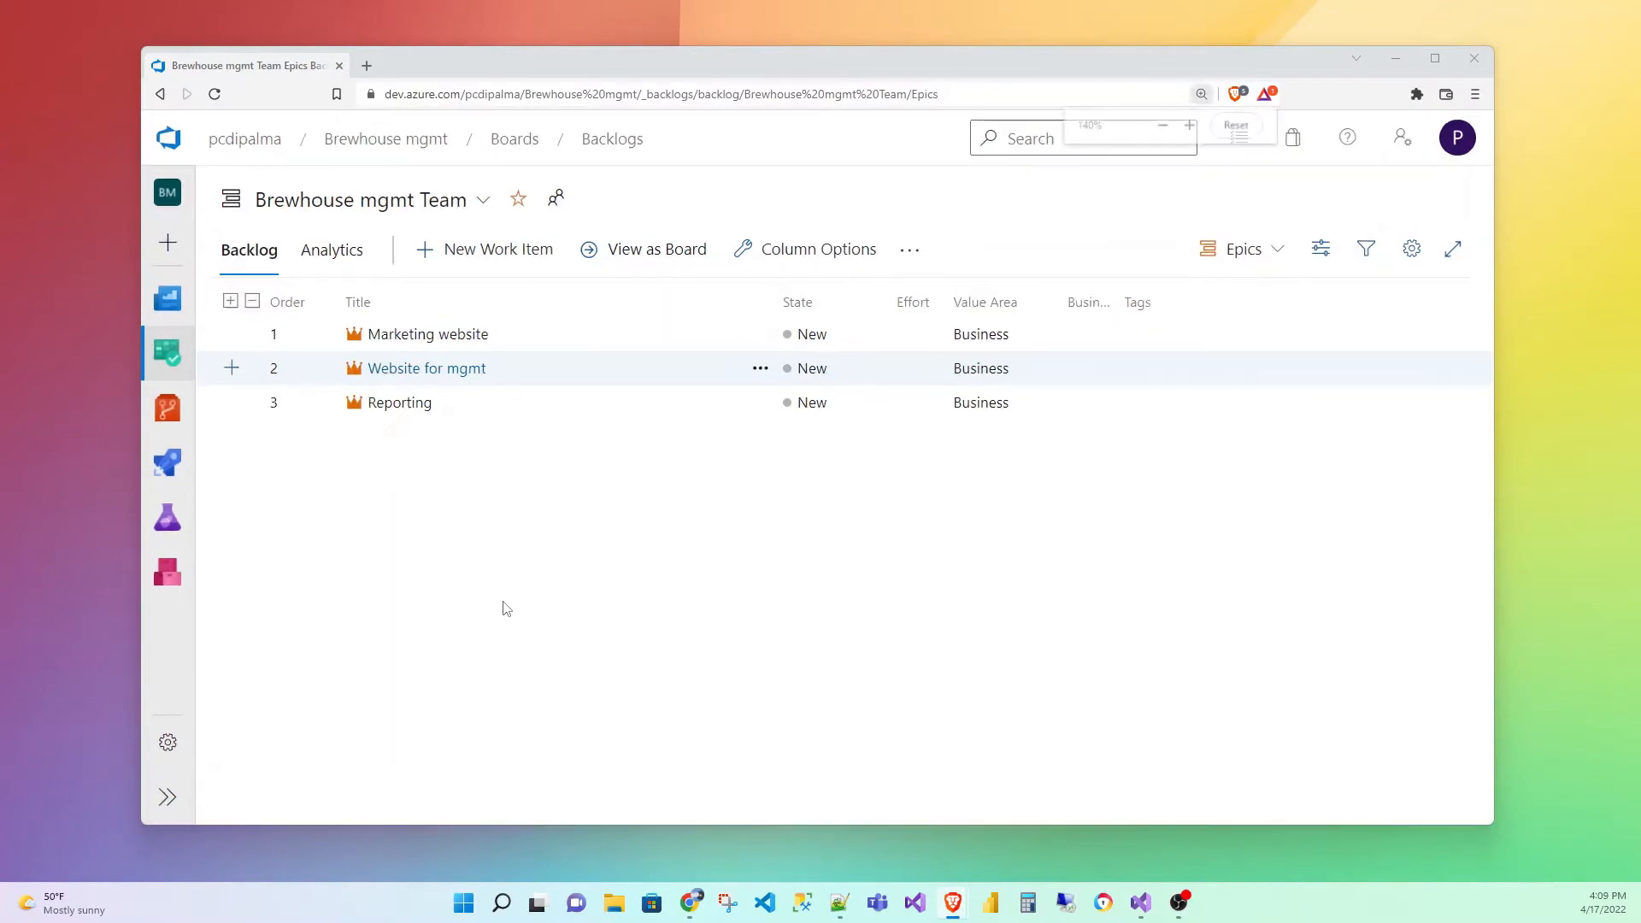
Change the second epic's title from 'Website for mgmt' to 'Website for mgmt tool'
click(1189, 126)
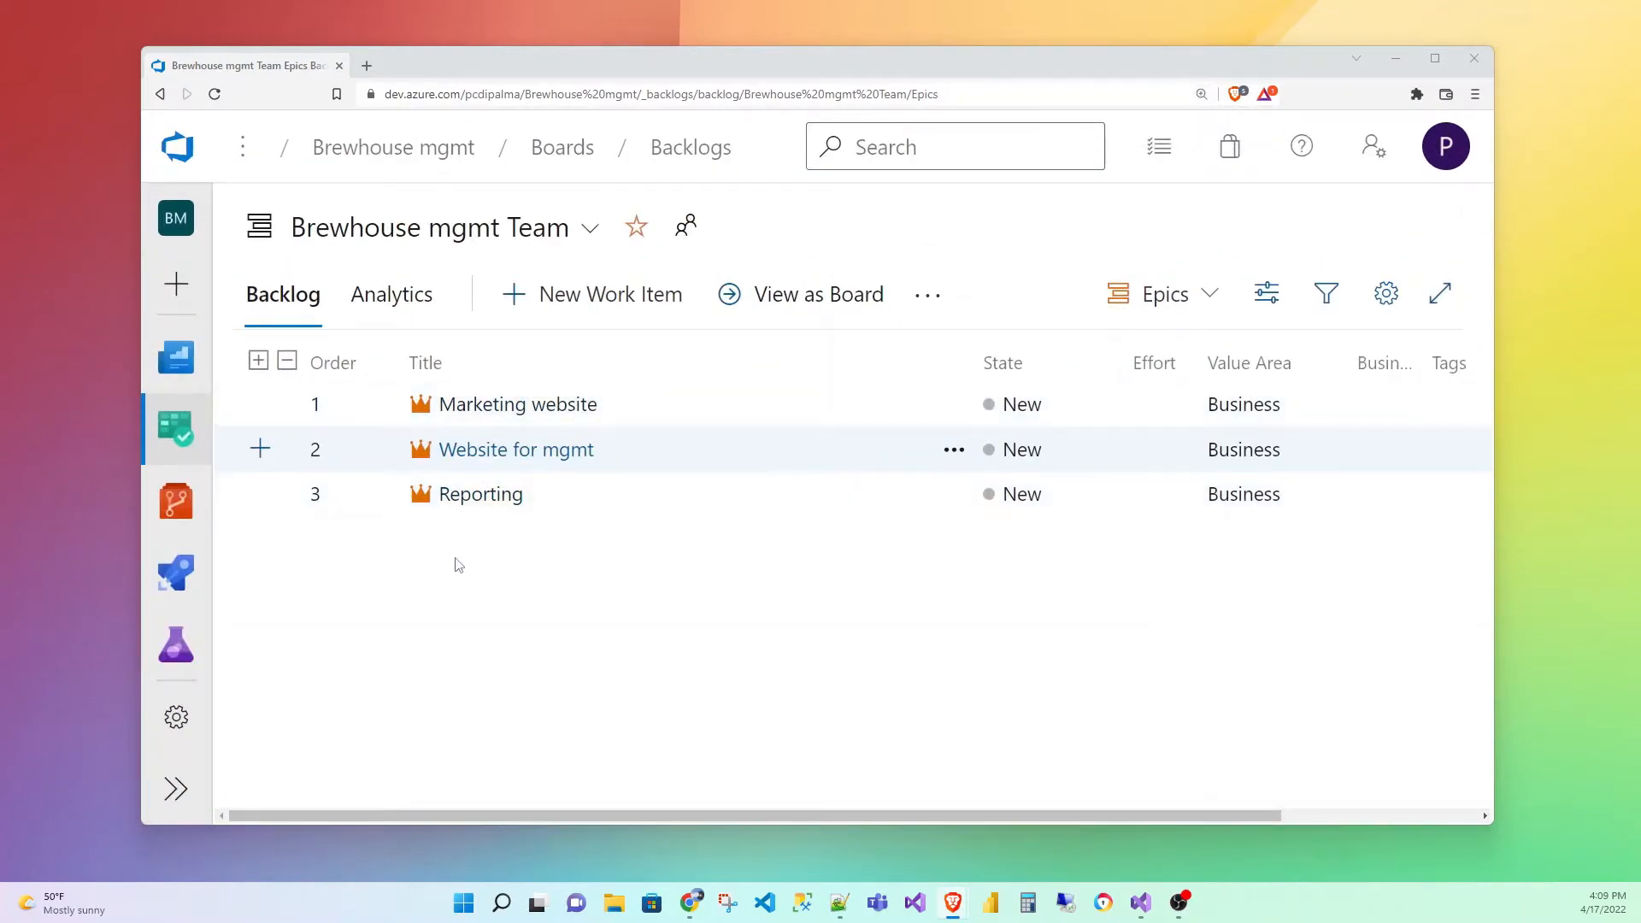
mouse_move(699, 460)
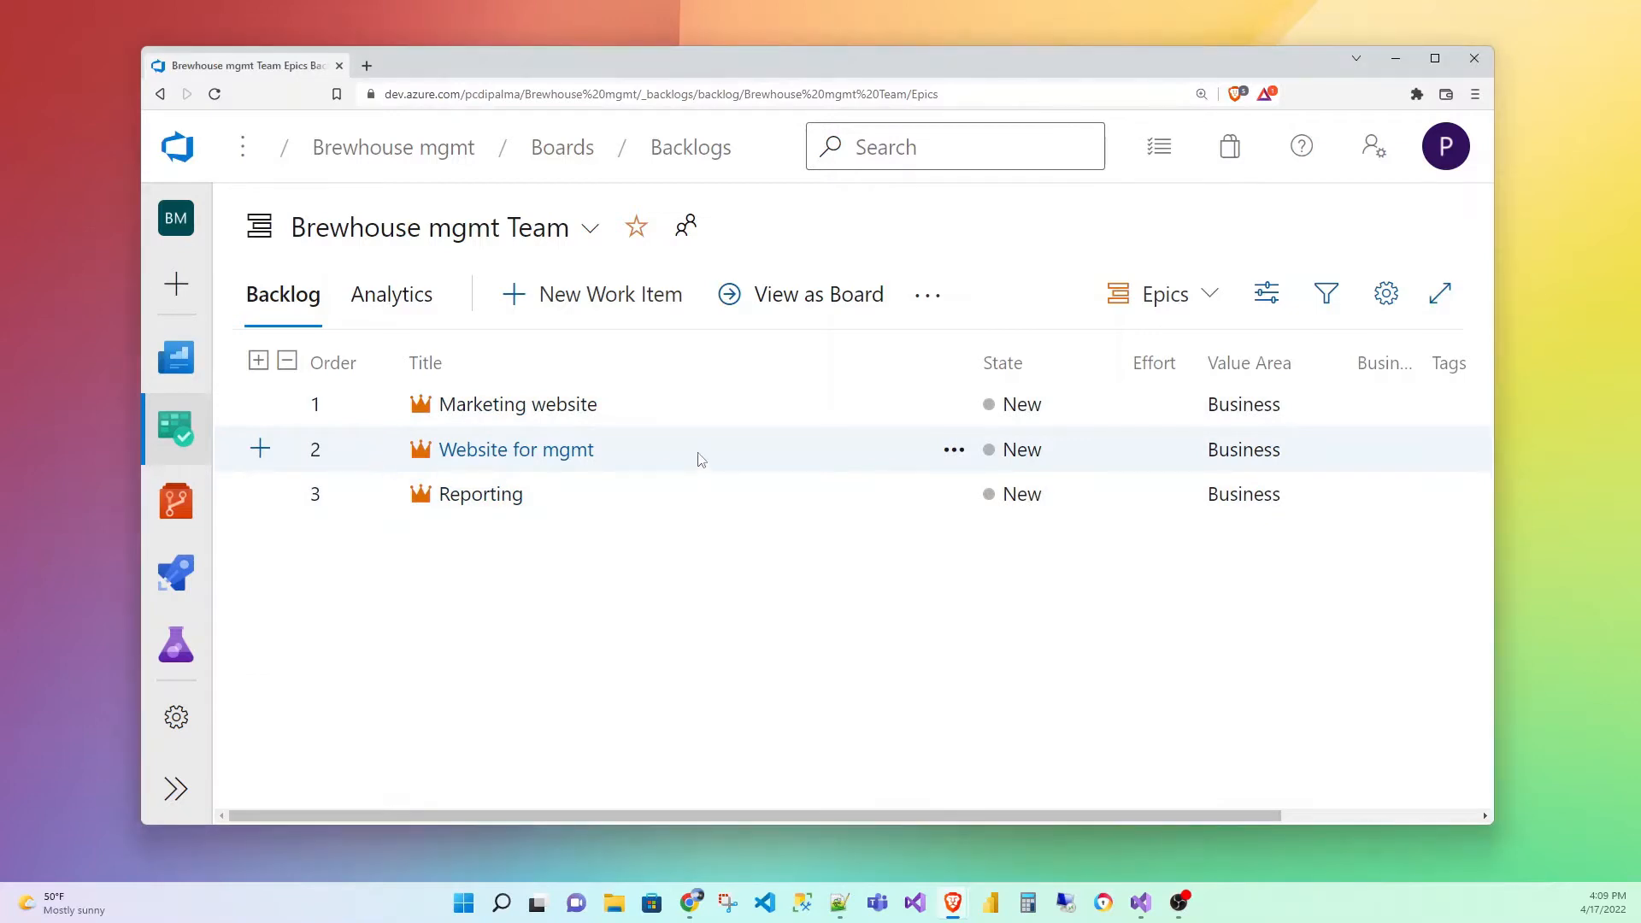
click(514, 449)
text( tool)
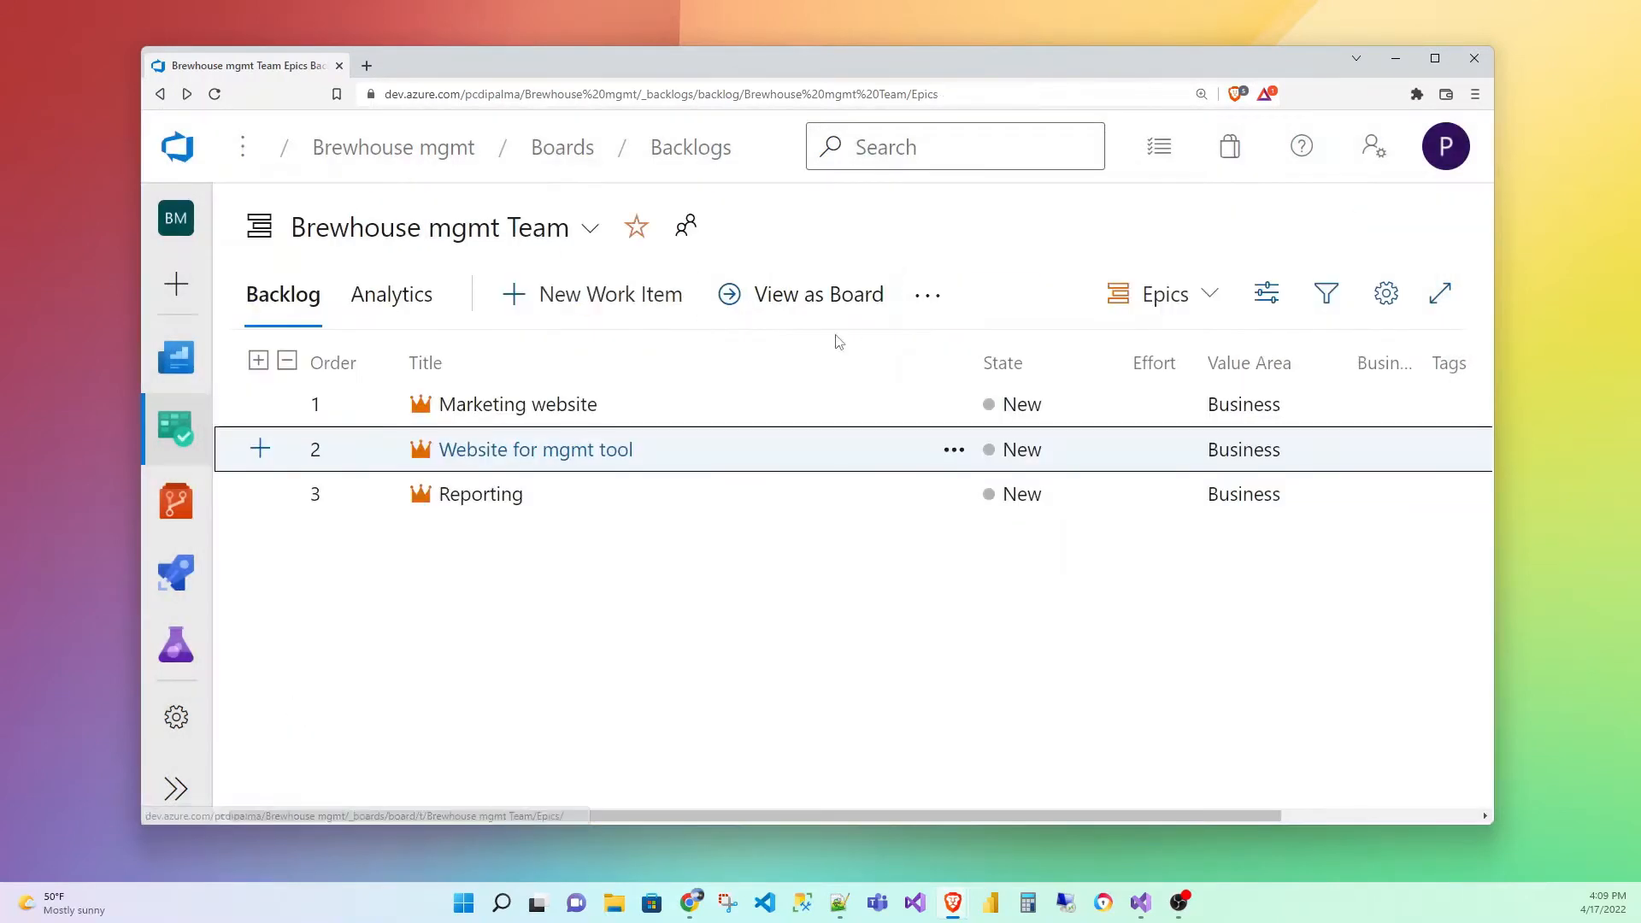
mouse_move(481, 494)
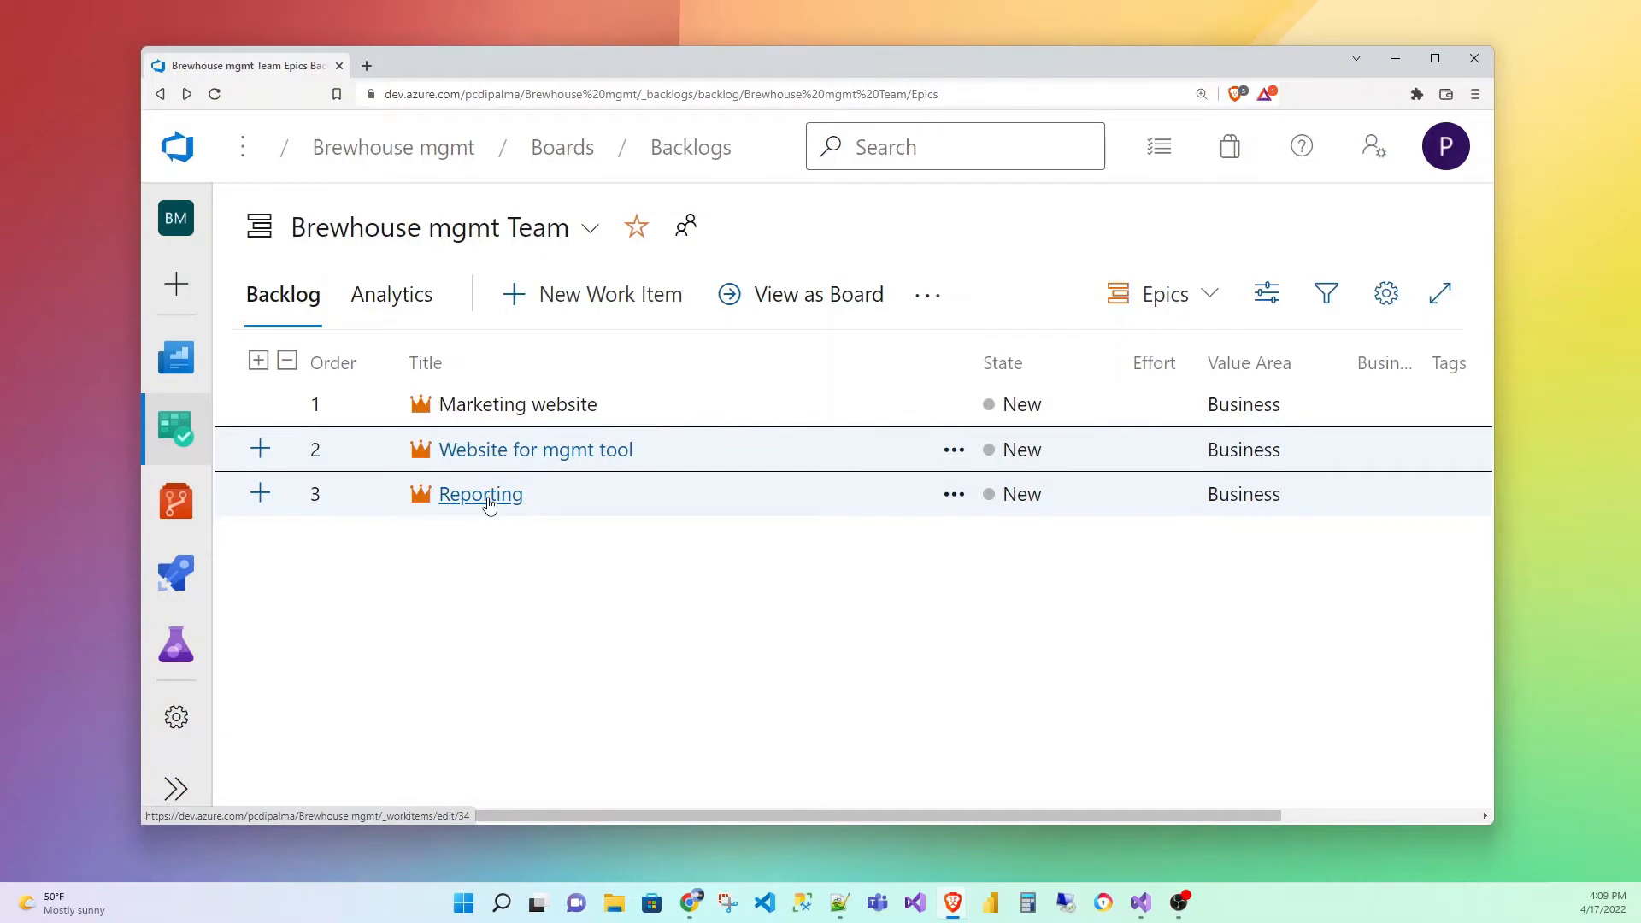
mouse_move(536, 514)
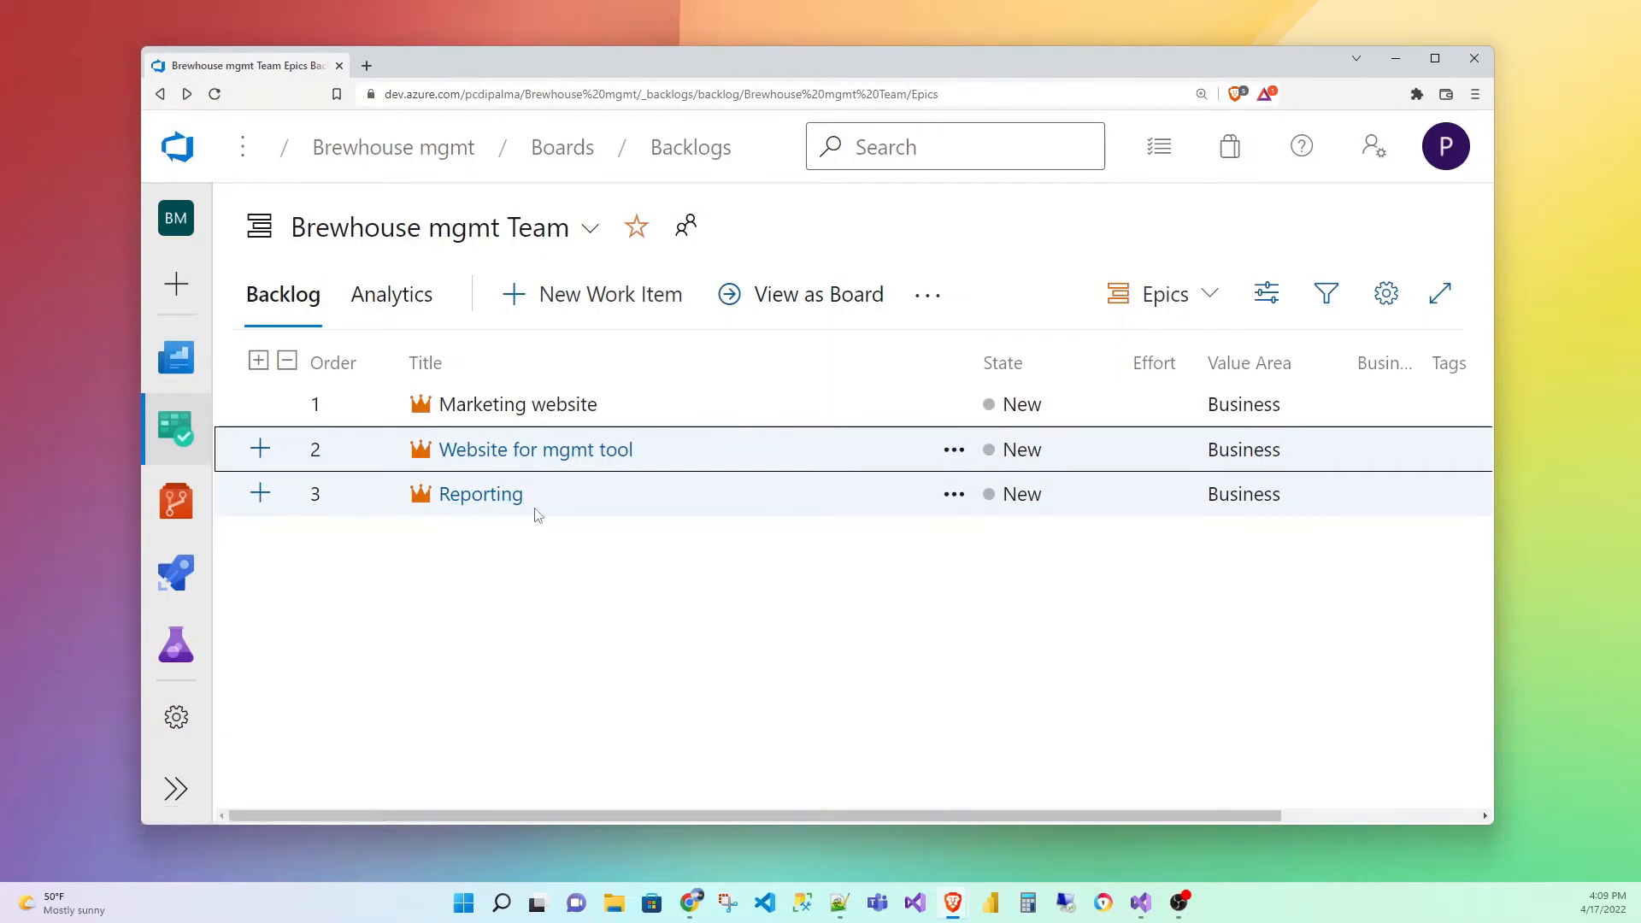
mouse_move(642, 413)
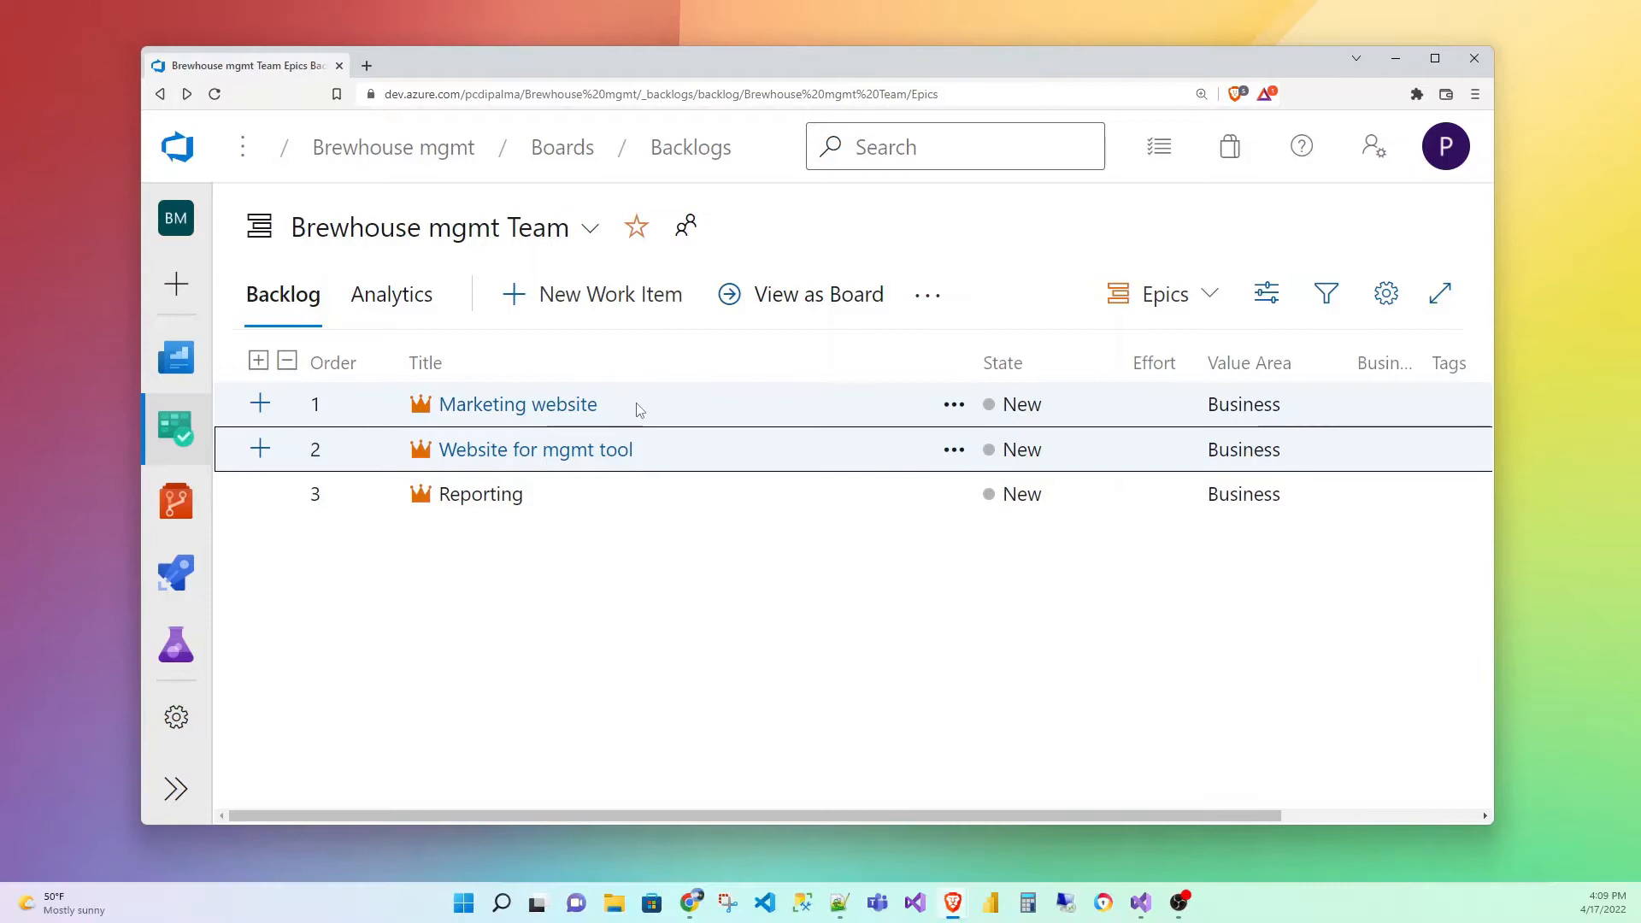
mouse_move(671, 419)
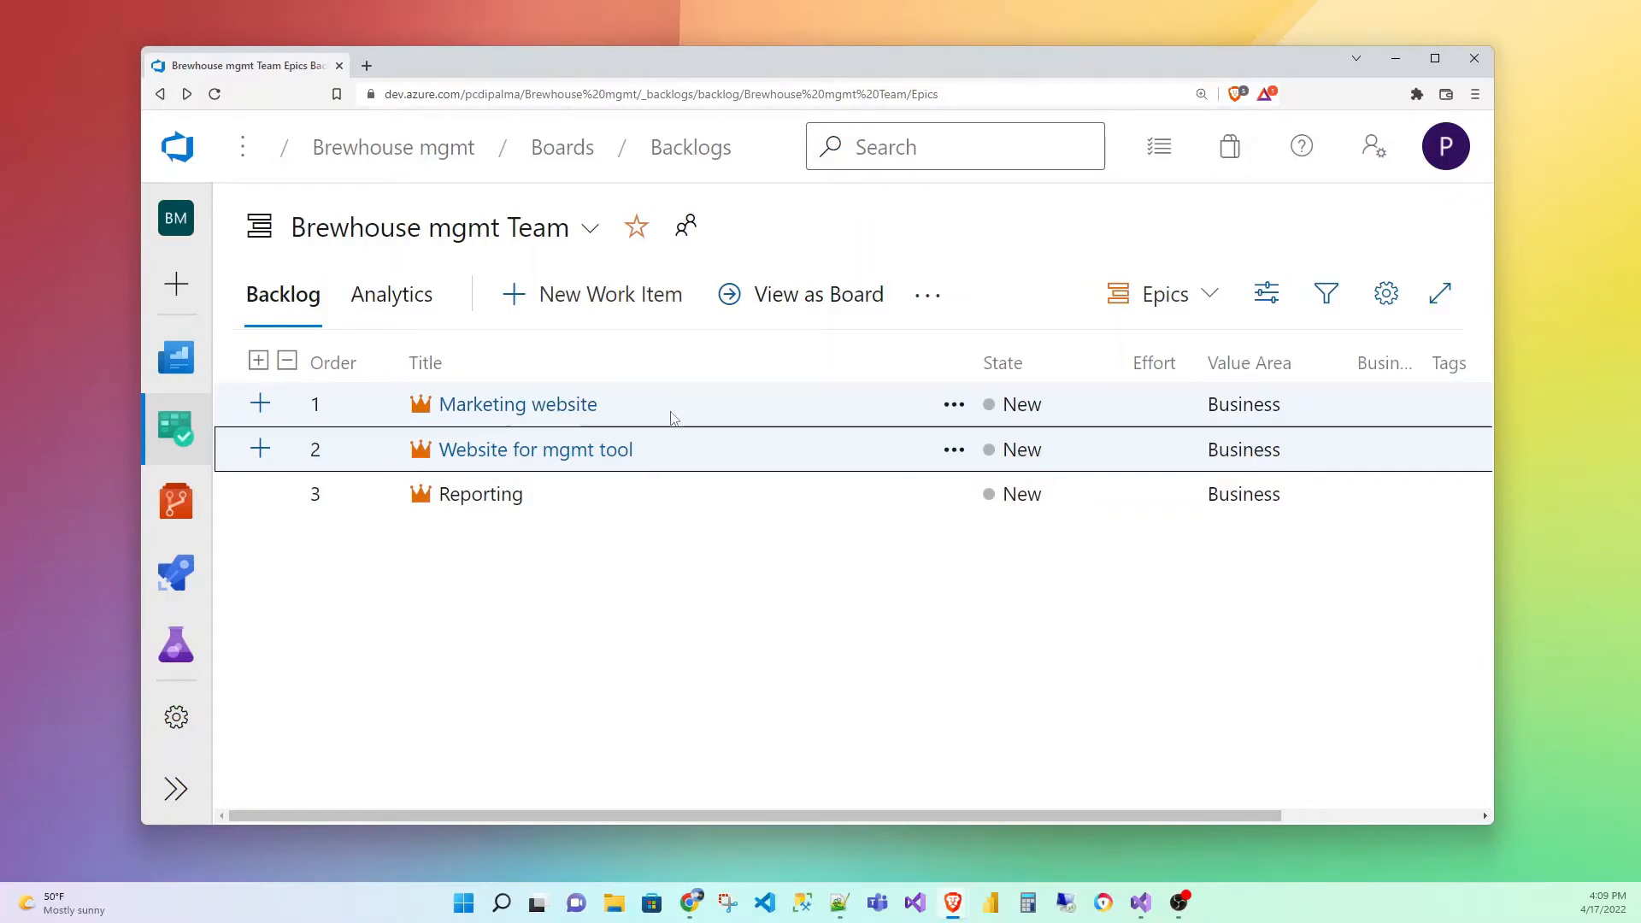
mouse_move(134, 437)
text(C)
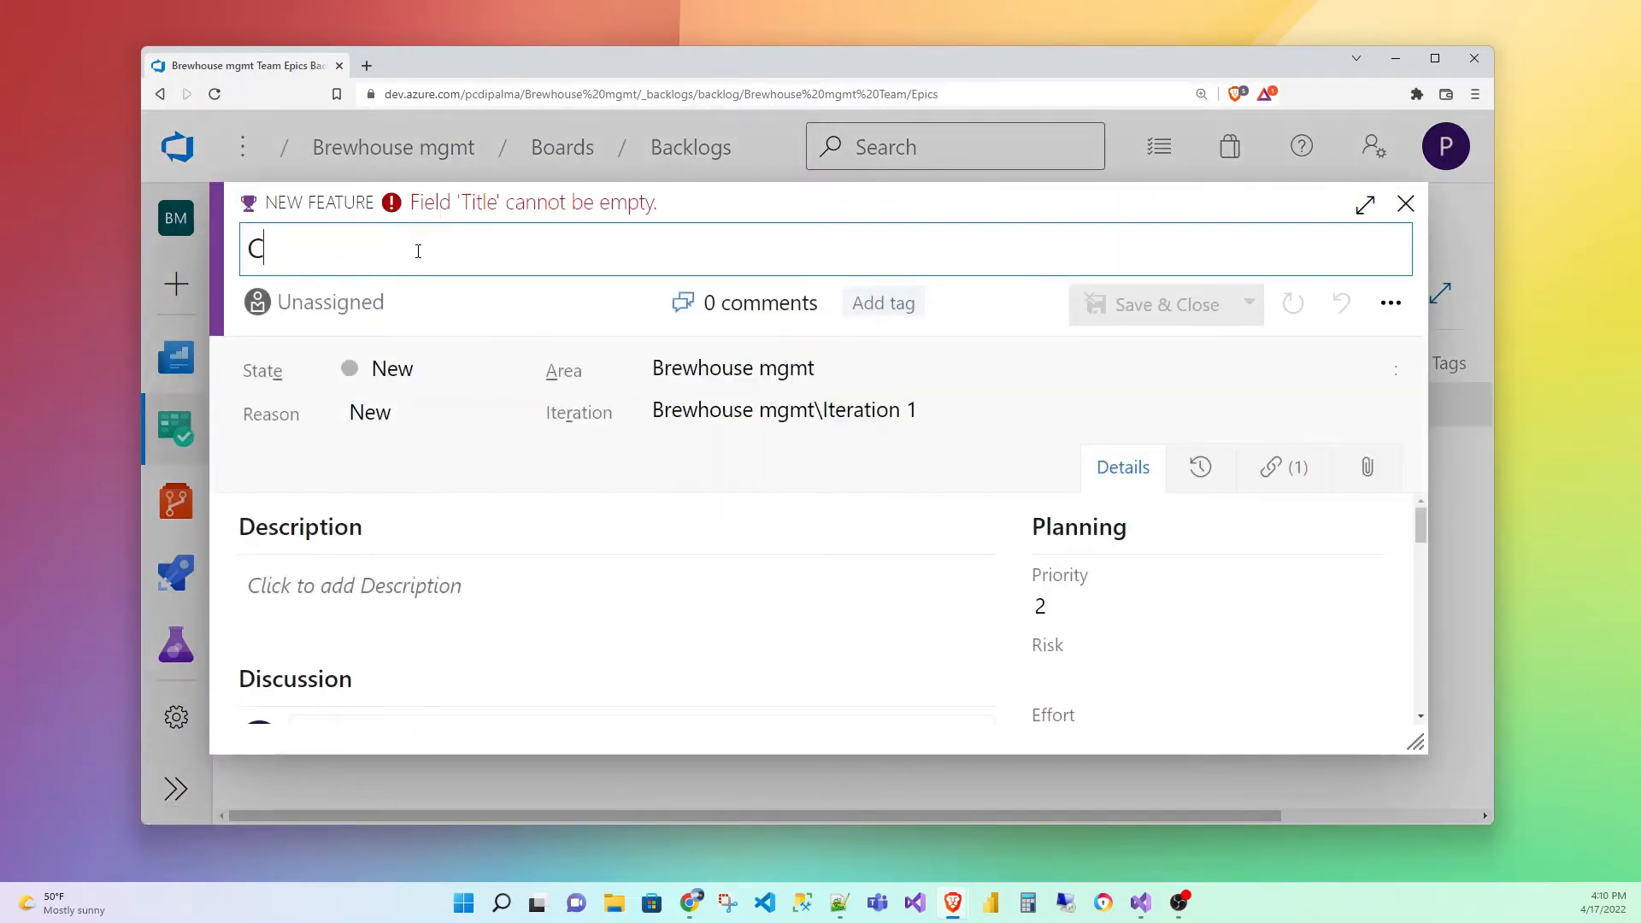
Describe Contact Us as a contact page, email notification, and possibly some mailing list, then save
text(ontact)
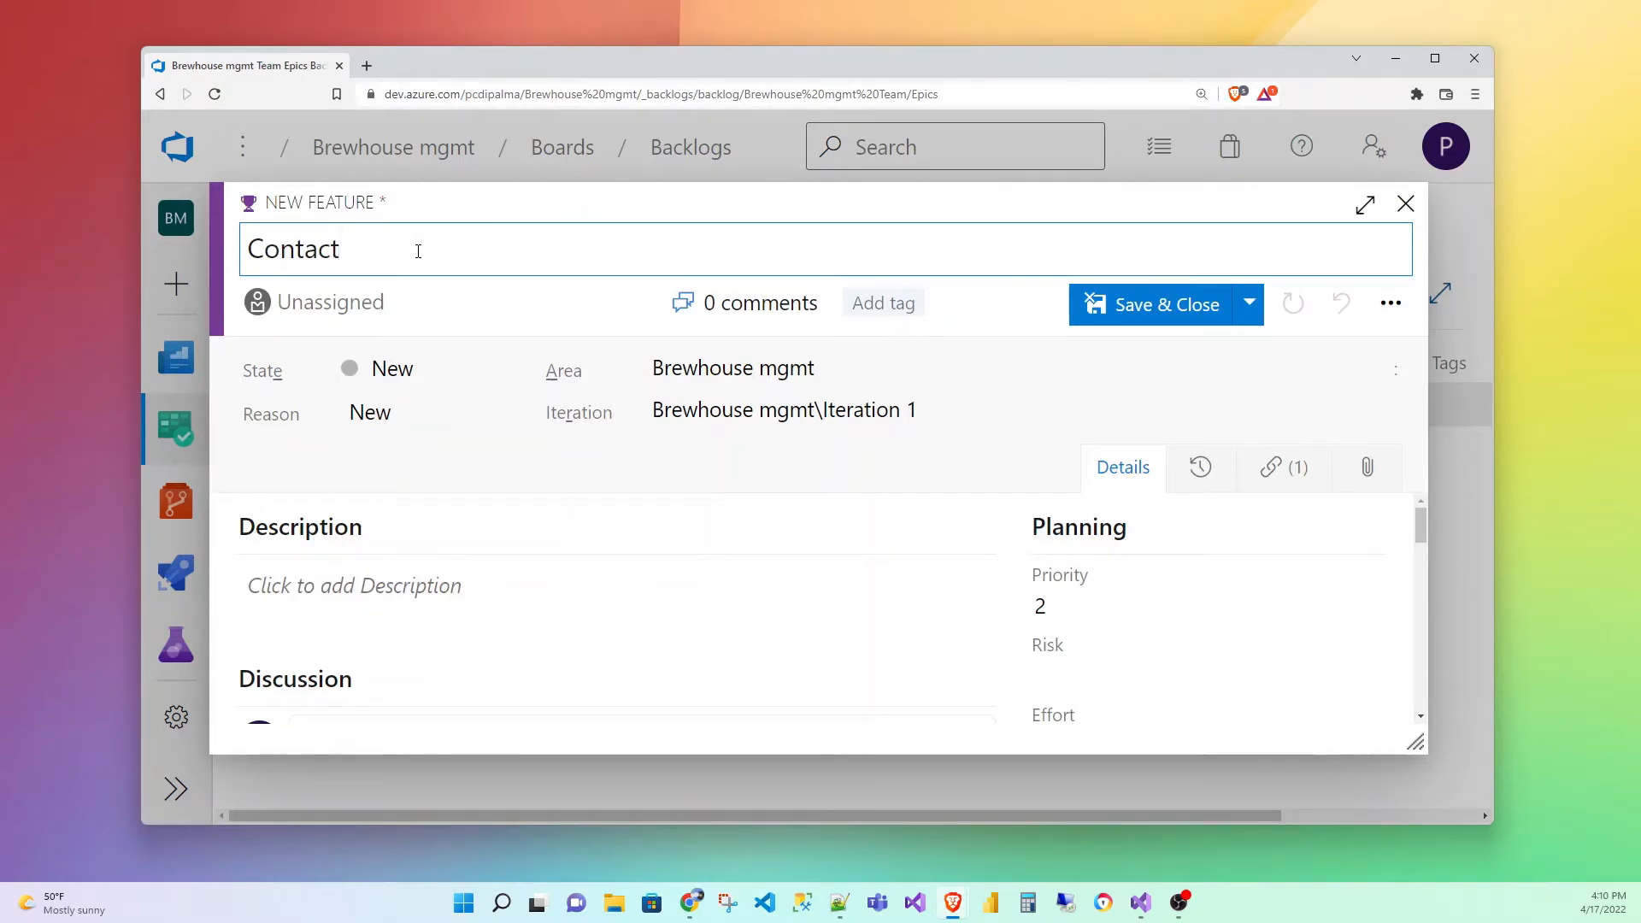
mouse_move(984, 332)
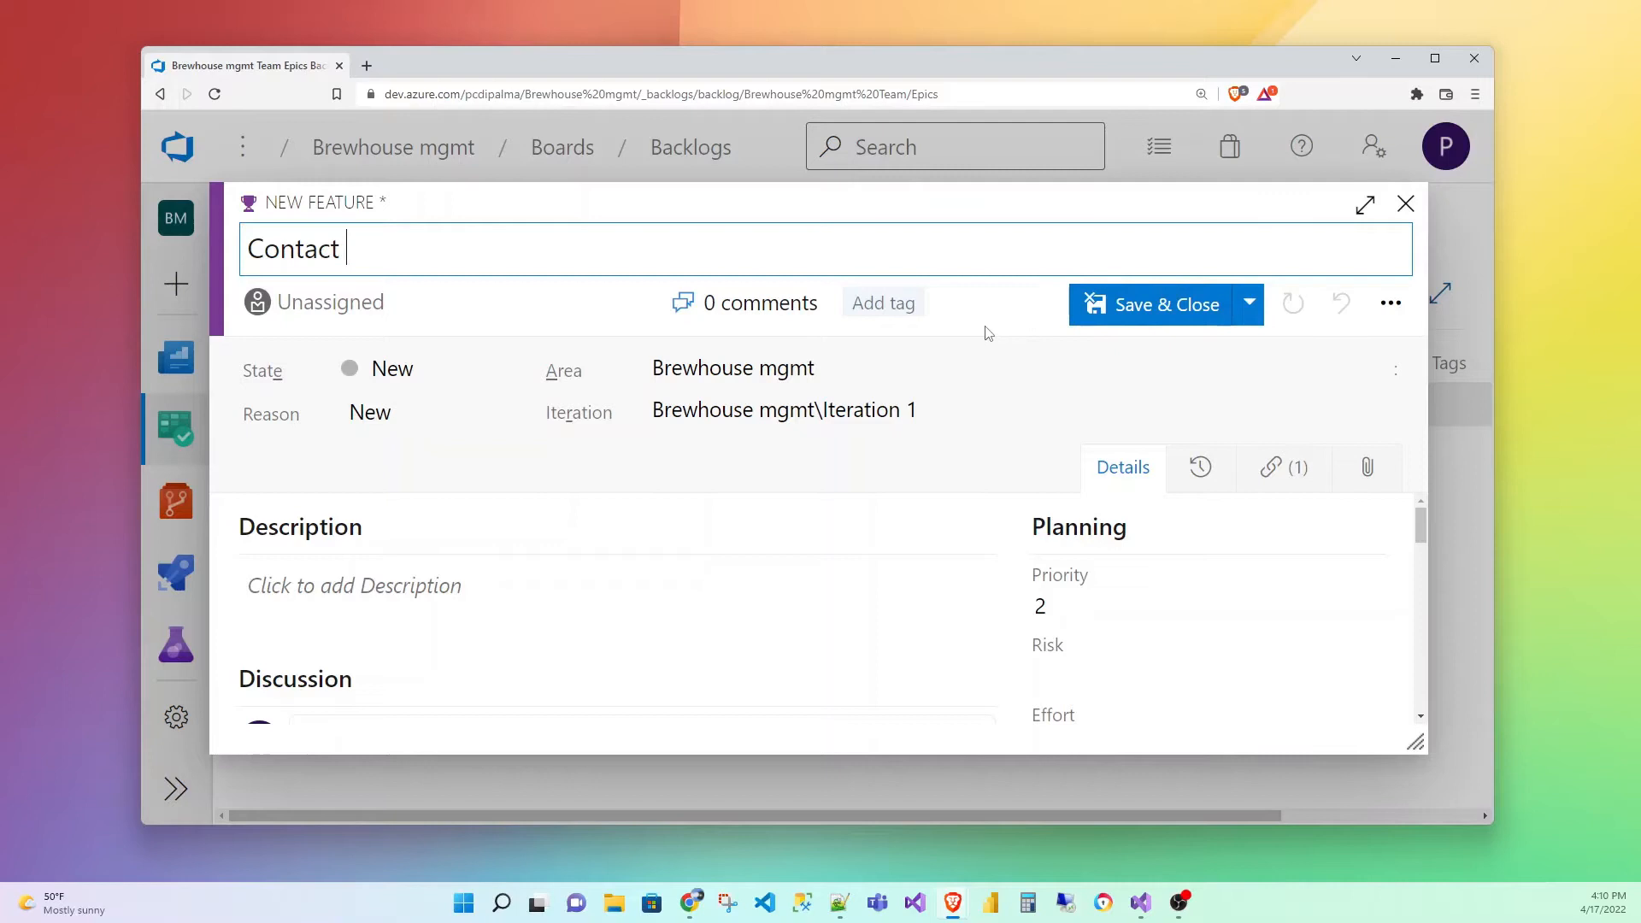
text(UIs)
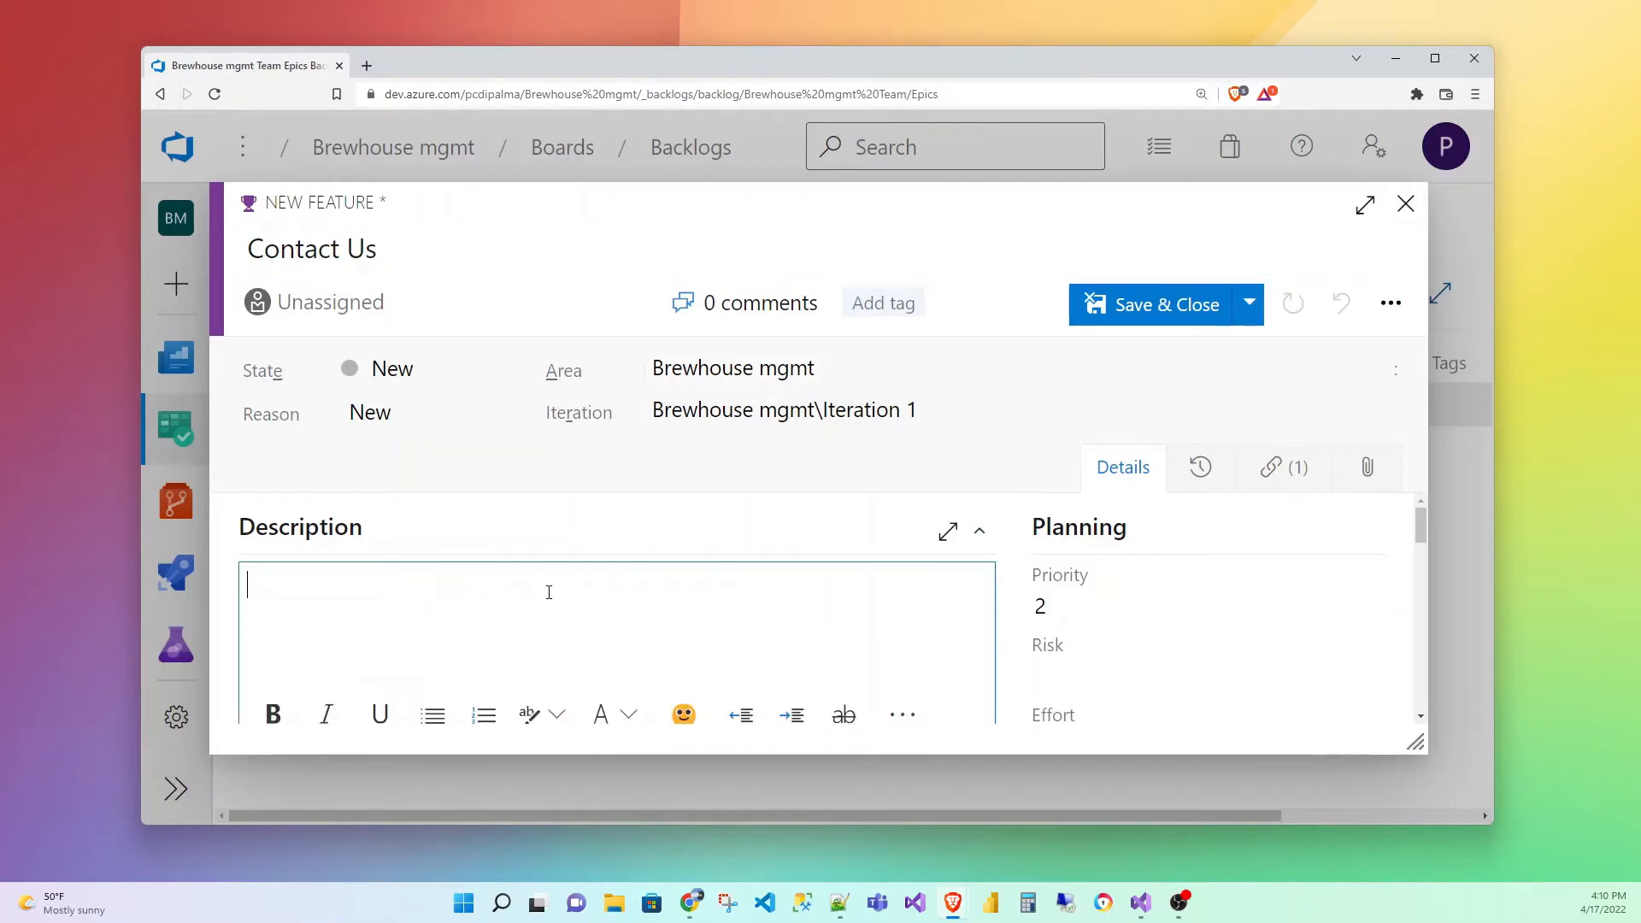
text(A on)
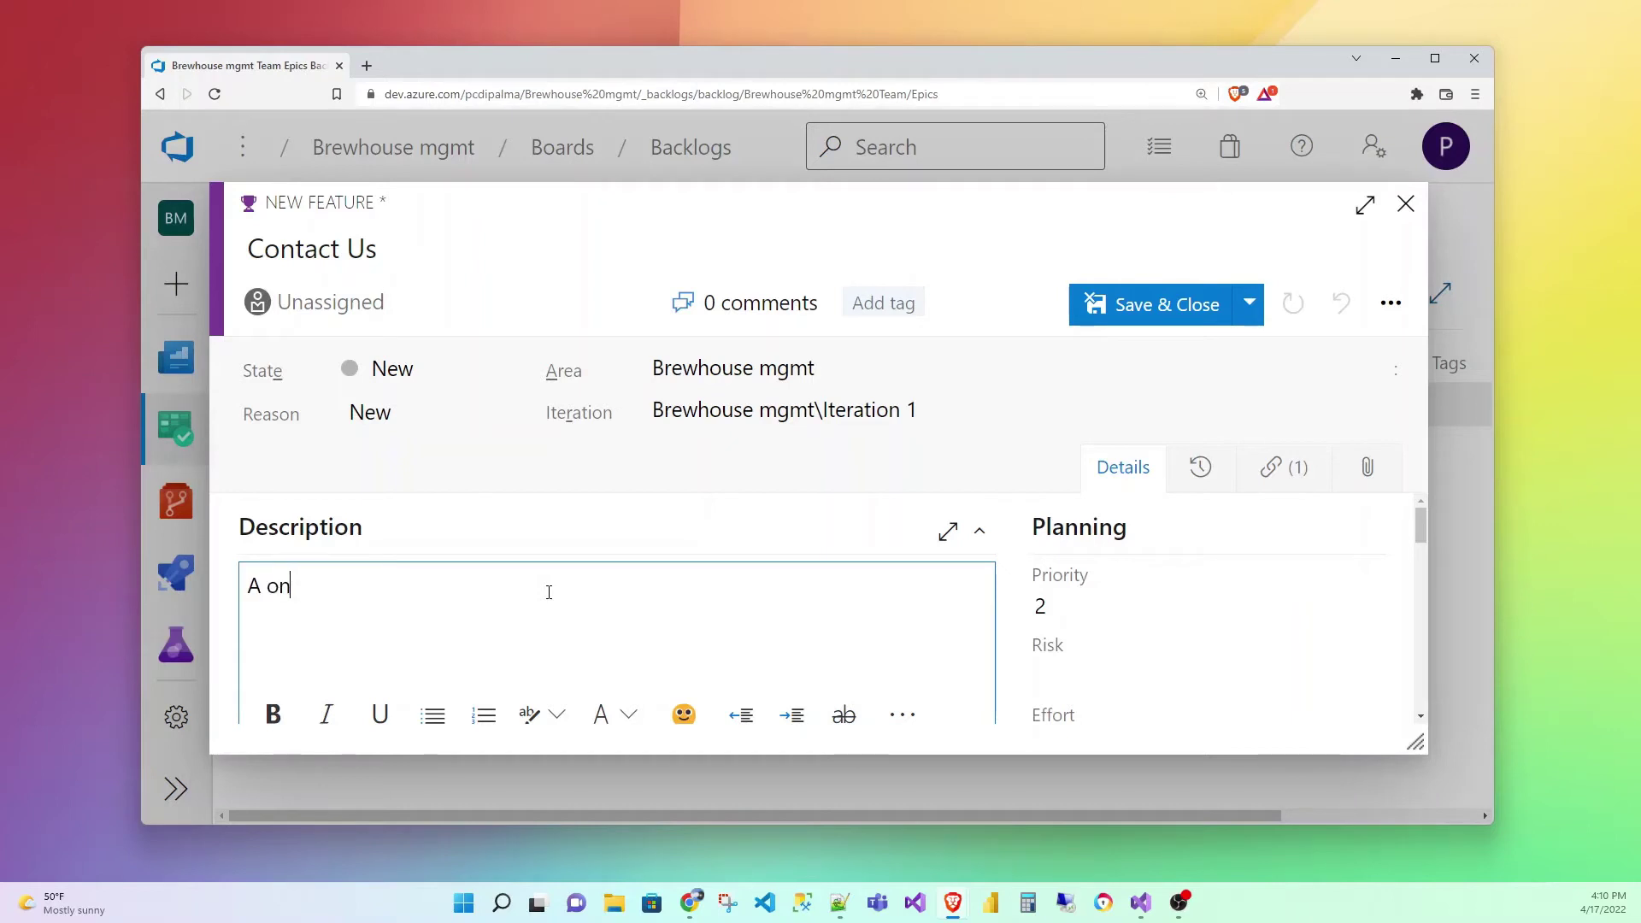
text(contact apge,)
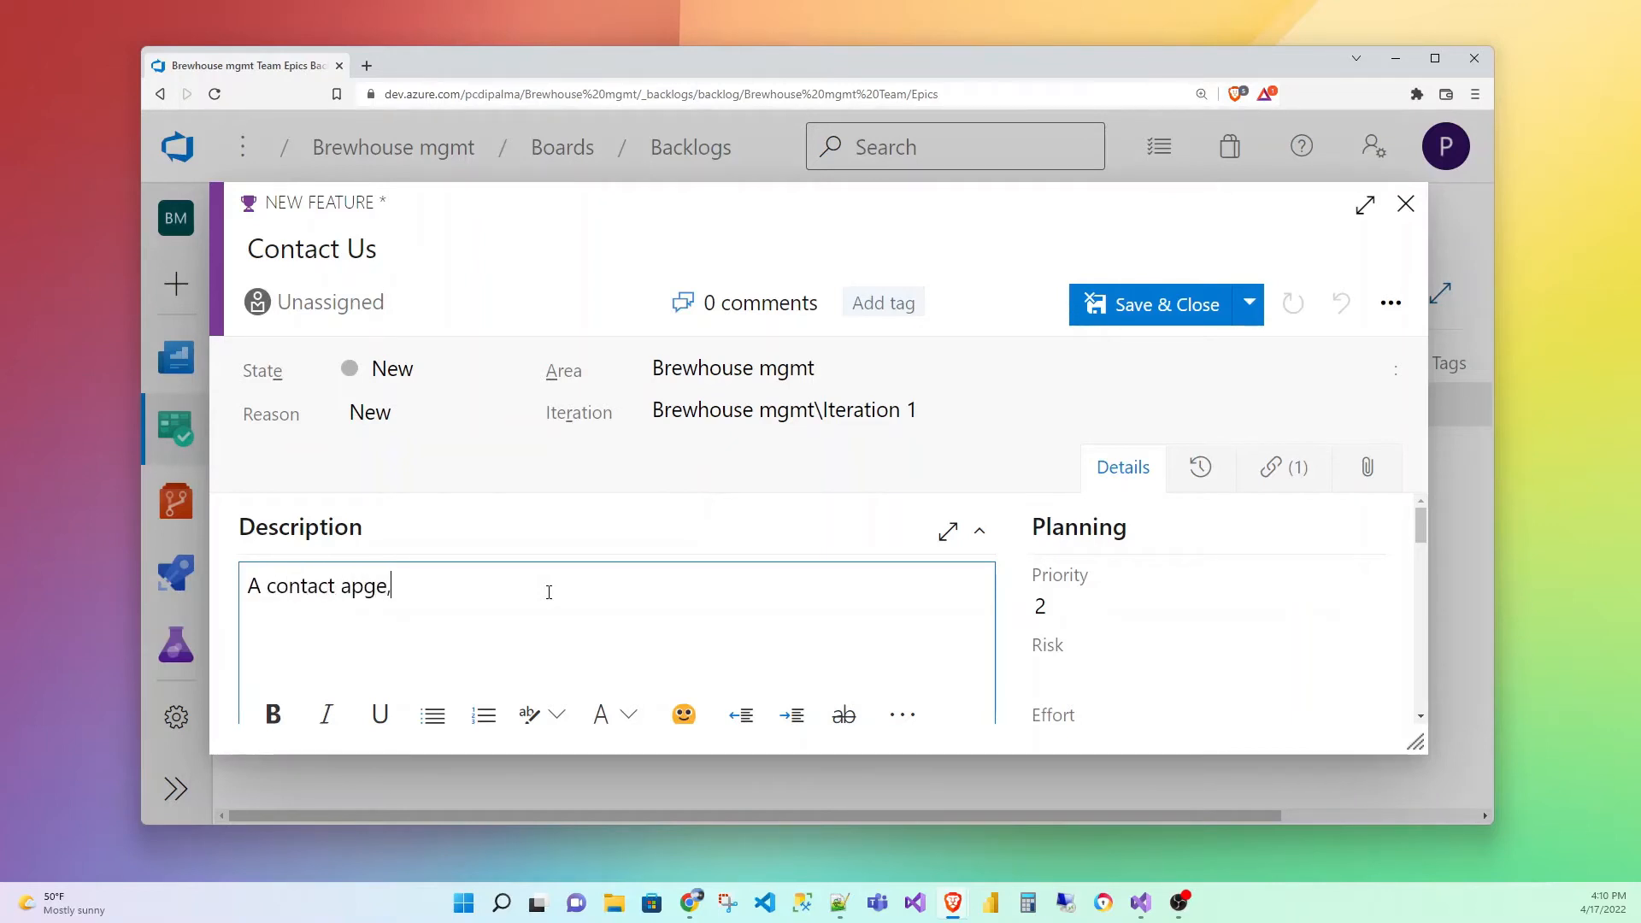
text(page)
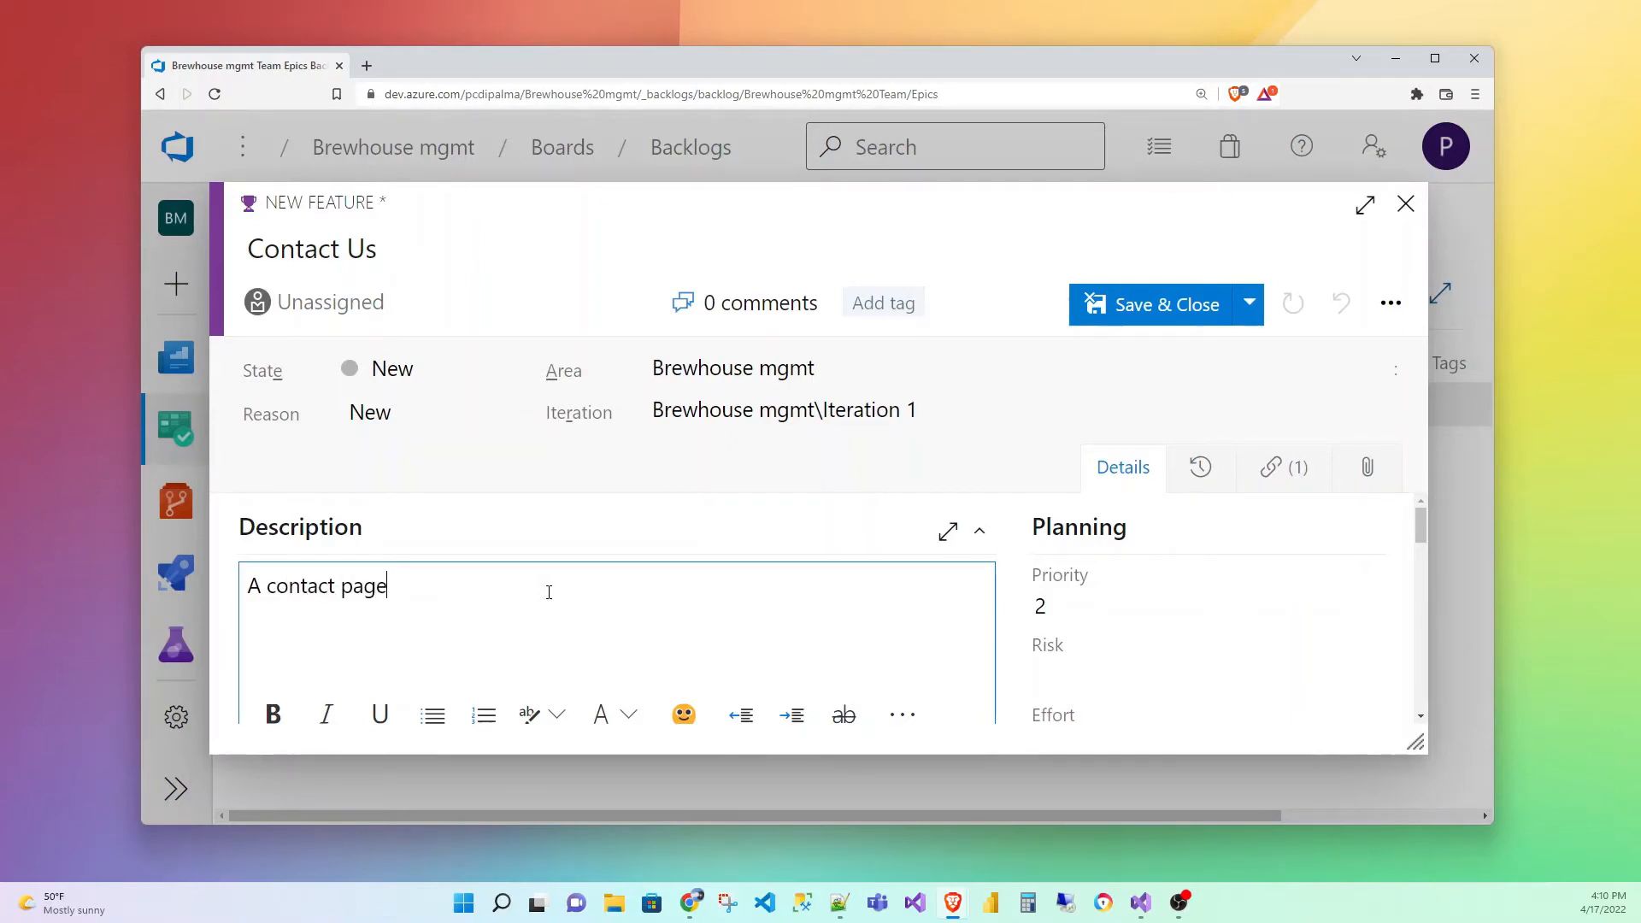
text(,)
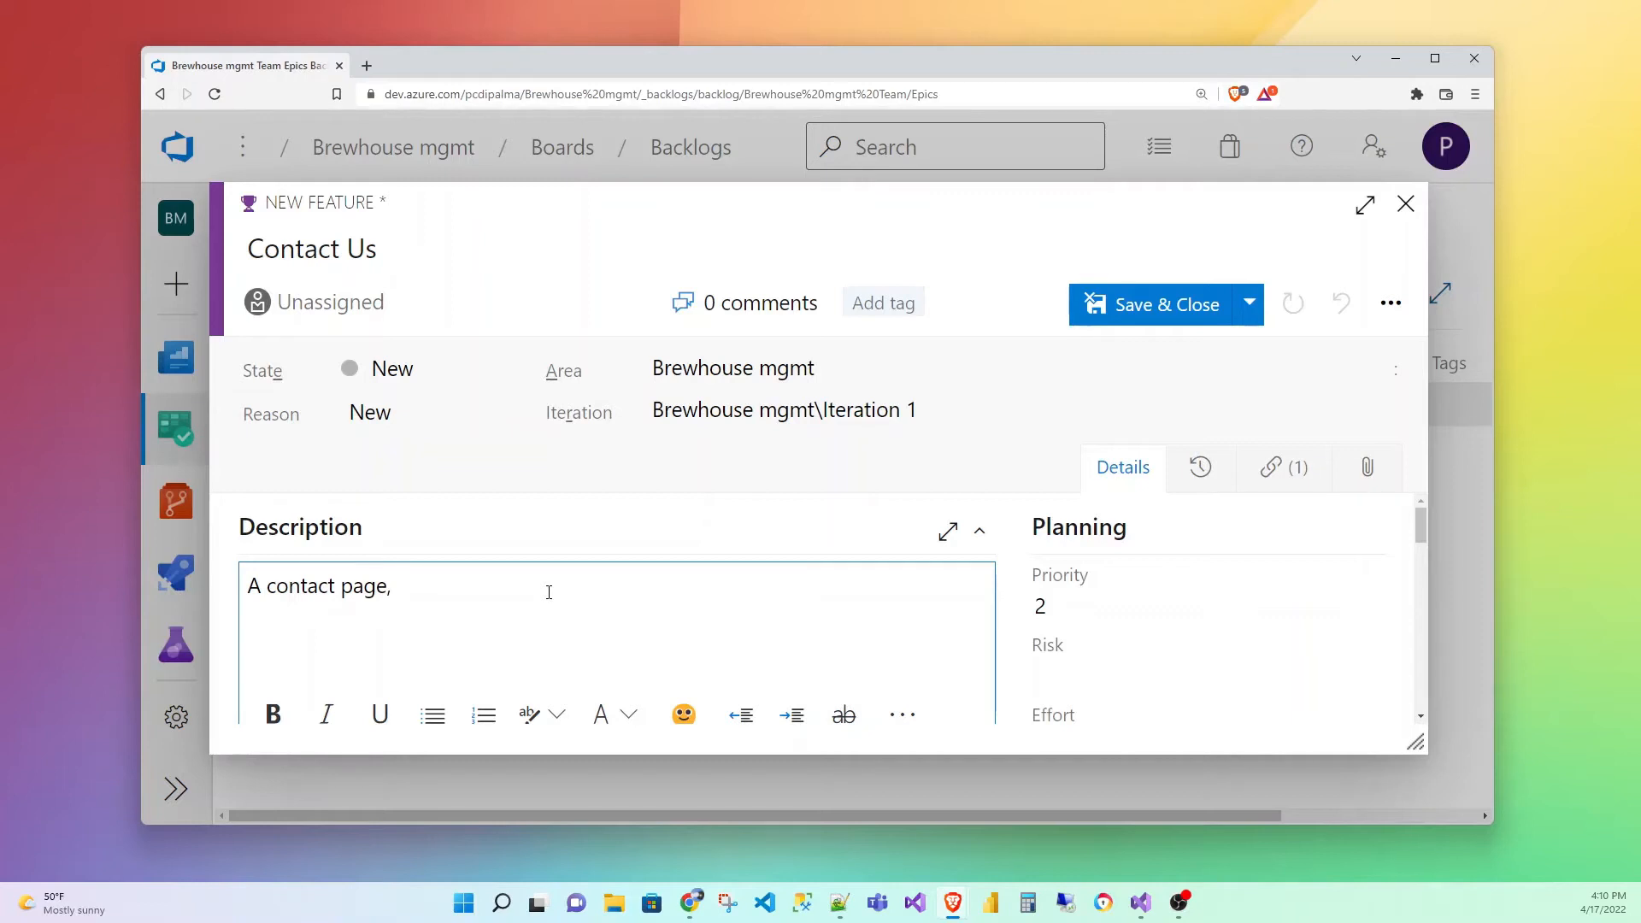
text(the em)
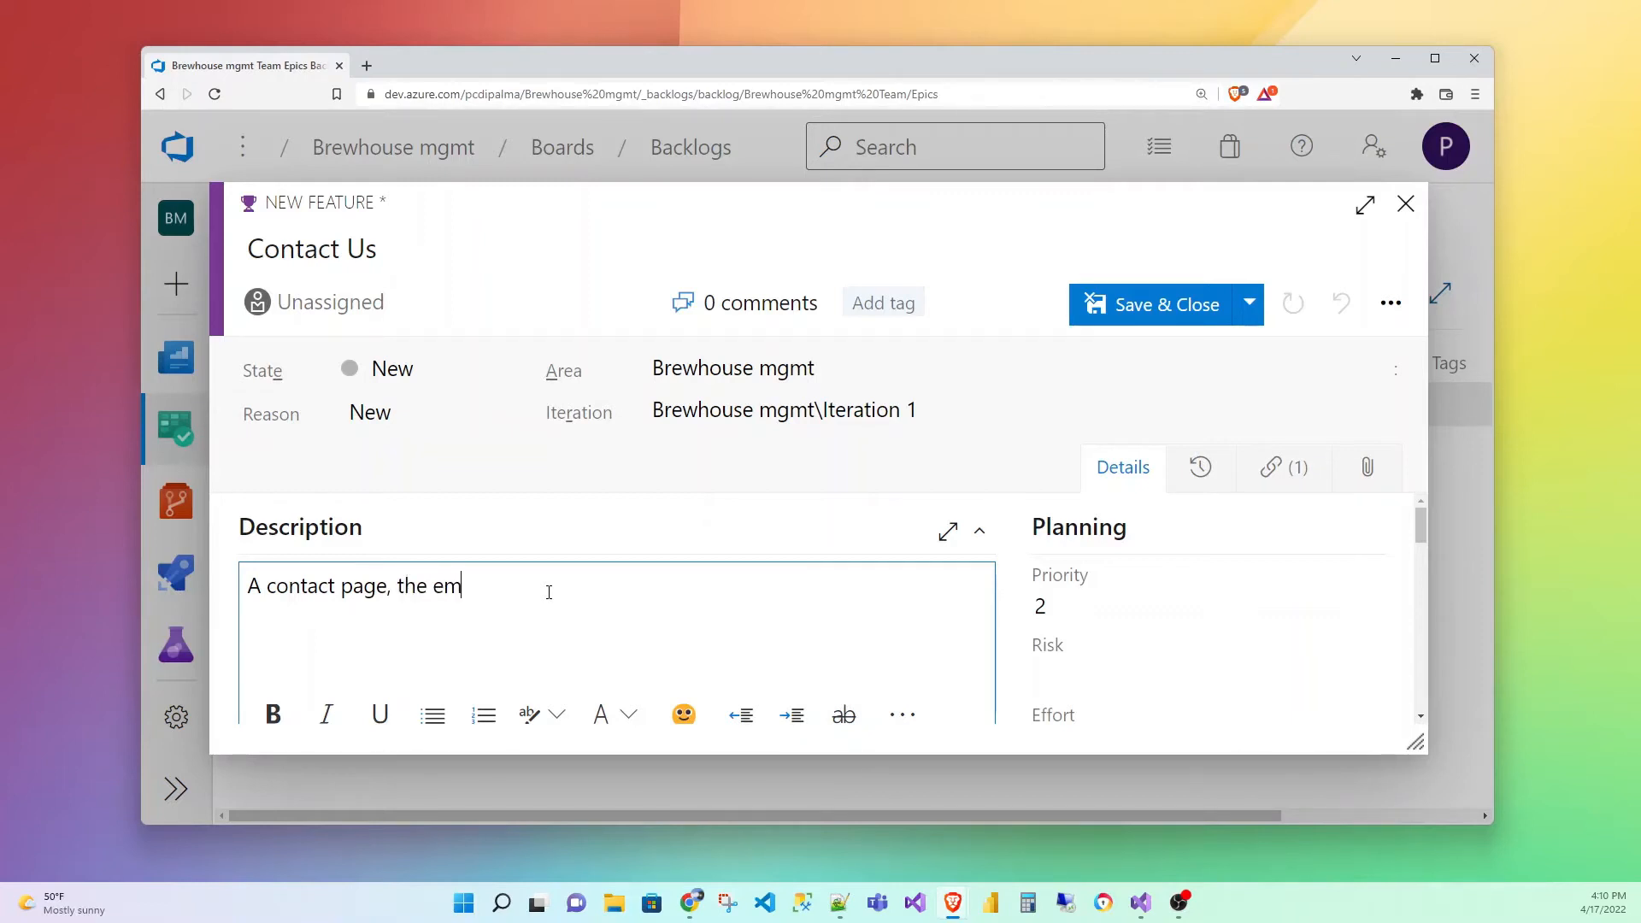
text(ail notification)
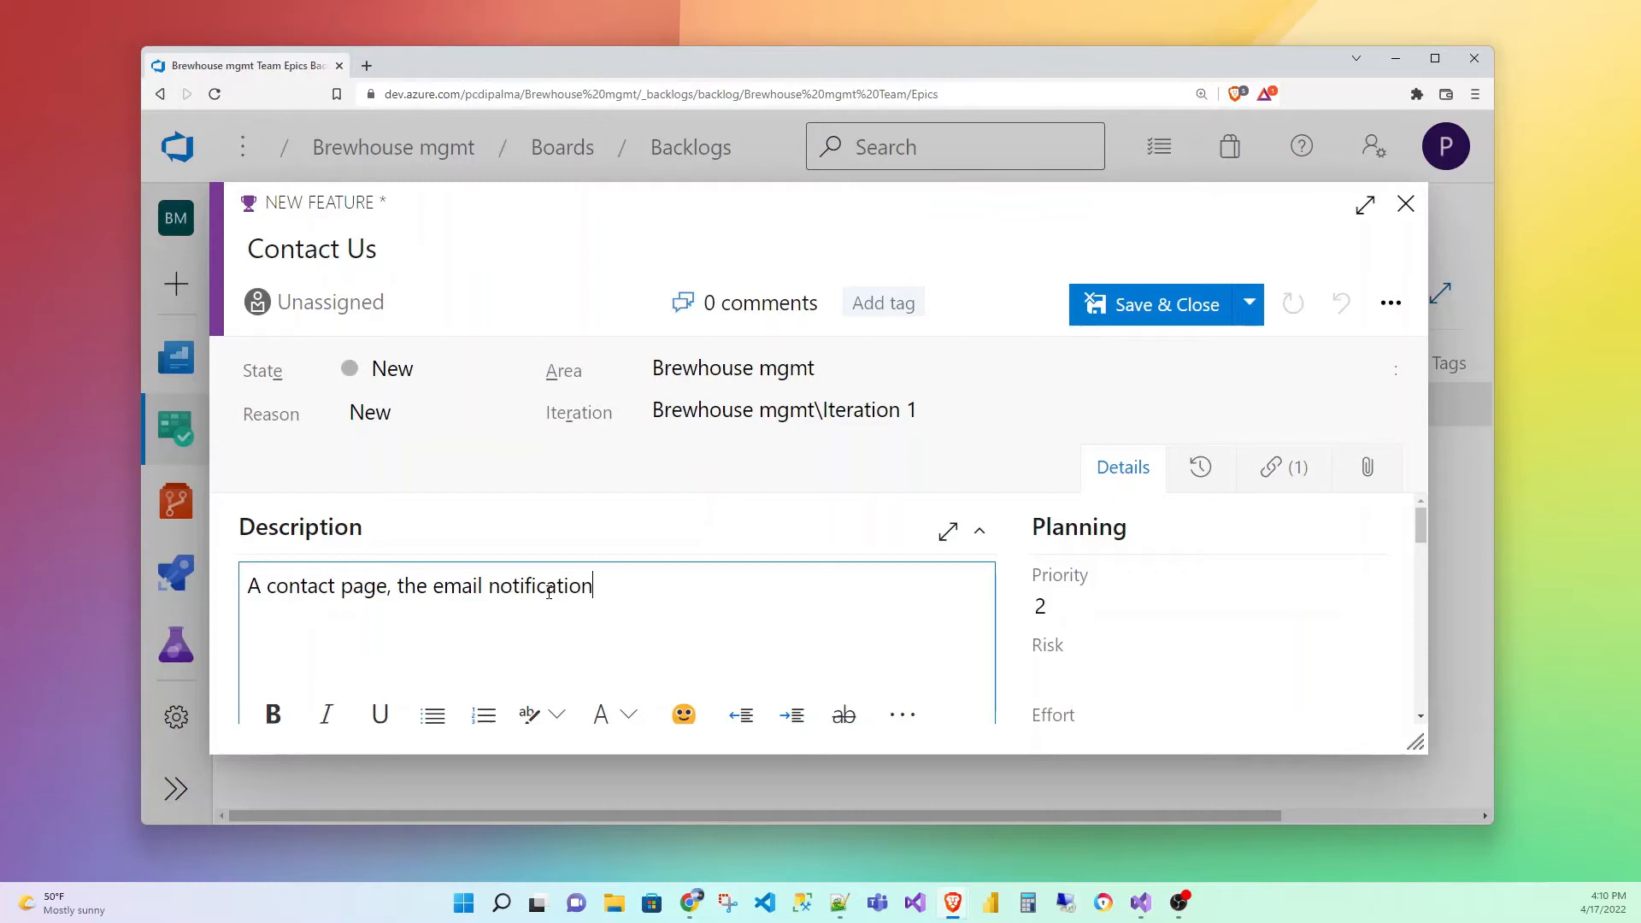
text(, and p)
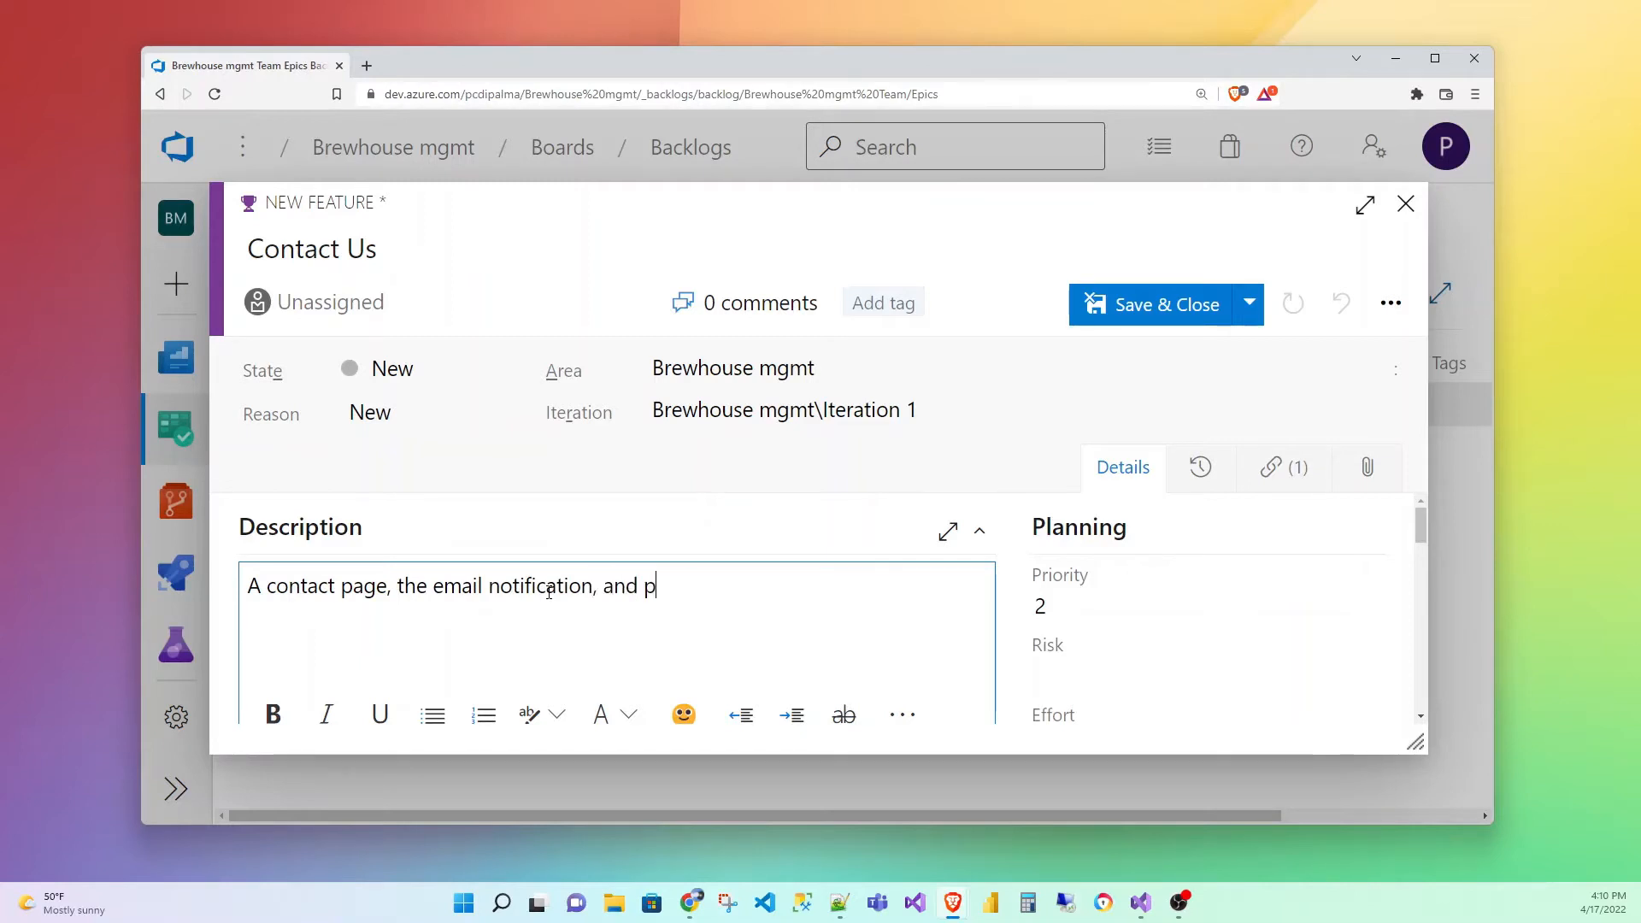
text(ossibly the)
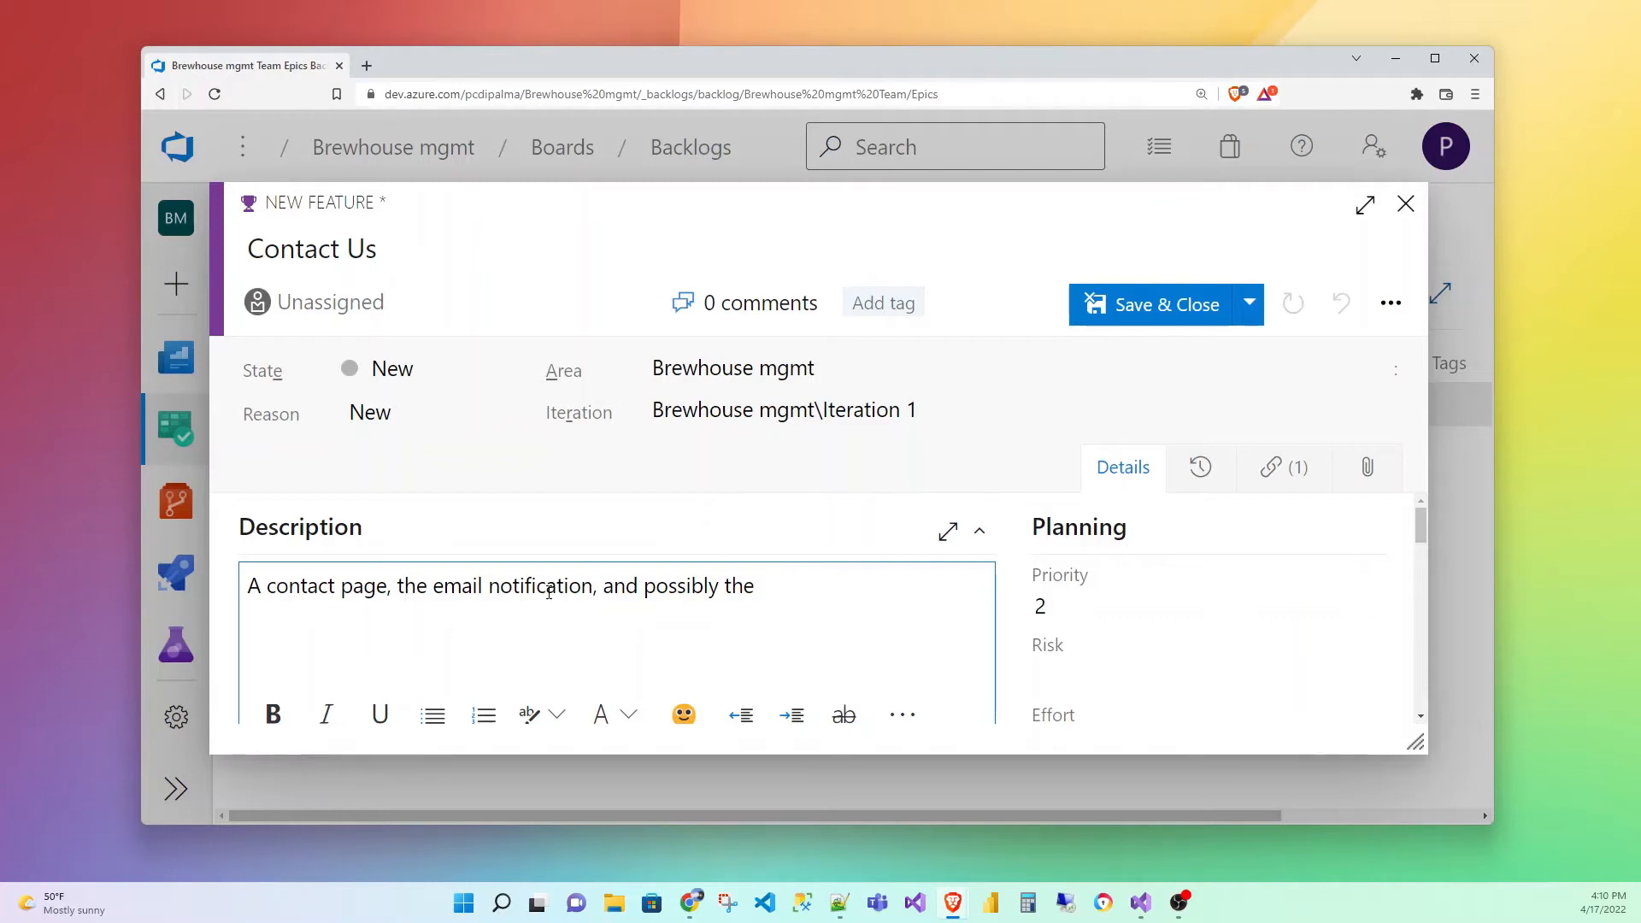
key(Backspace)
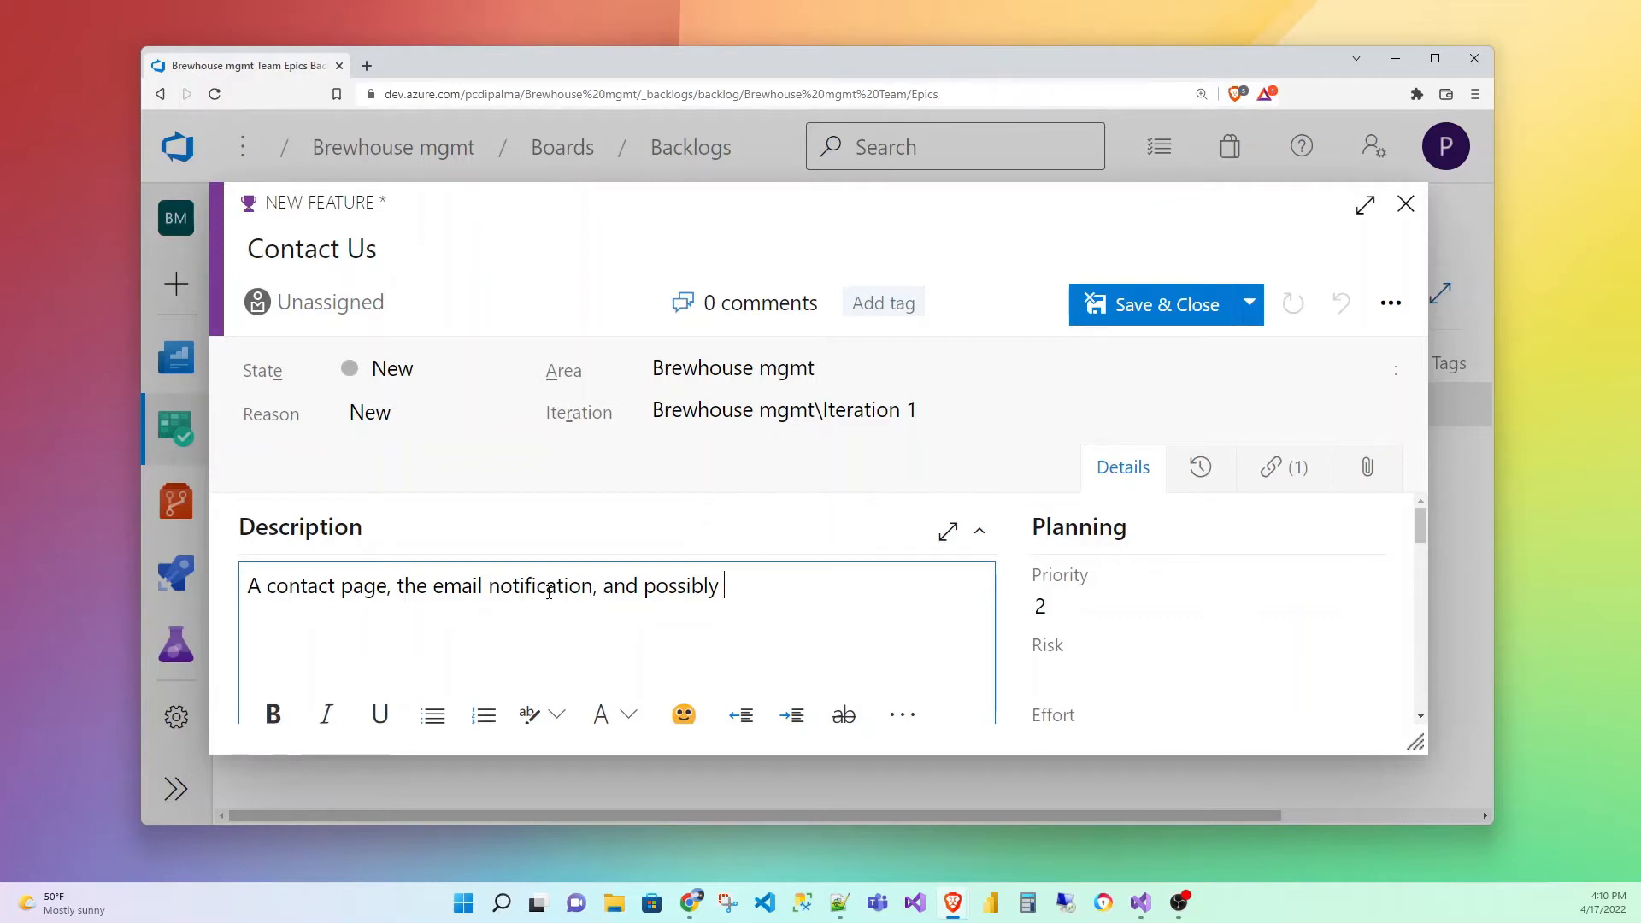
text(some mailing list)
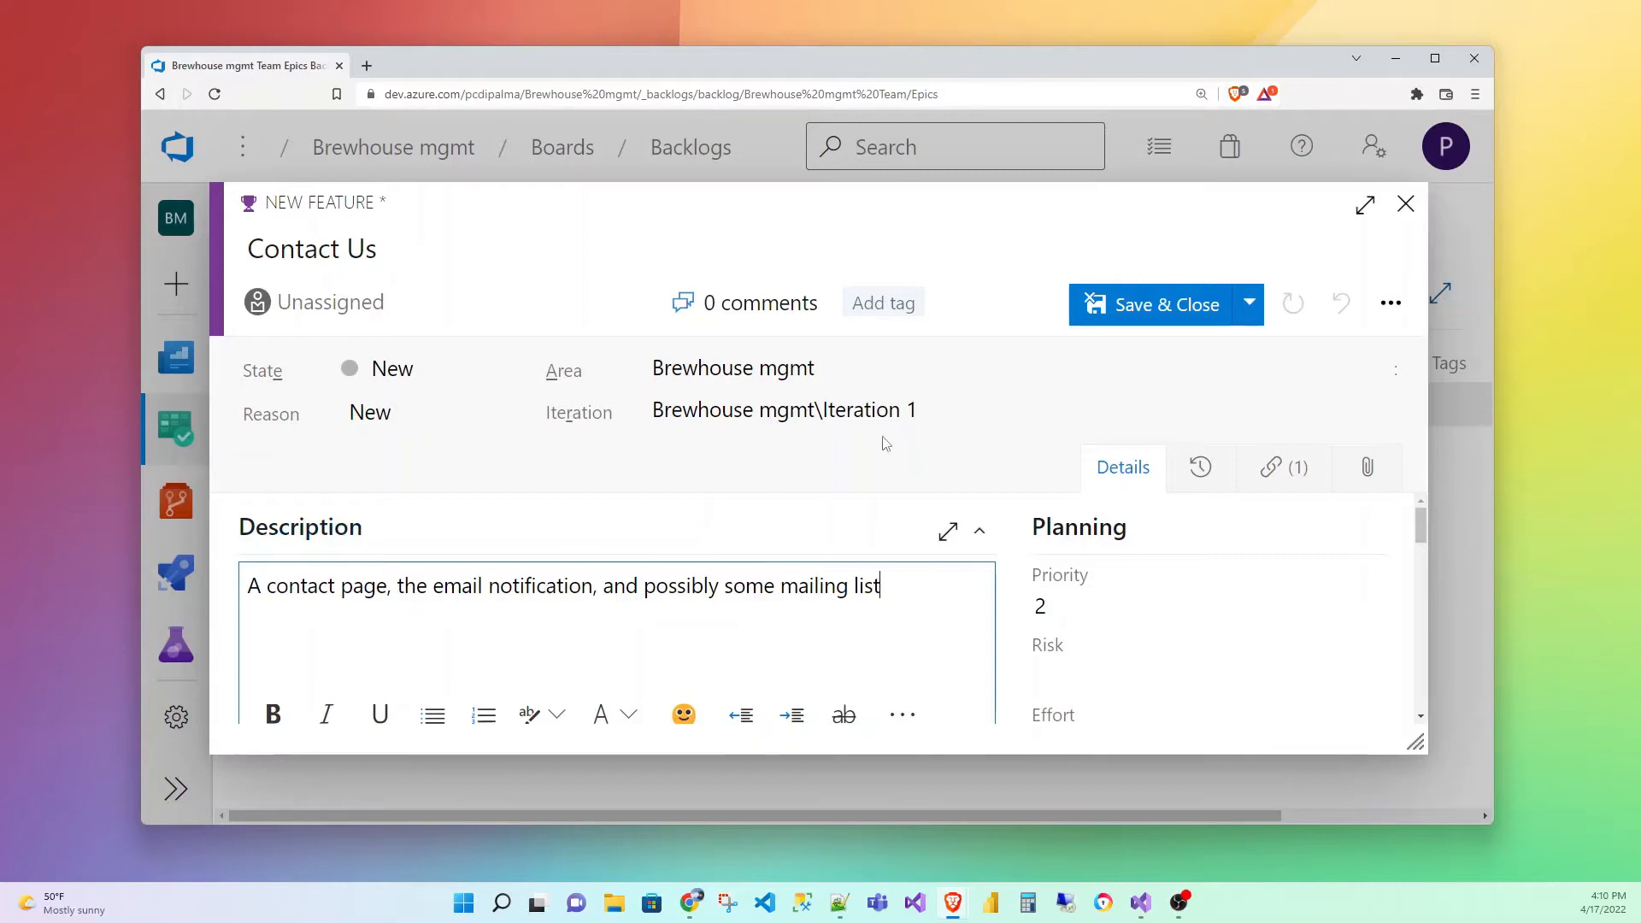
click(1156, 304)
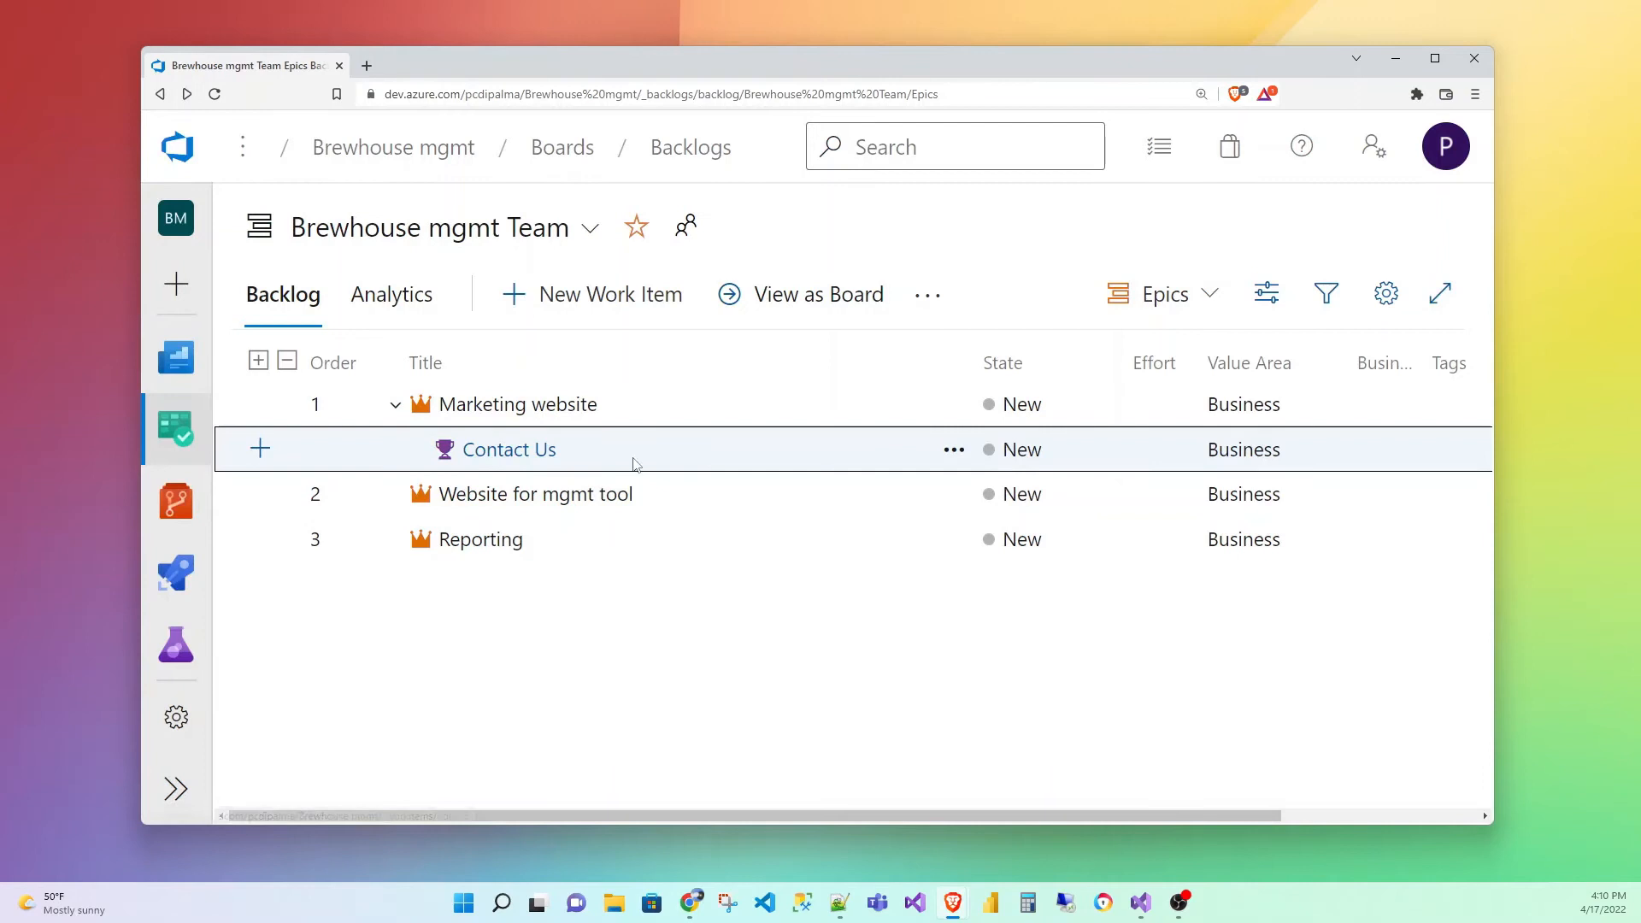
mouse_move(509, 449)
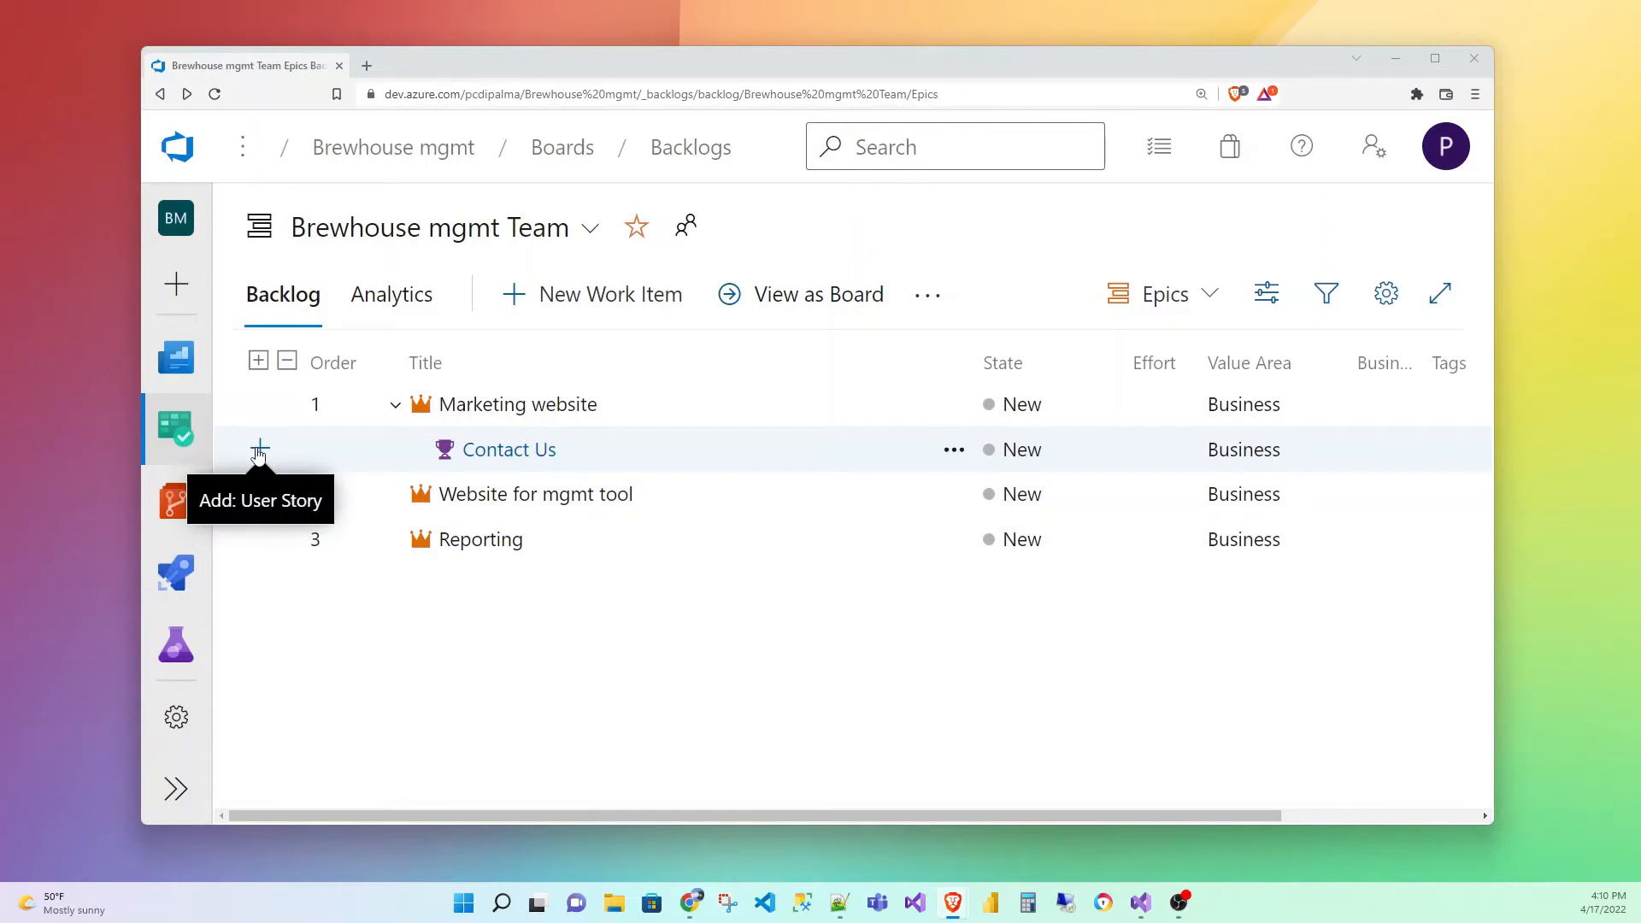
Add a new user story under the Contact Us feature
click(258, 448)
text(A)
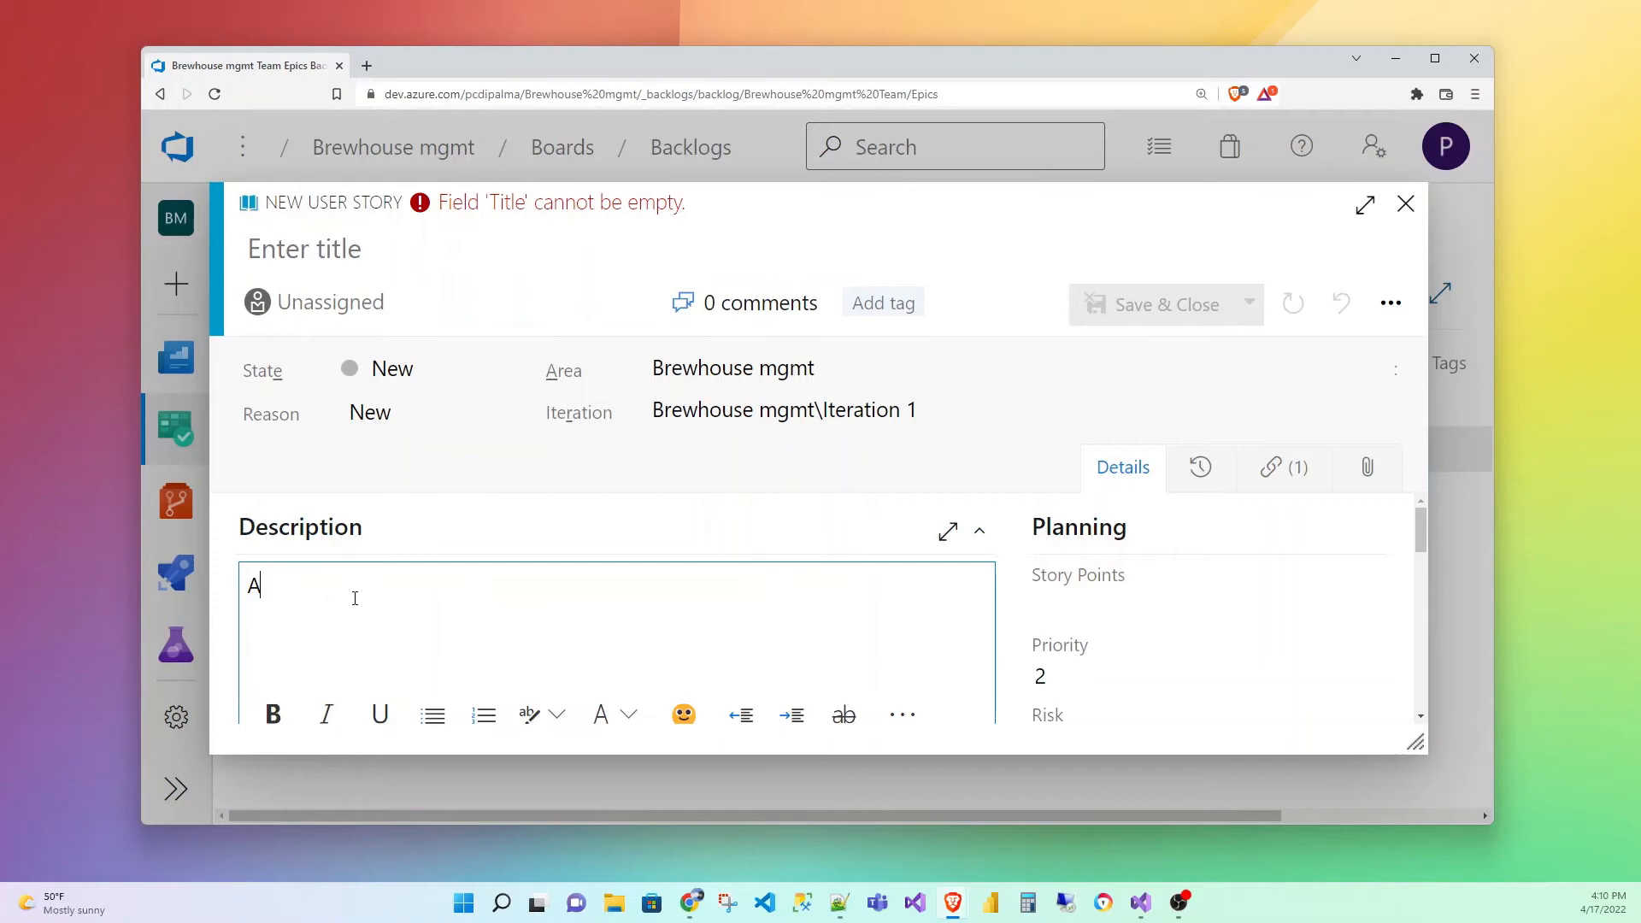
Describe the story: 'As a user I would like to contact the Brewhouse management team.'
text(s a user I wou)
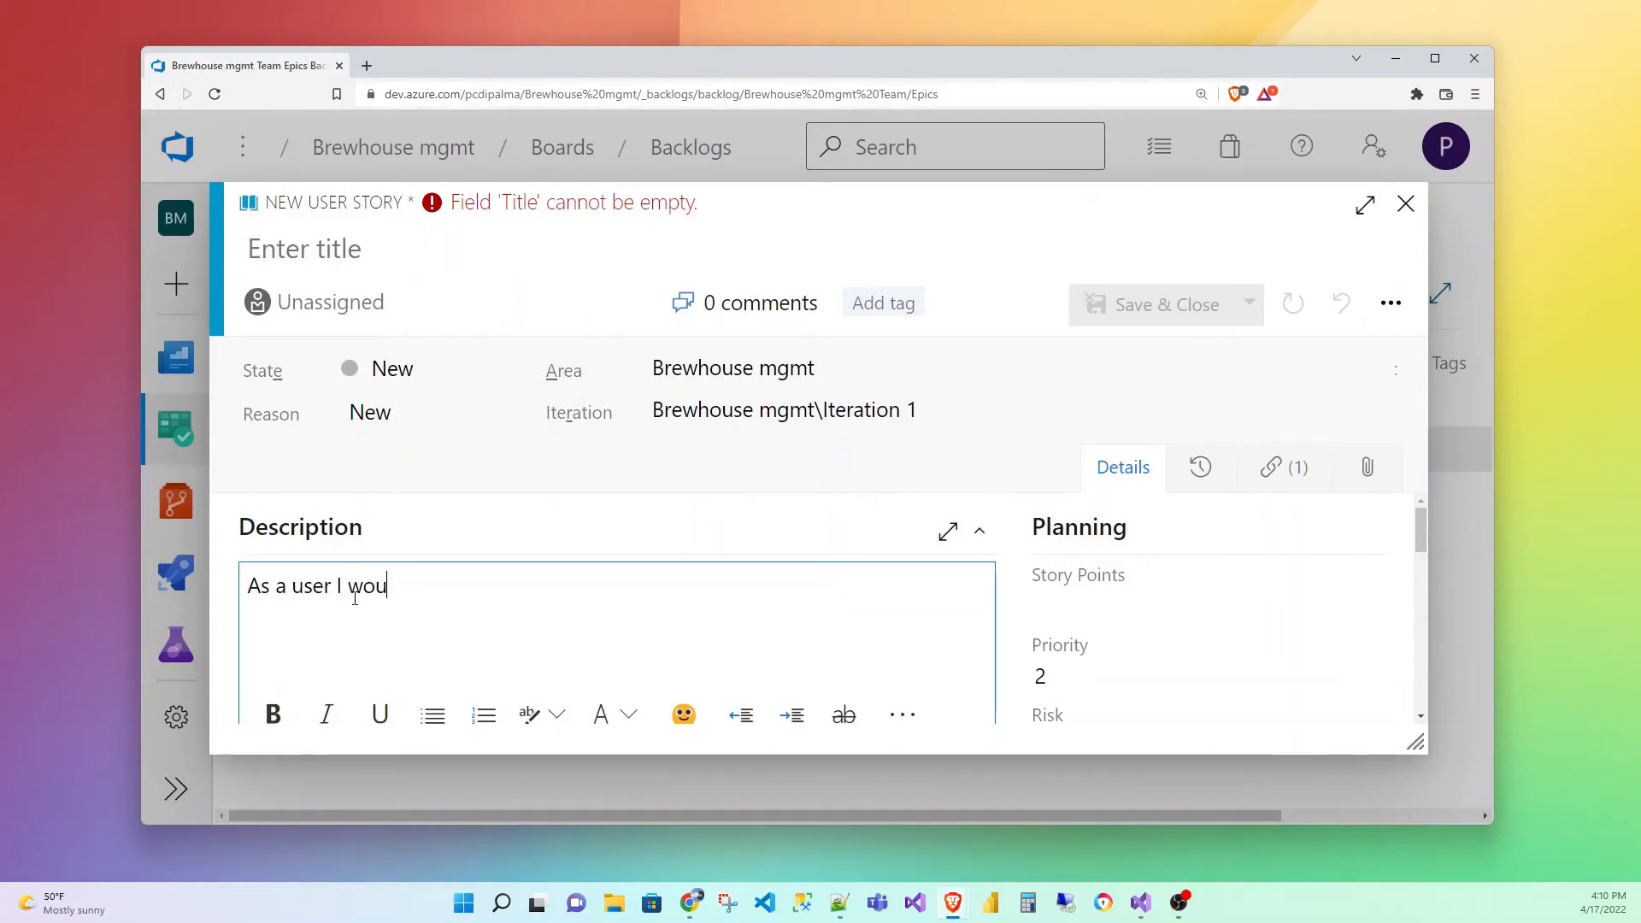
text(ld like to c)
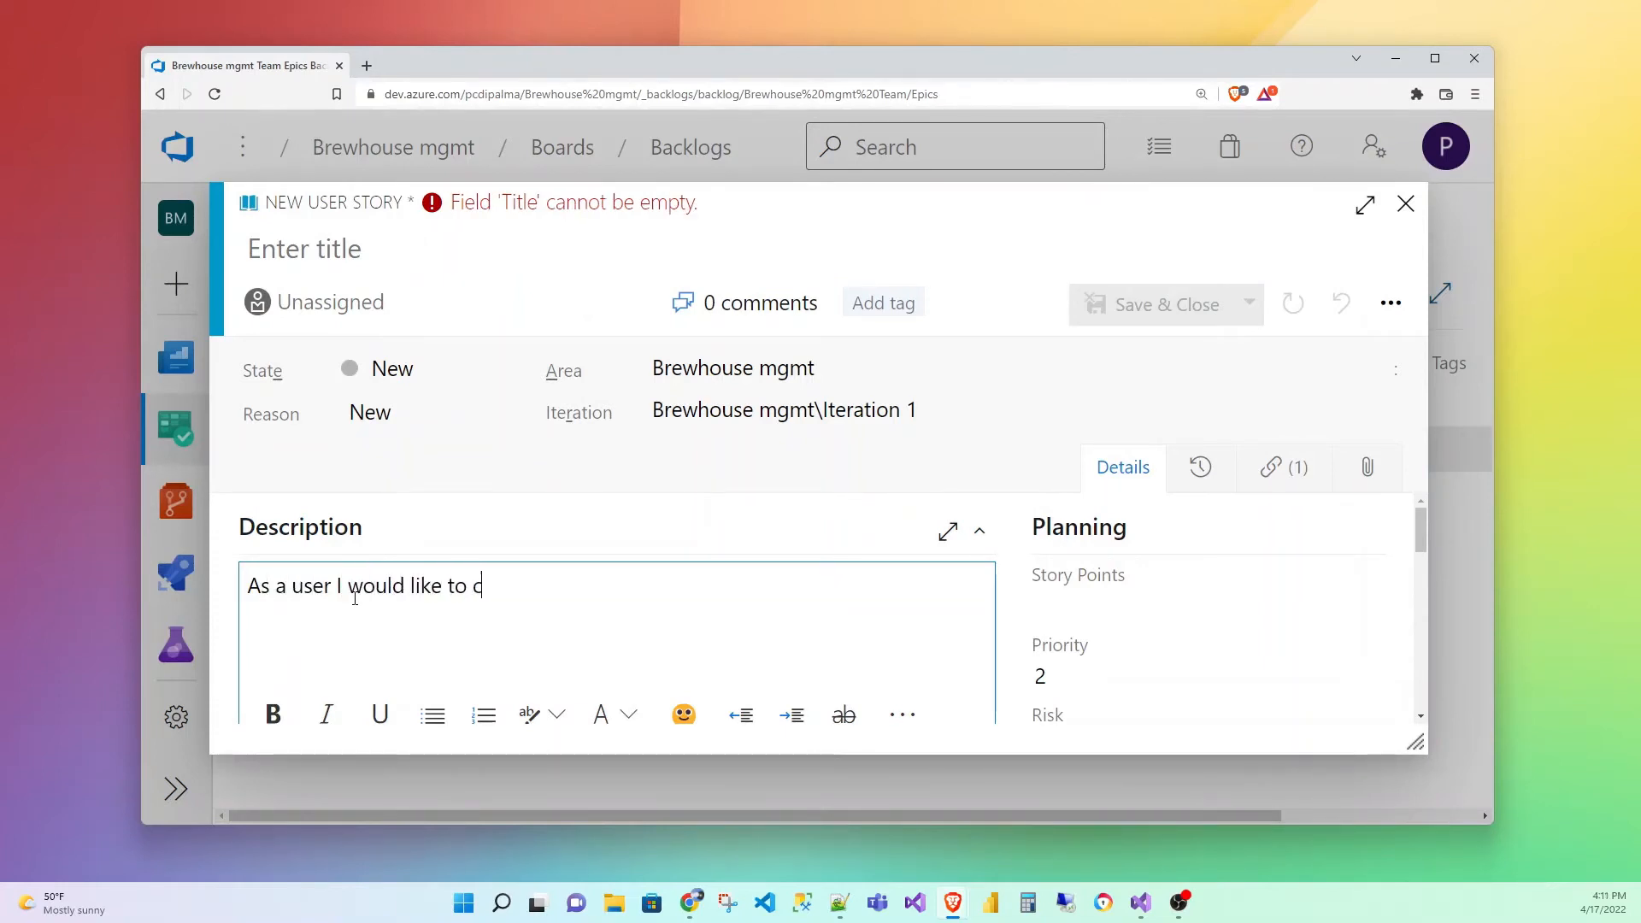
text(ontact)
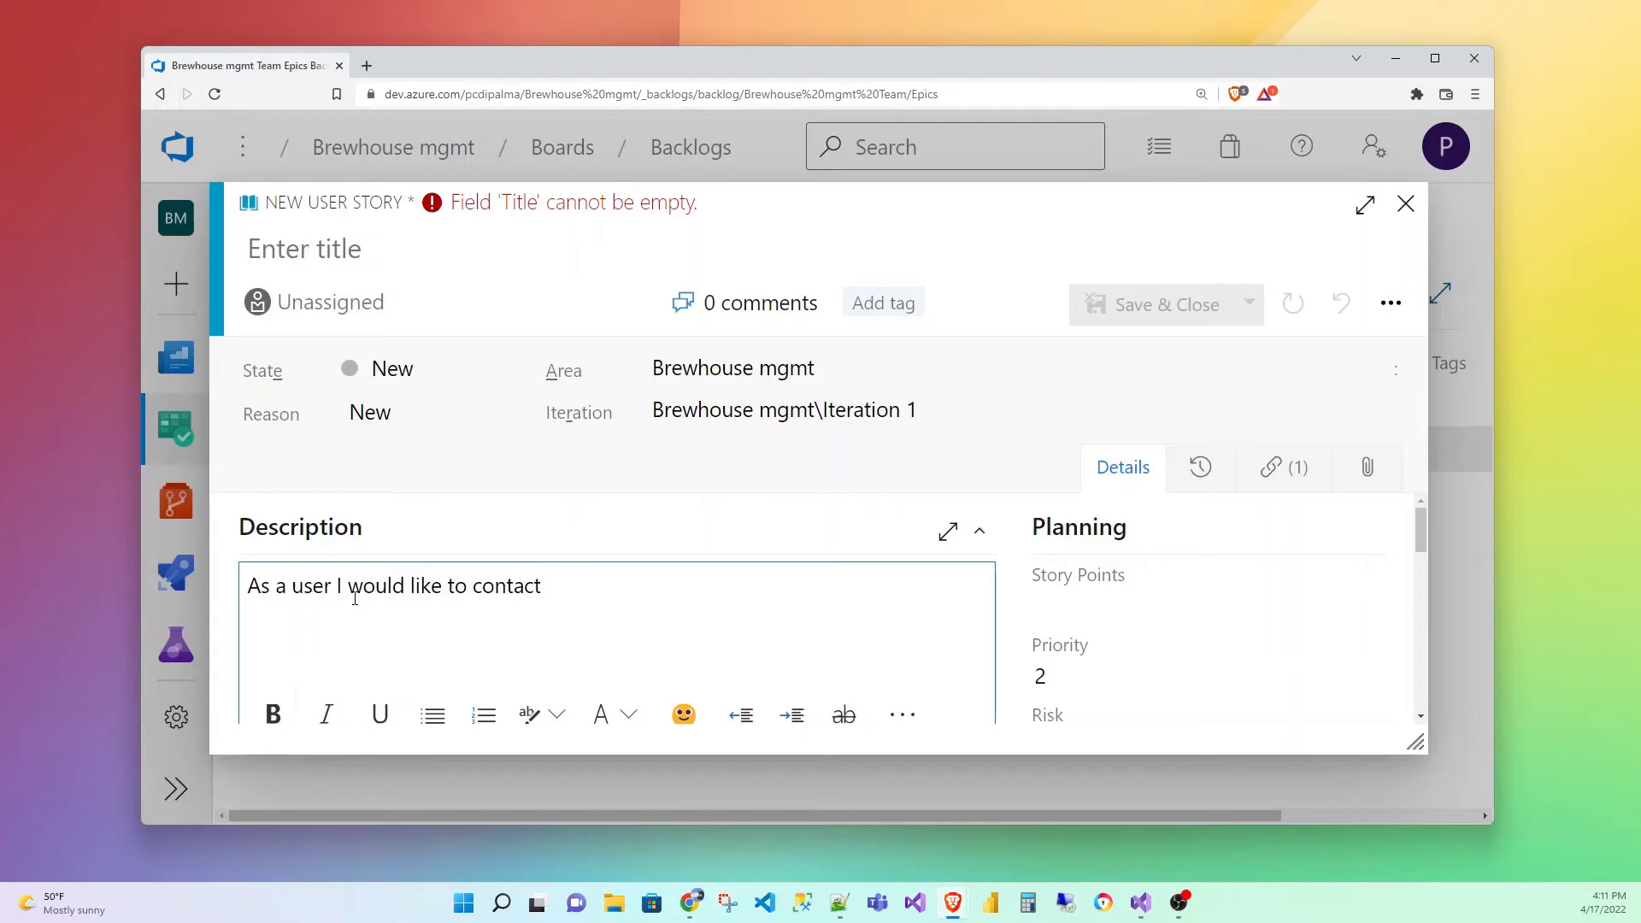
text(the Brewh)
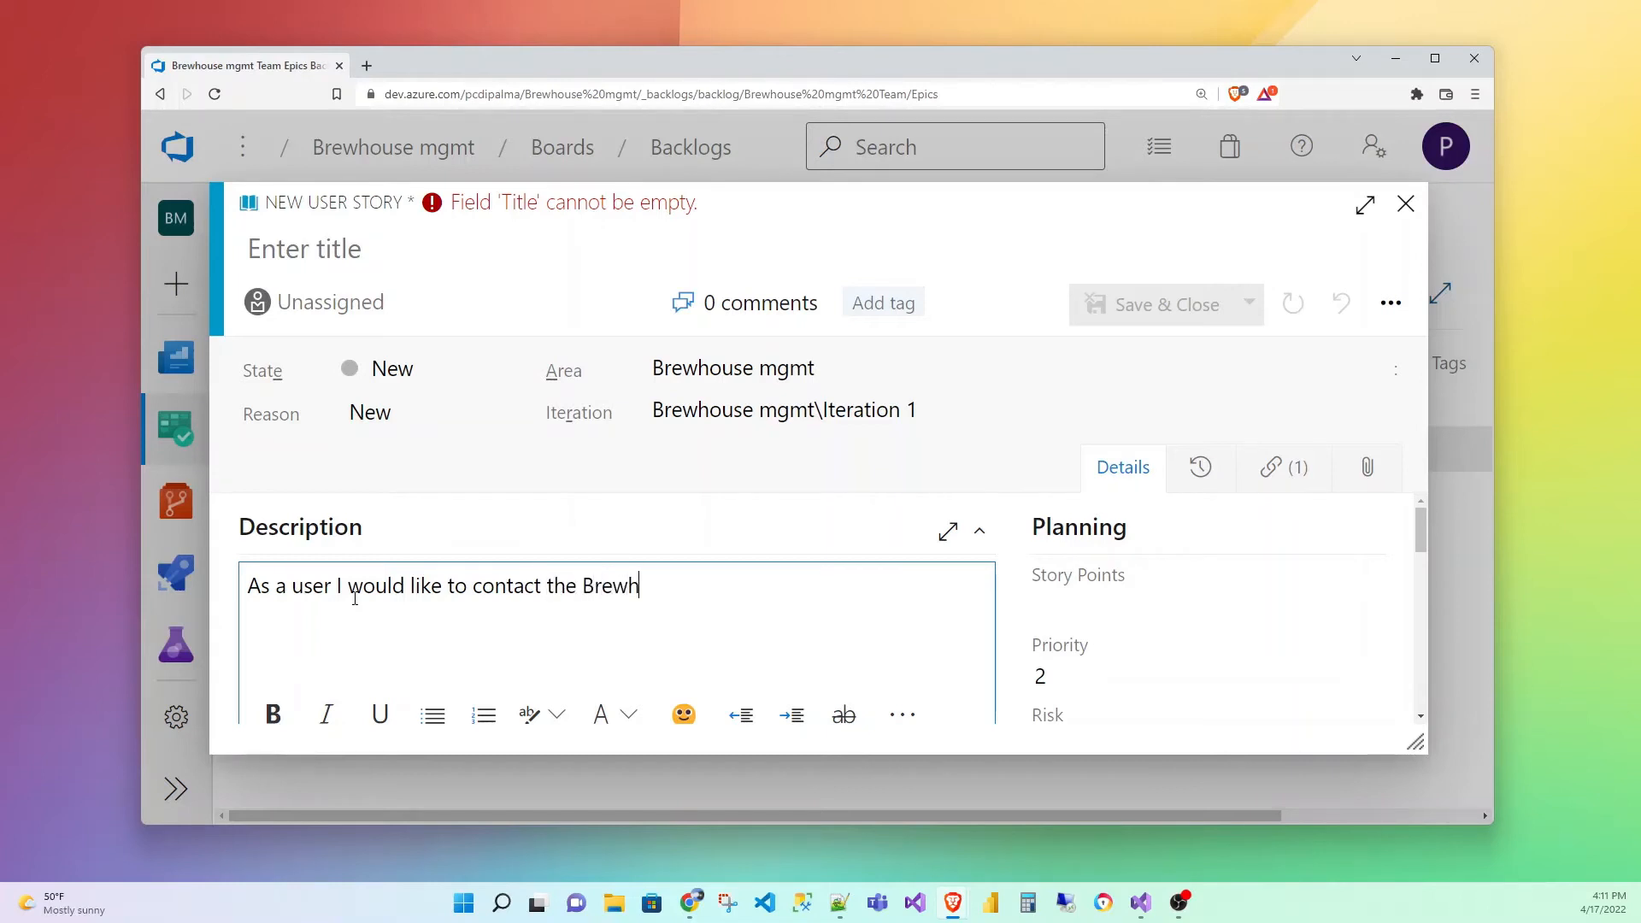
text(ouse management)
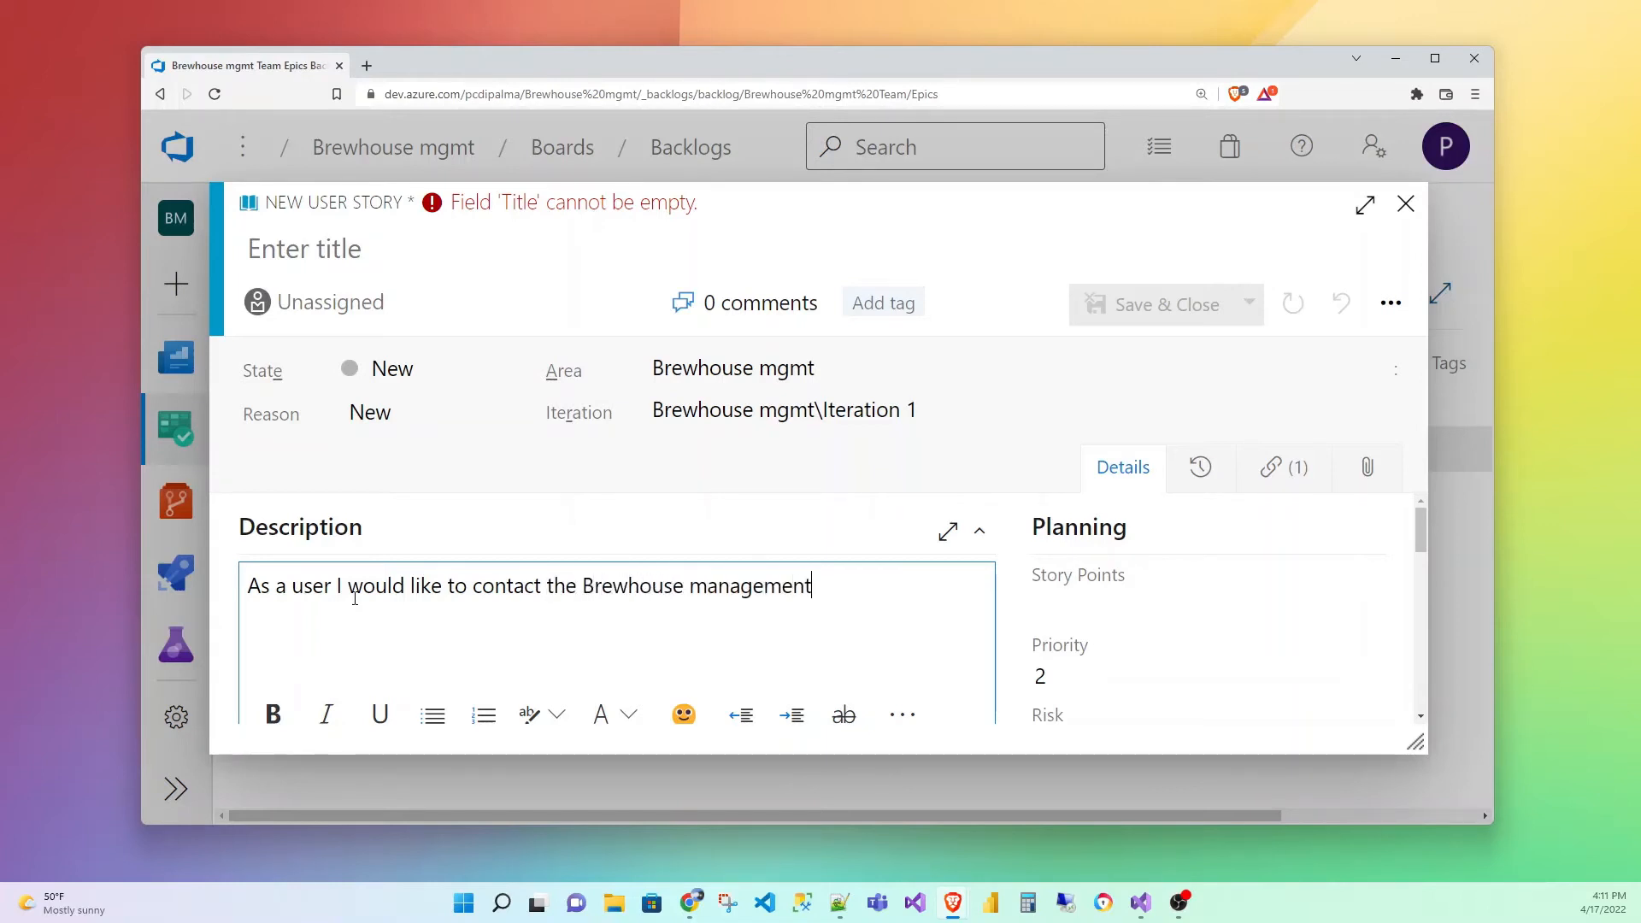
text(team.)
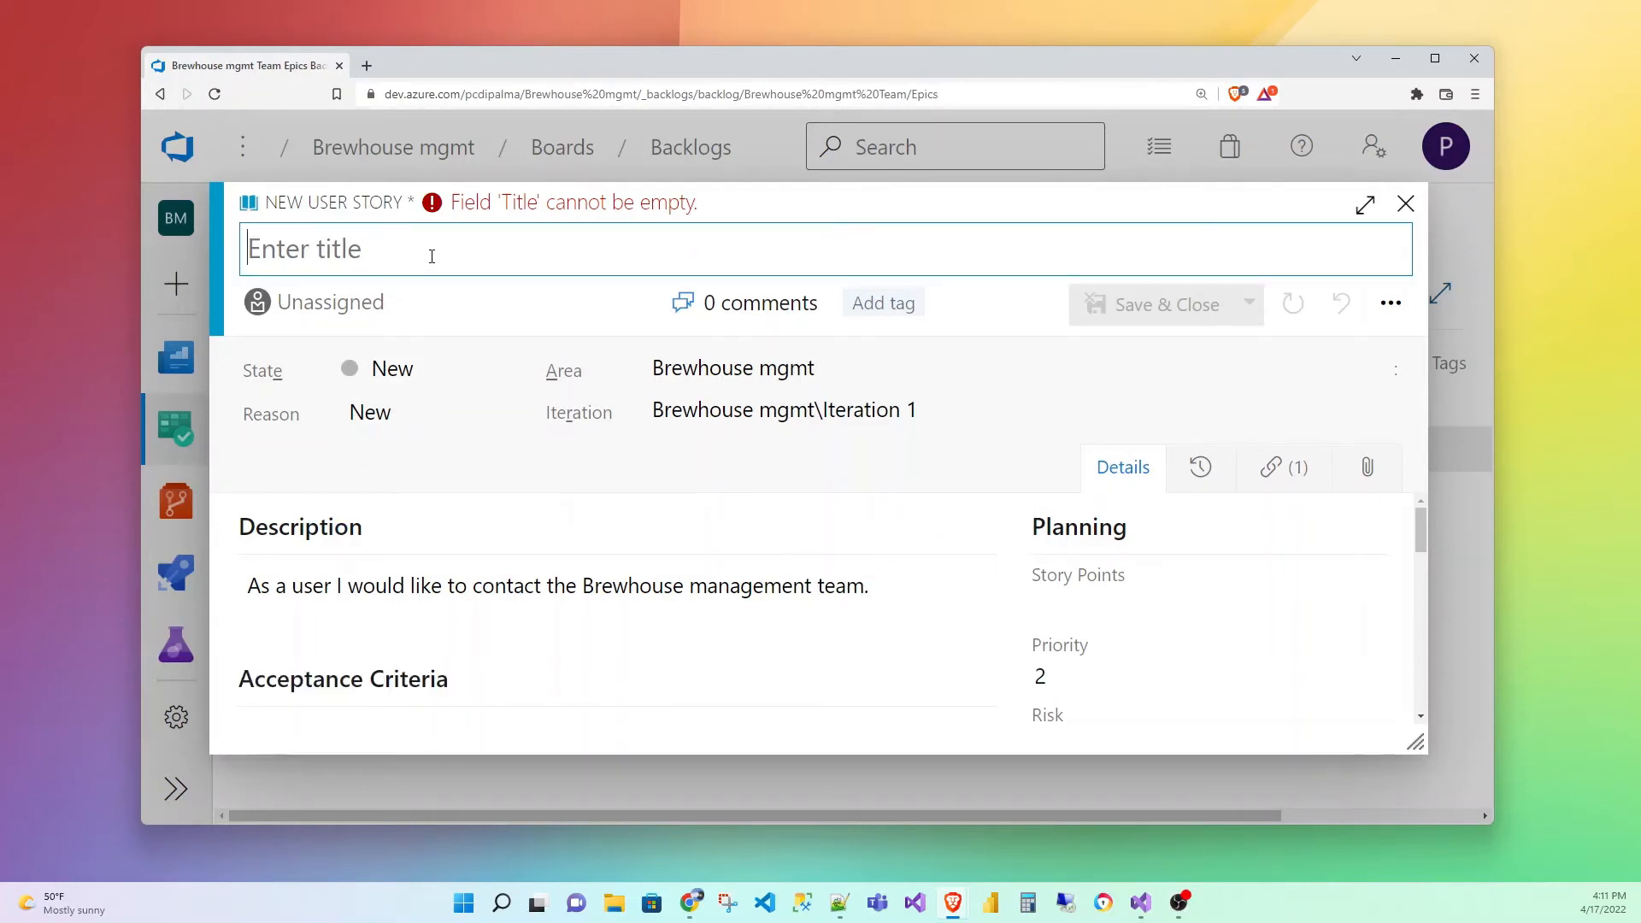
Title the story 'Contact Page and Form' and save it
text(Conta)
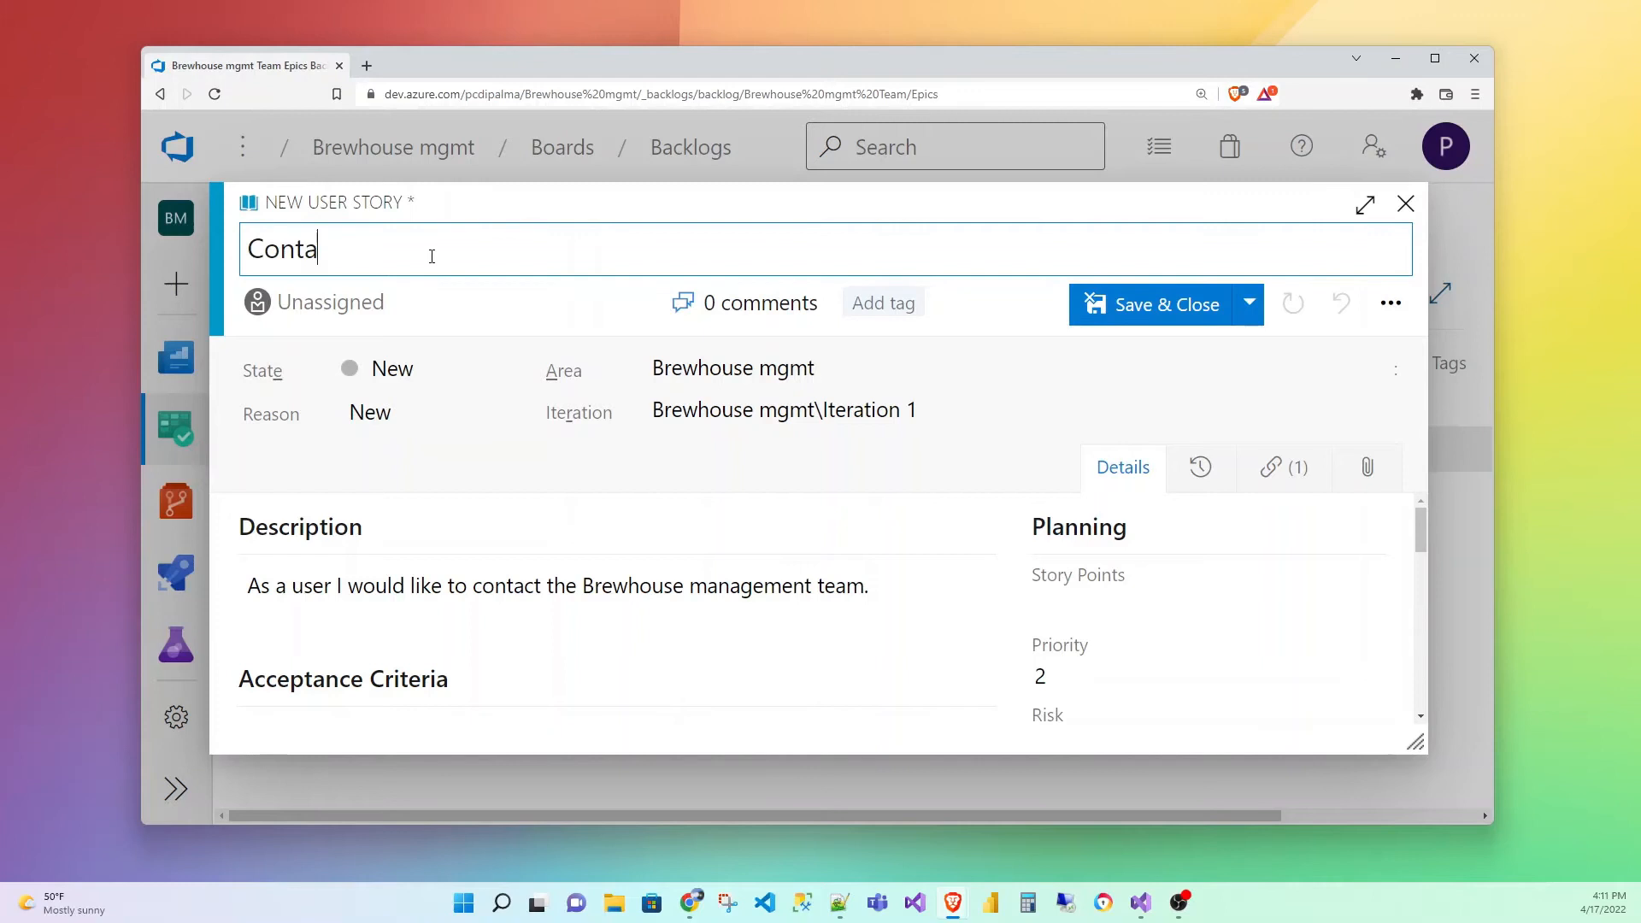
text(ct Page)
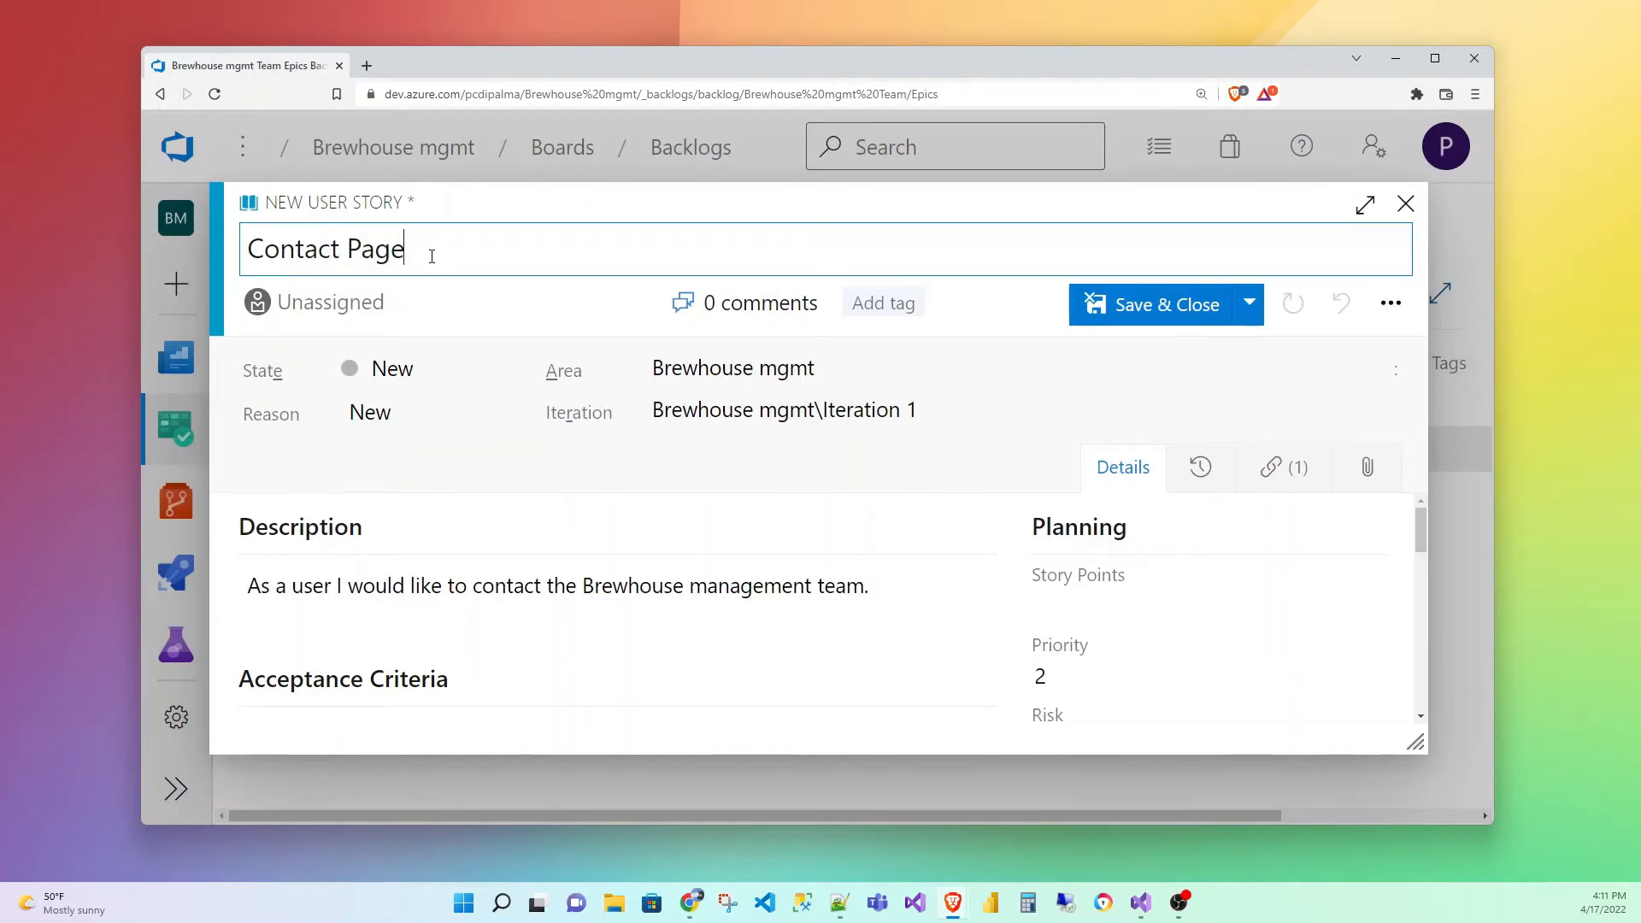
text(and)
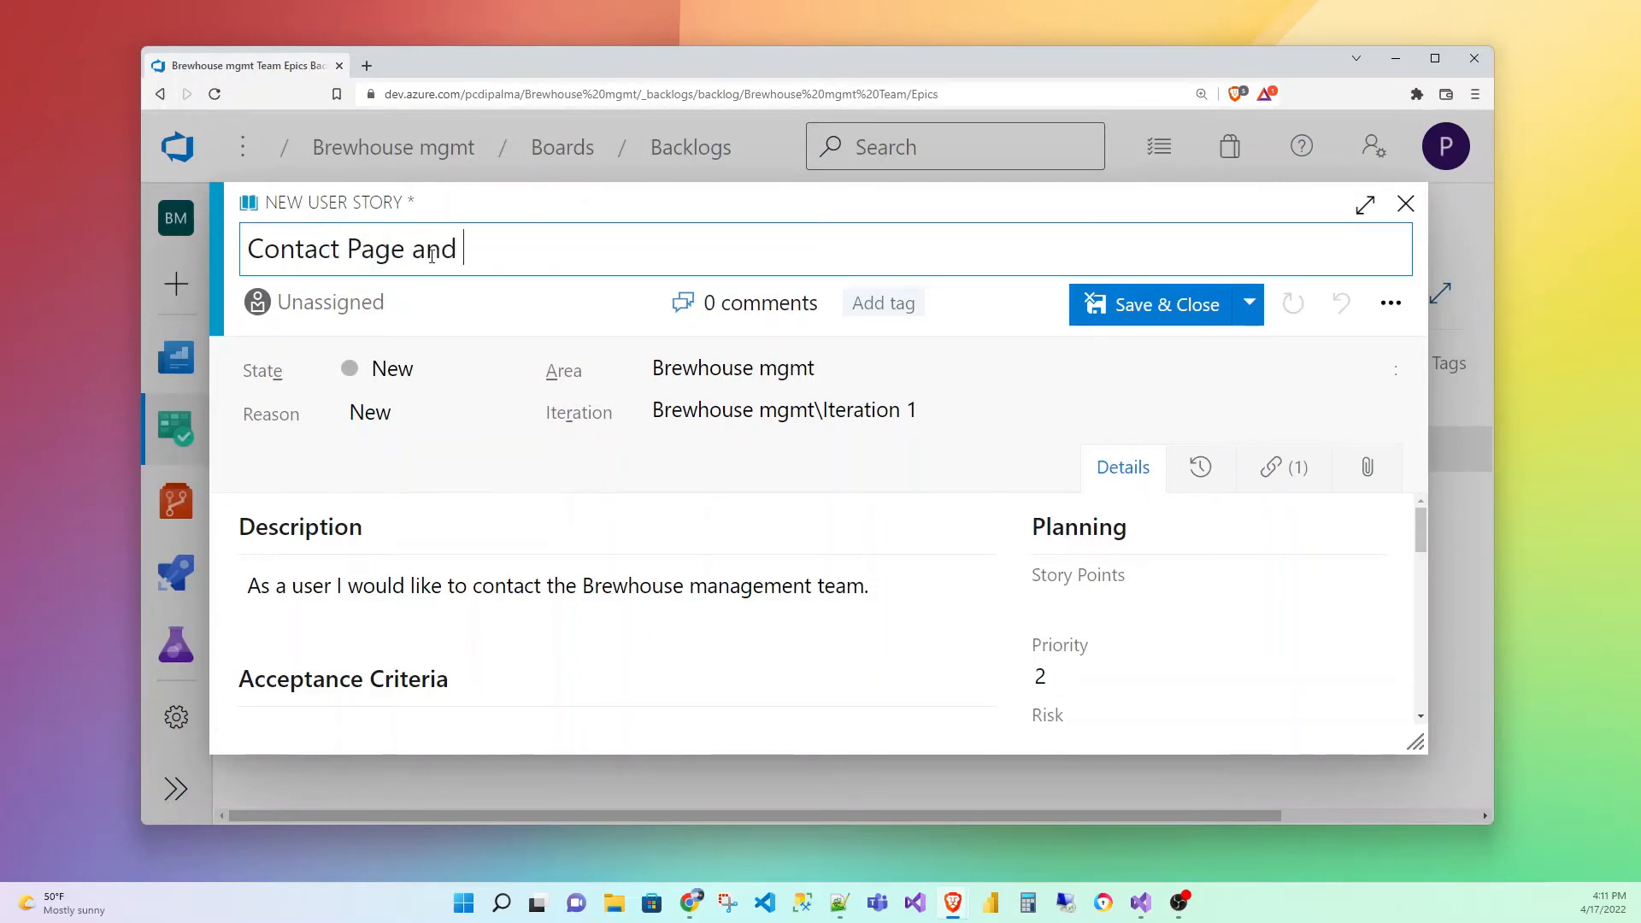
text(Form)
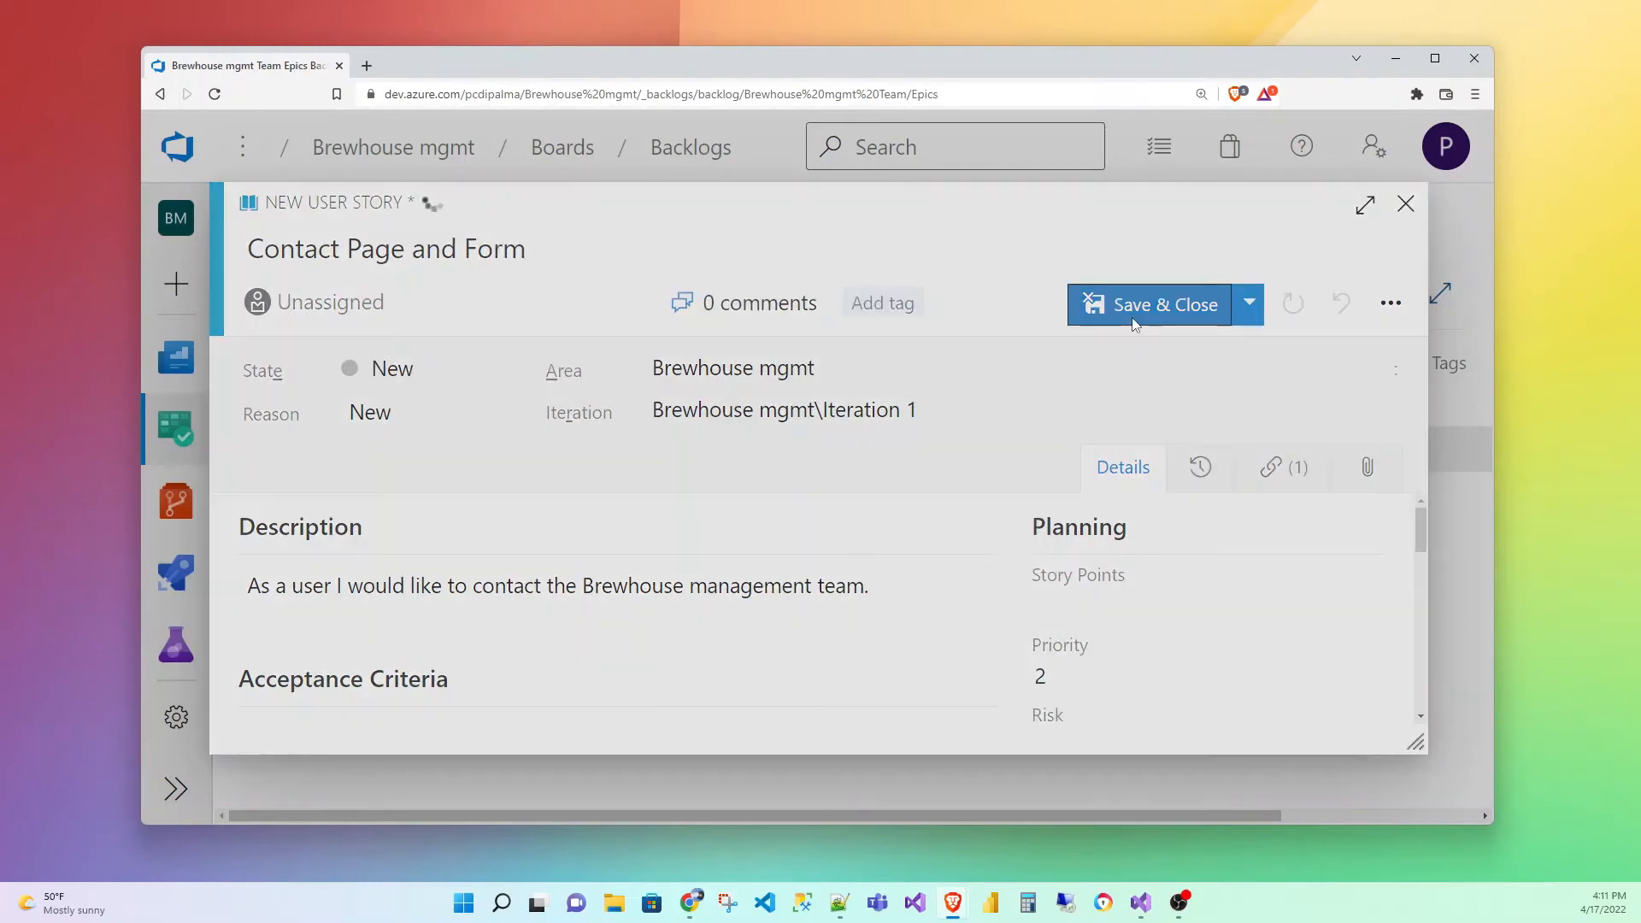
click(1149, 304)
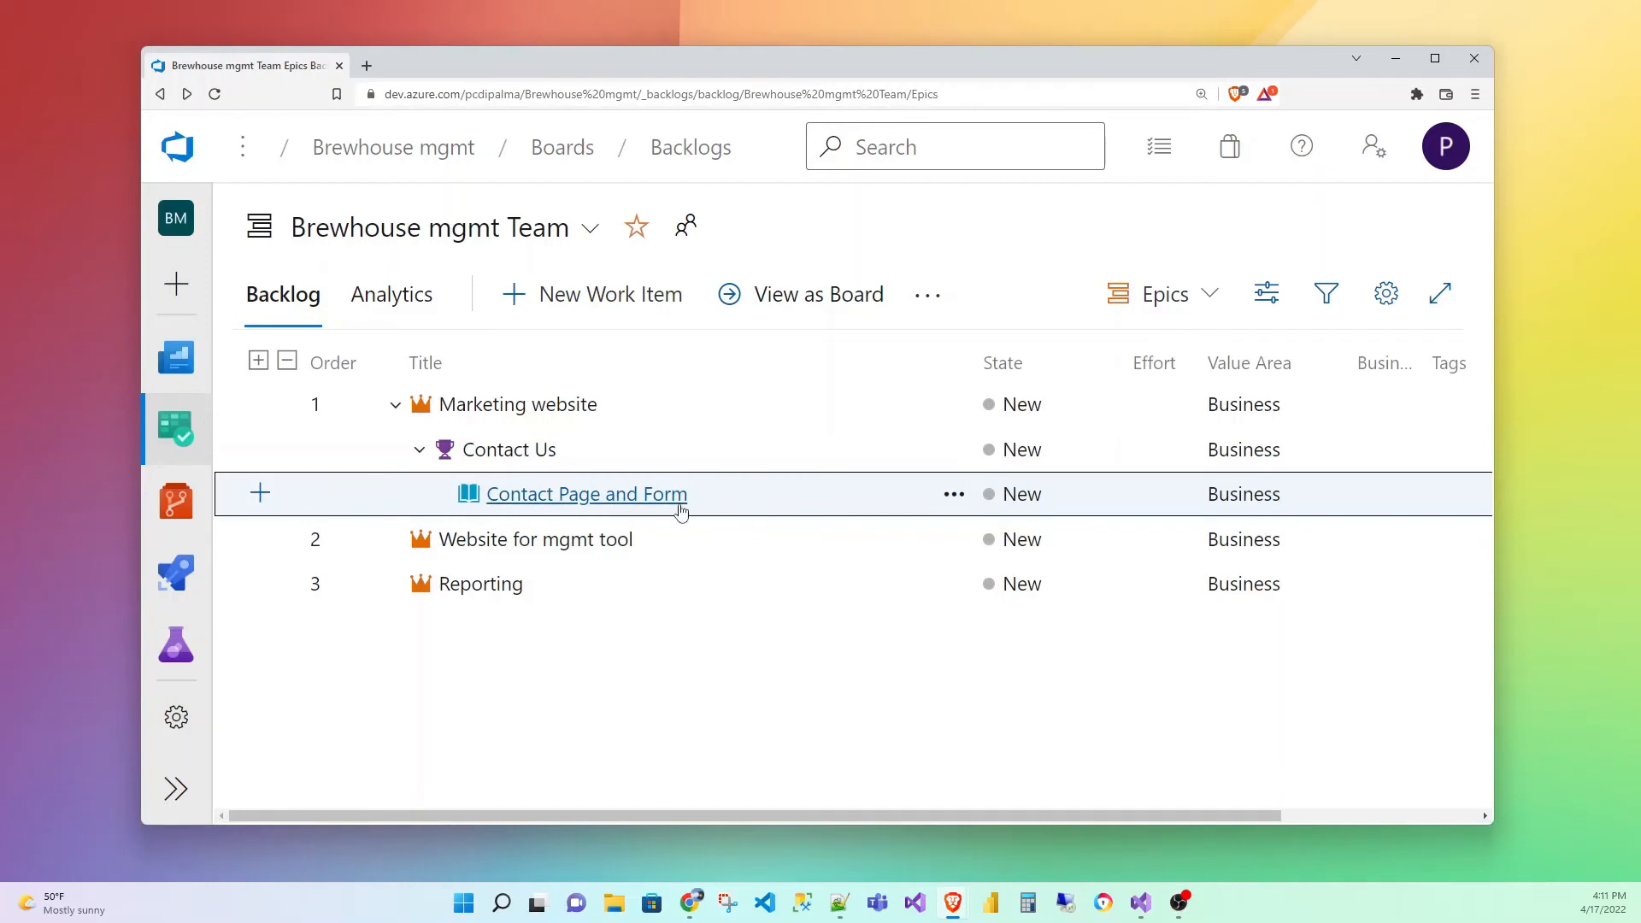
mouse_move(573, 499)
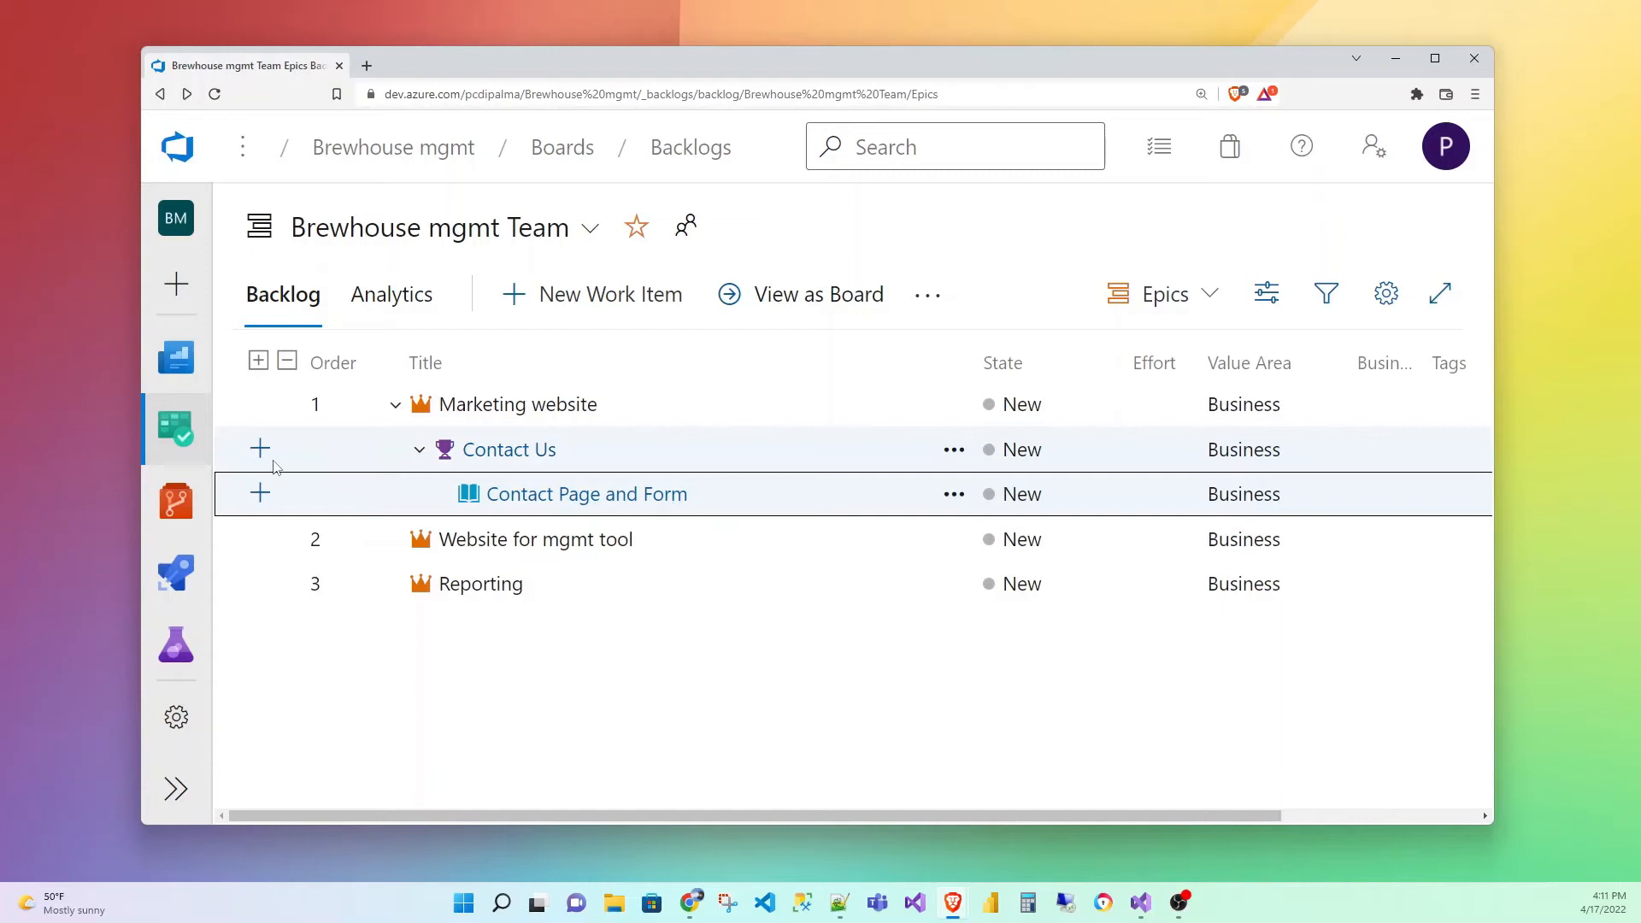
Start a second story under Contact Us titled 'Email Notification'
click(260, 493)
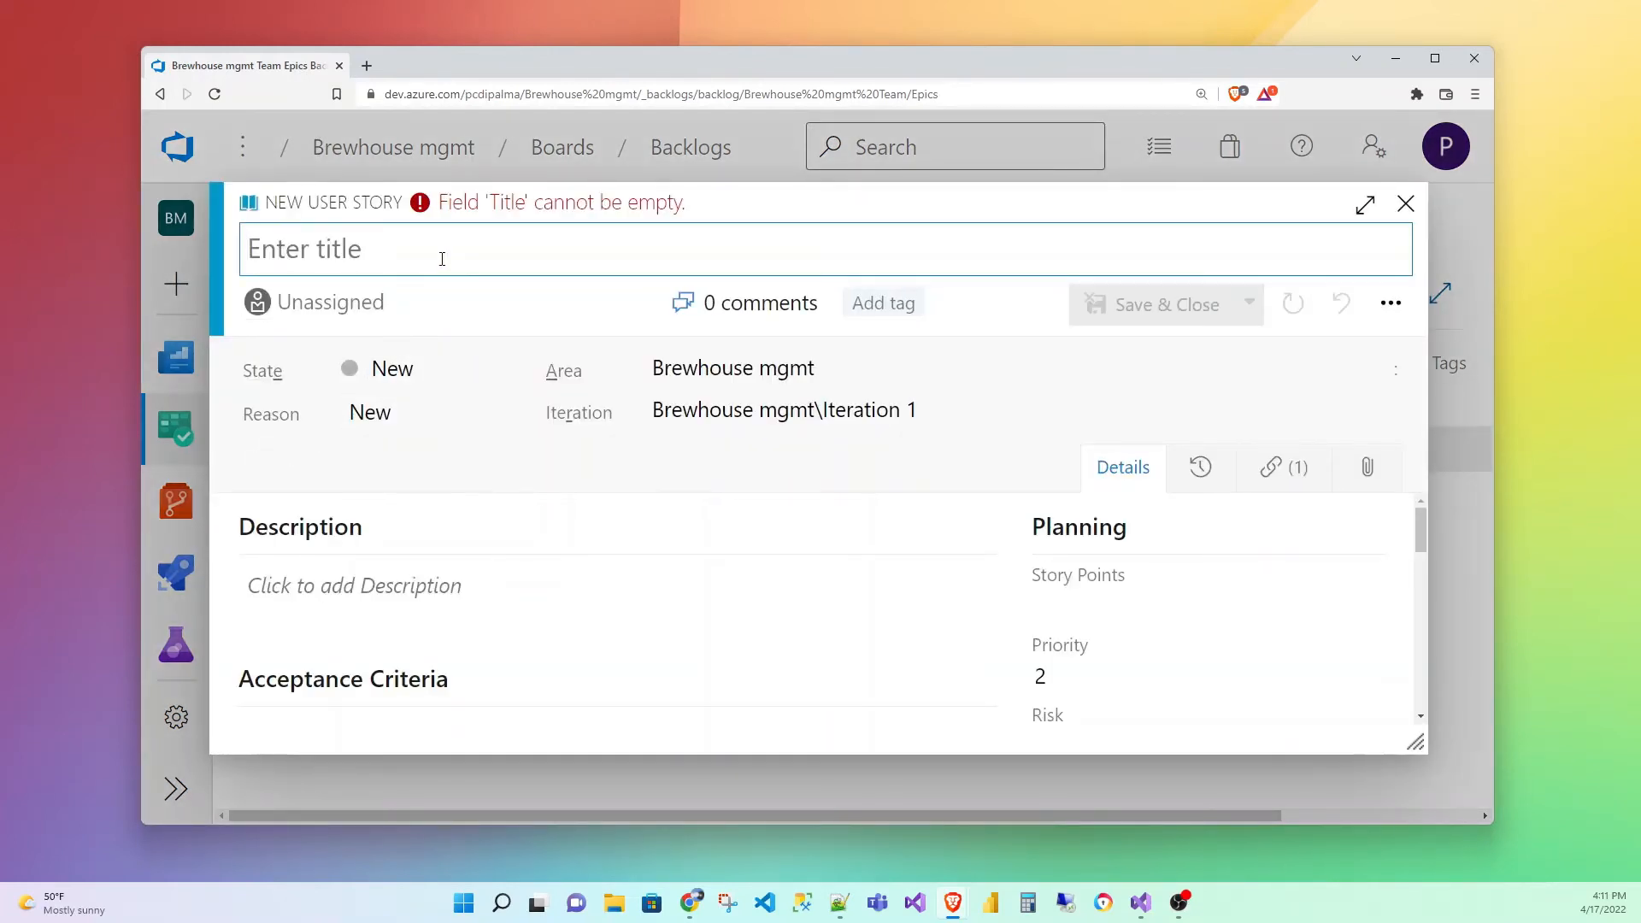
text(Email)
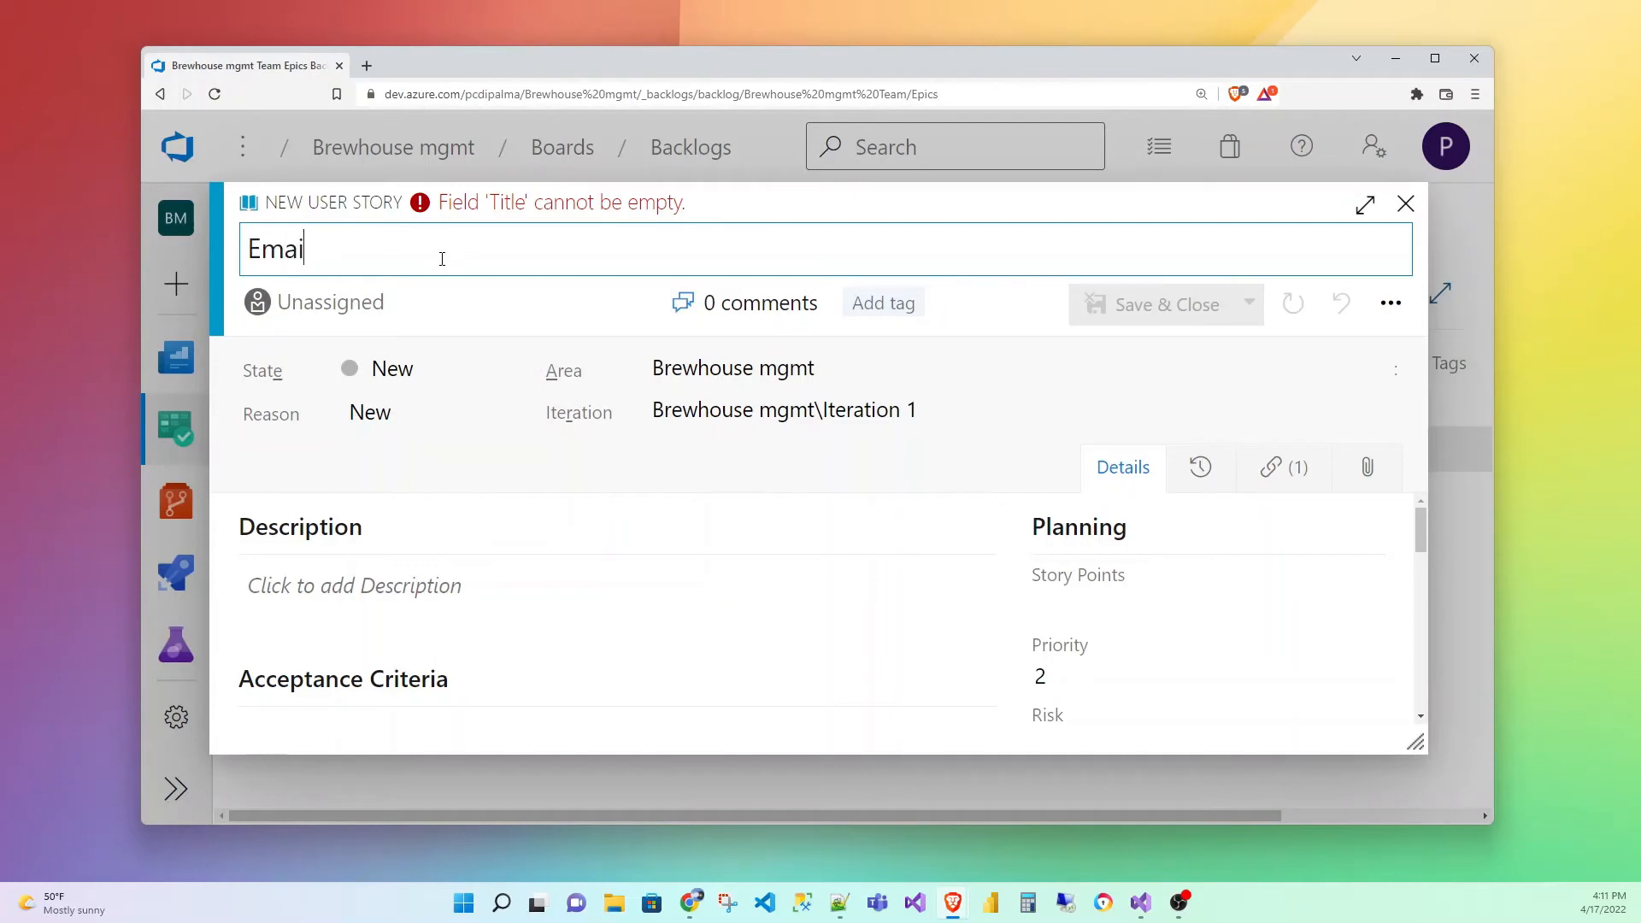
text(l Notification)
click(616, 586)
text(As a user I want)
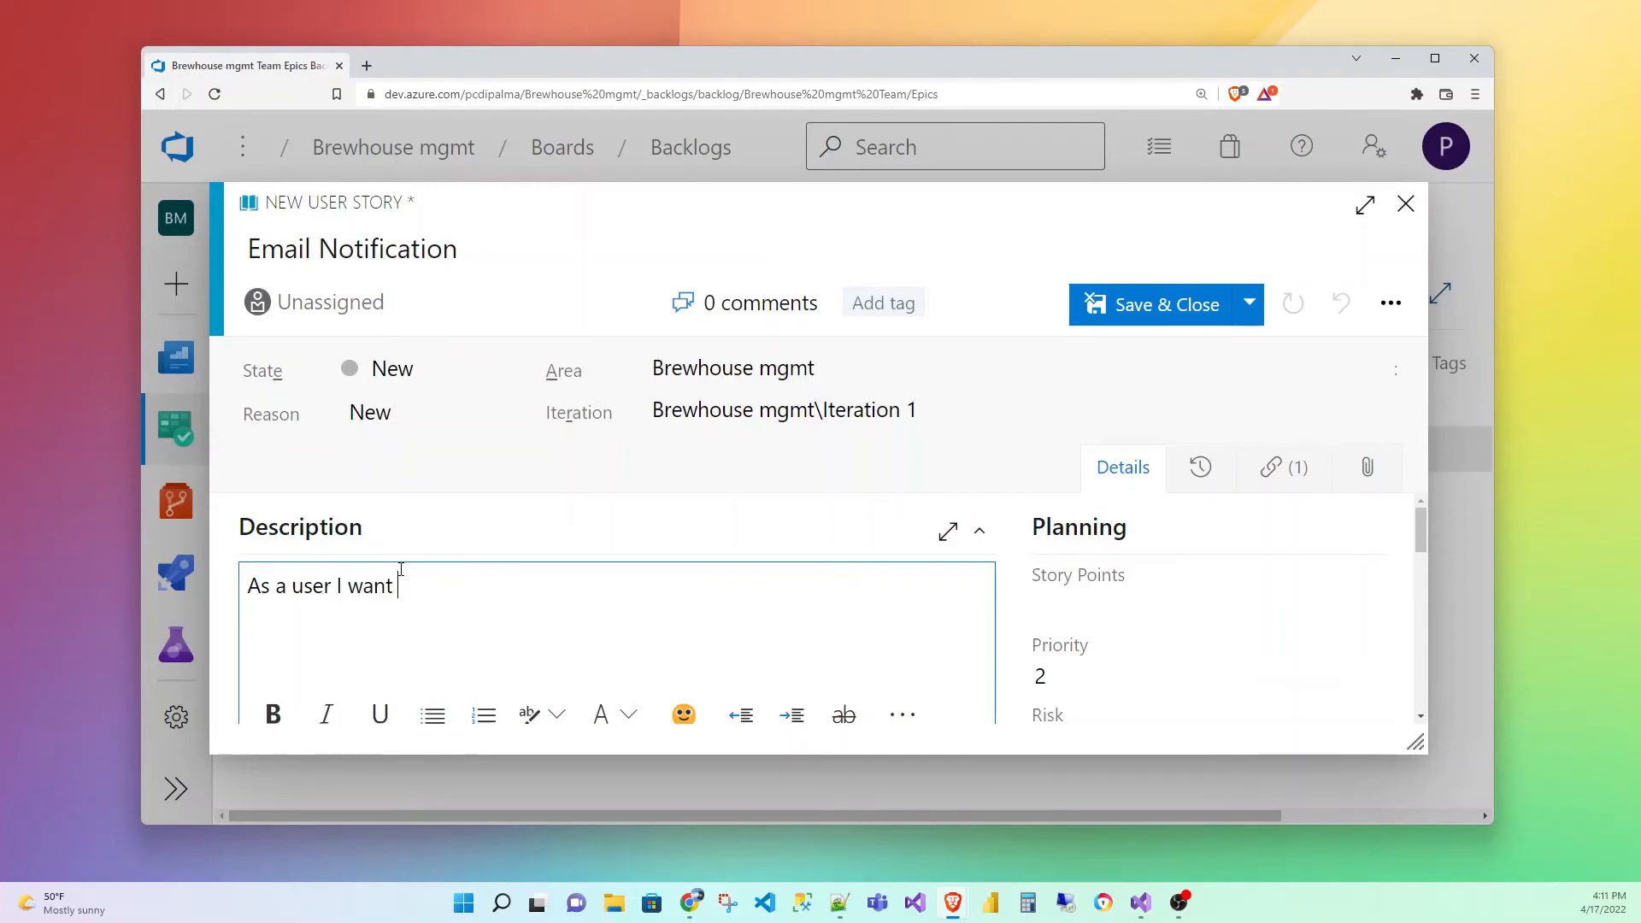
Describe notifying both the user and management team when the form is sent, then save
text(be notified)
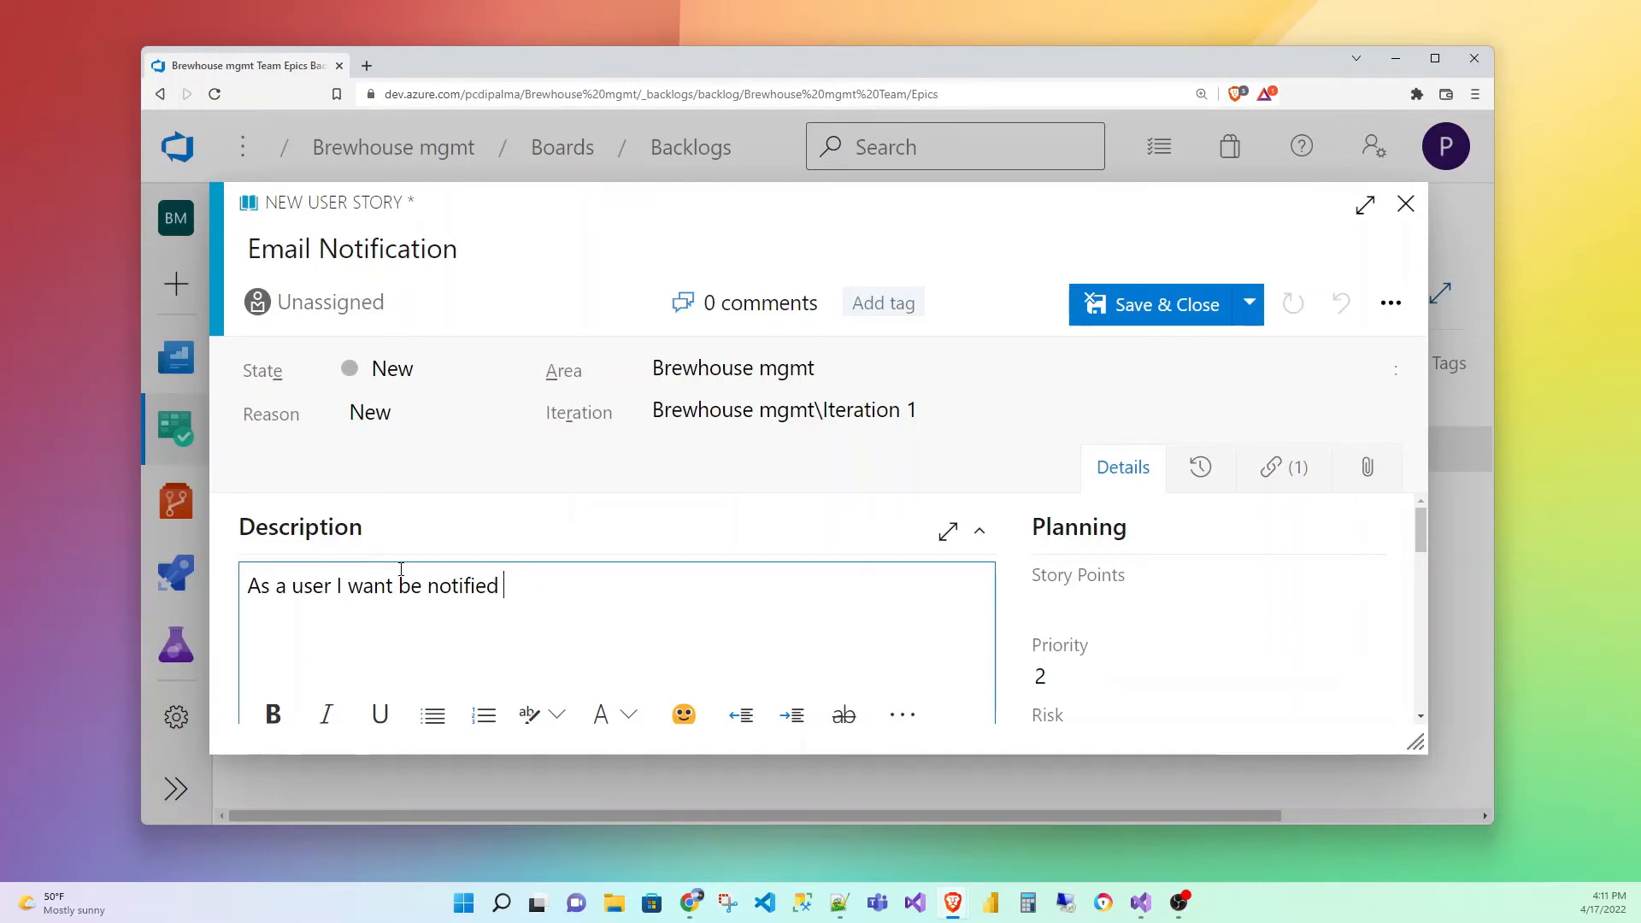
text(when the form is)
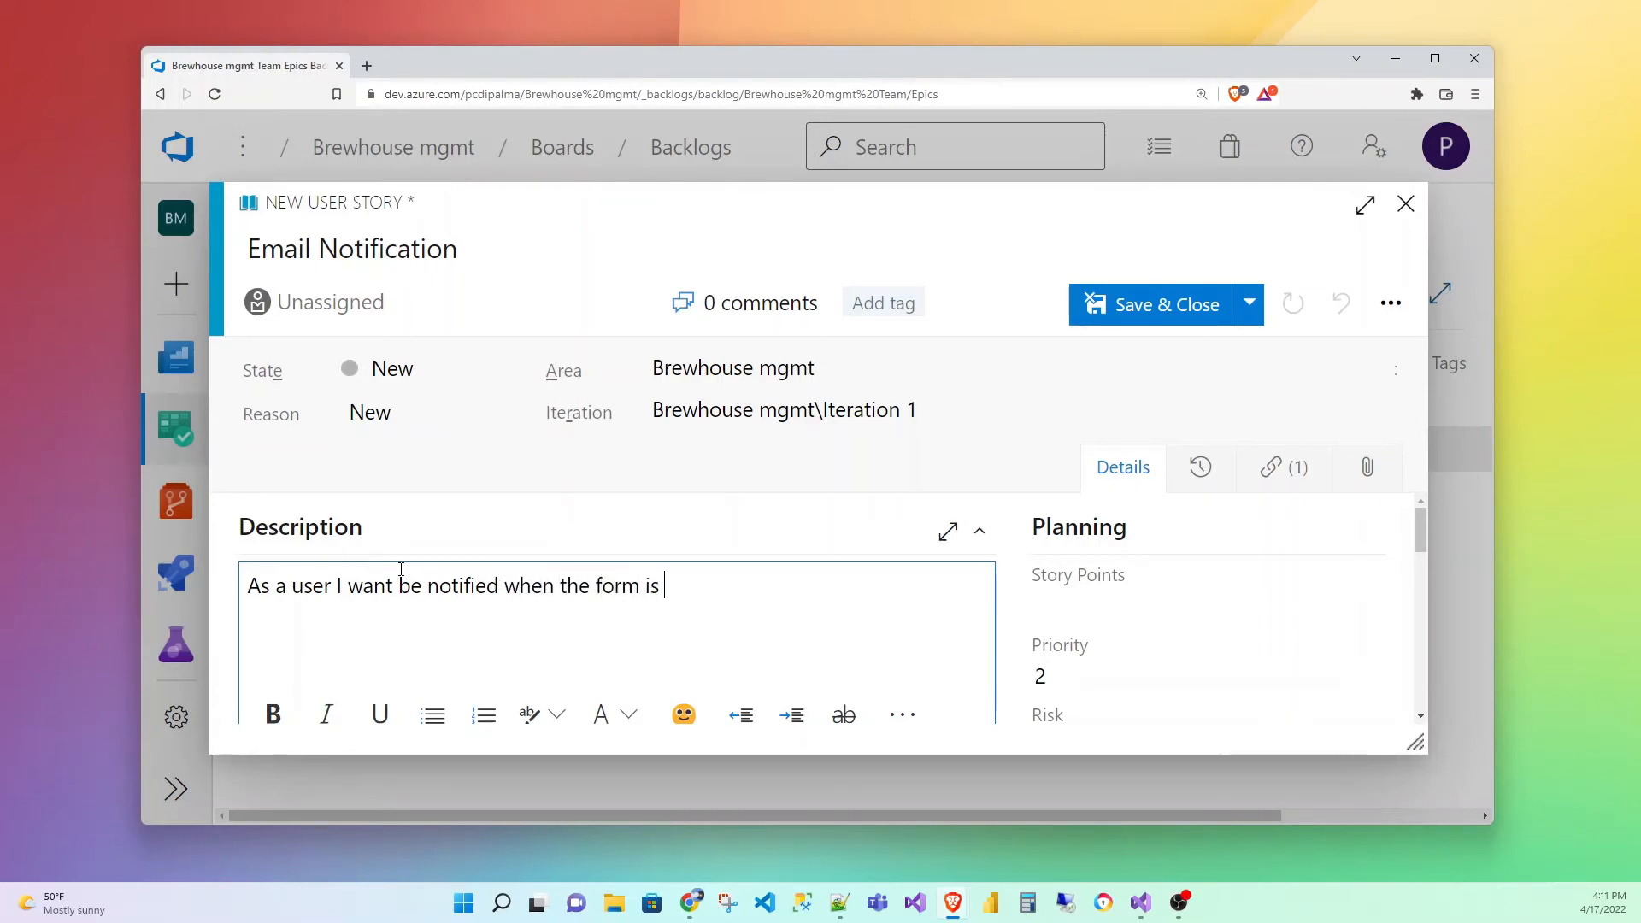
text(sent.)
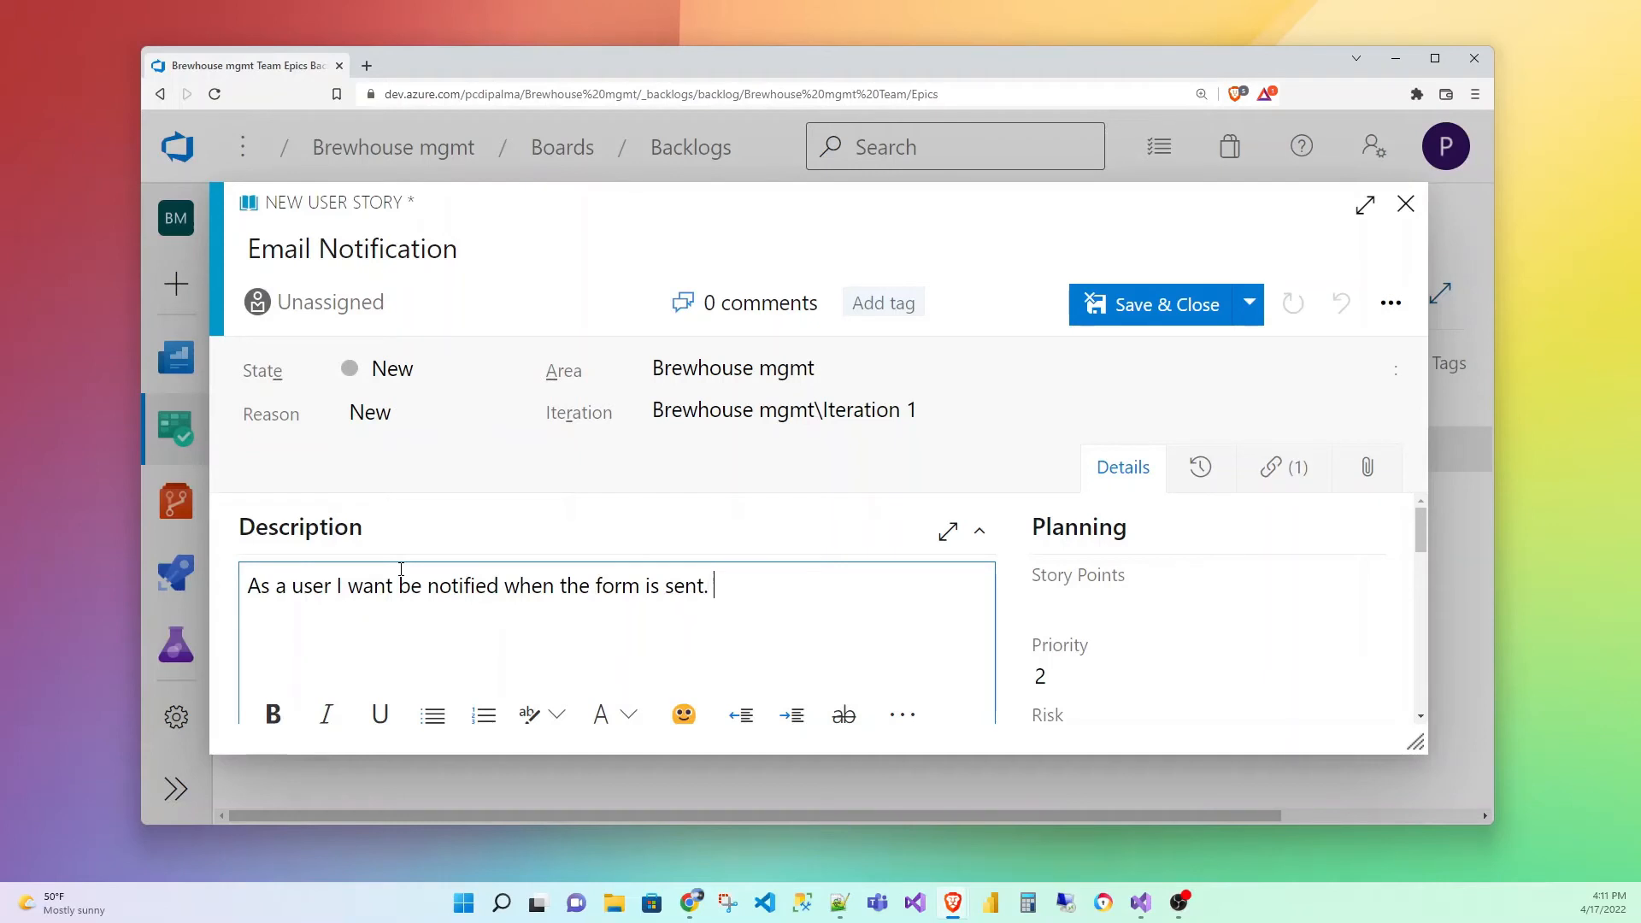
text(Both)
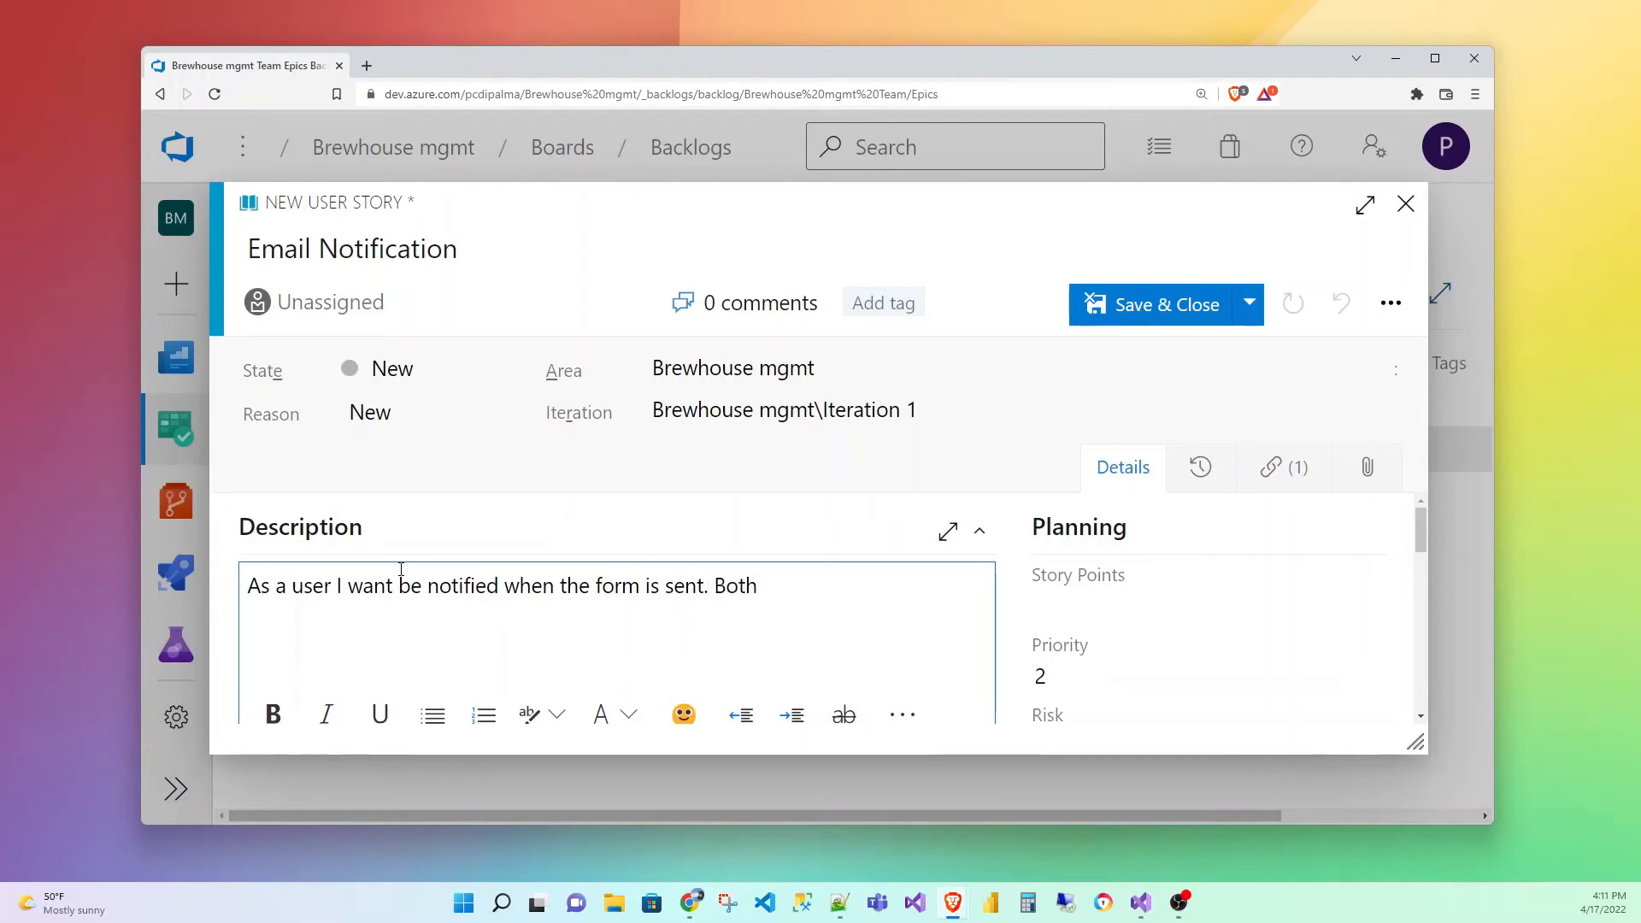
text(the user and the)
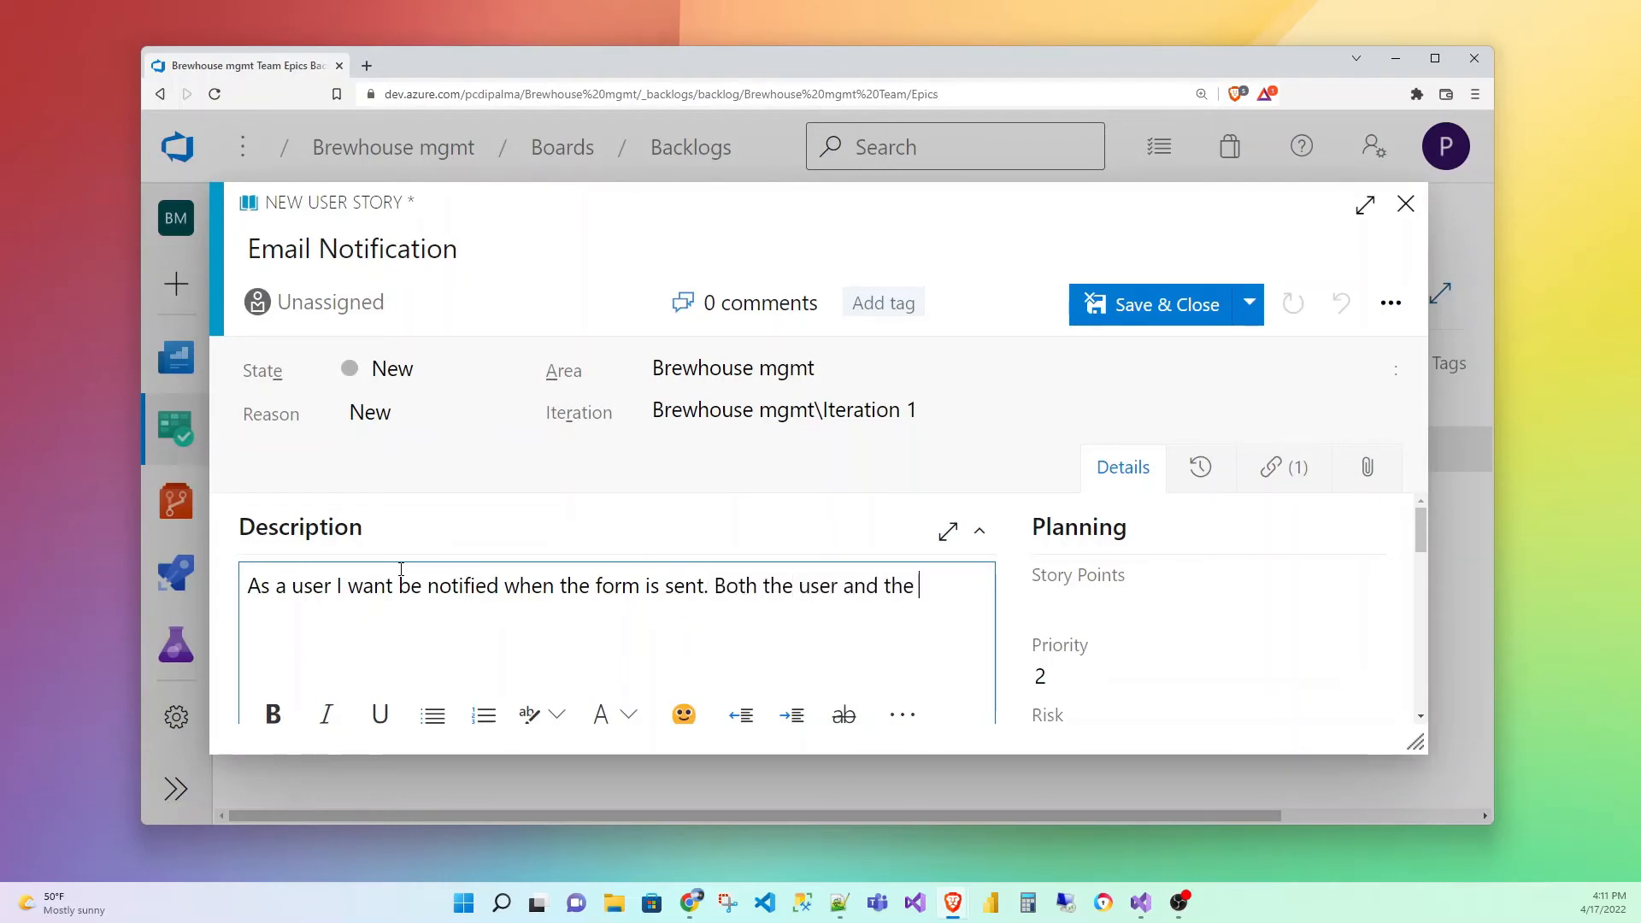
text(management m)
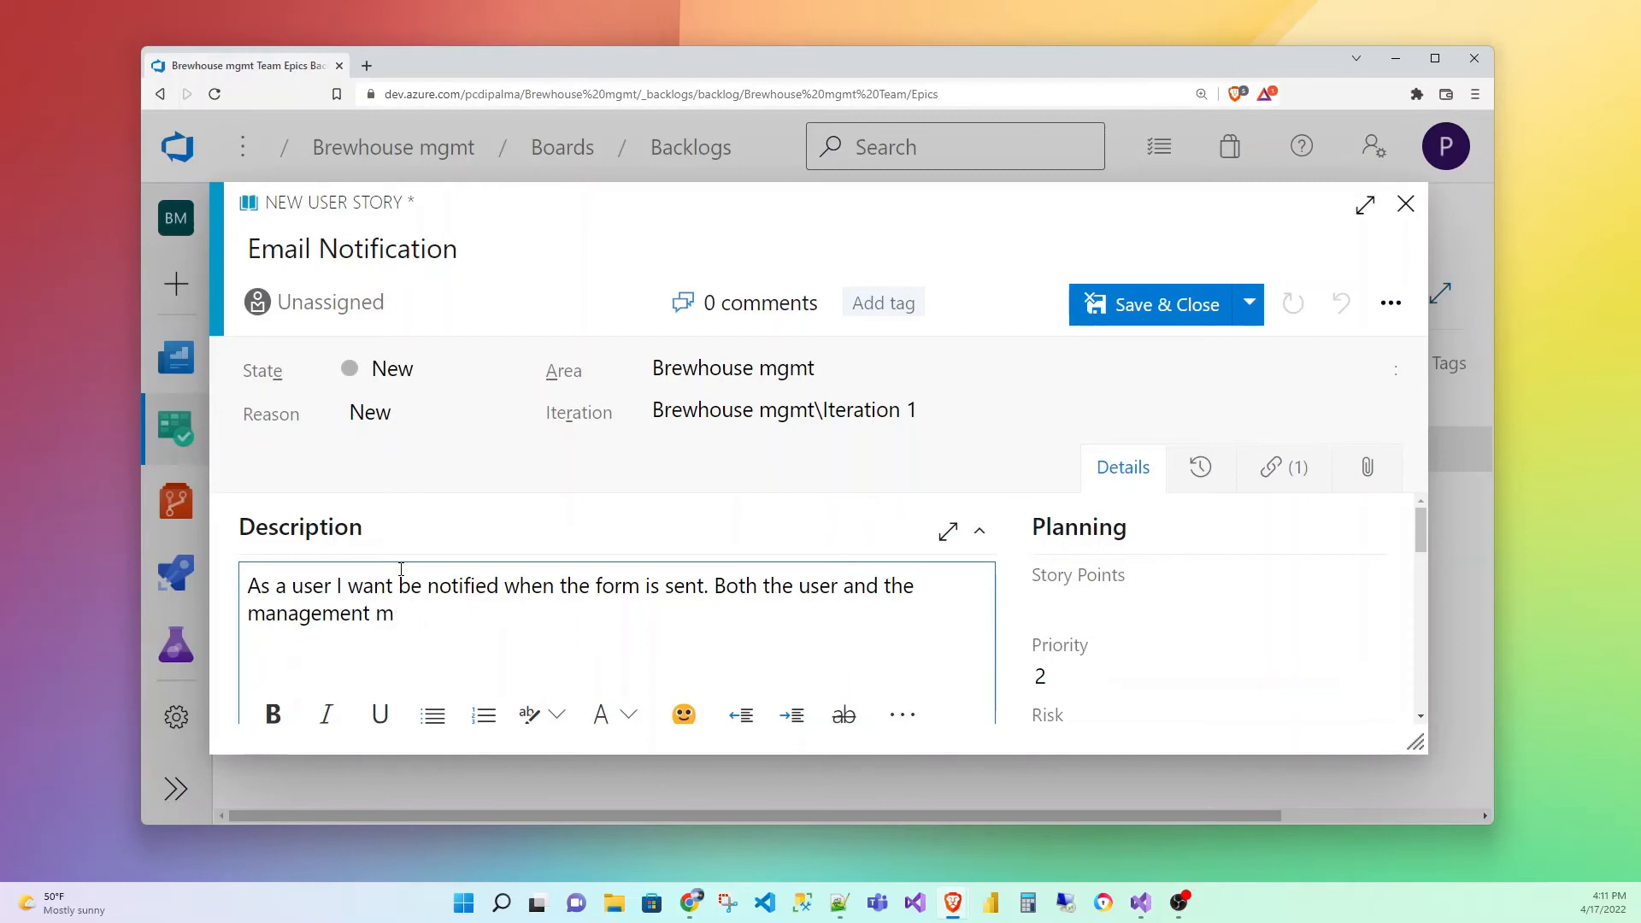
text(eam.)
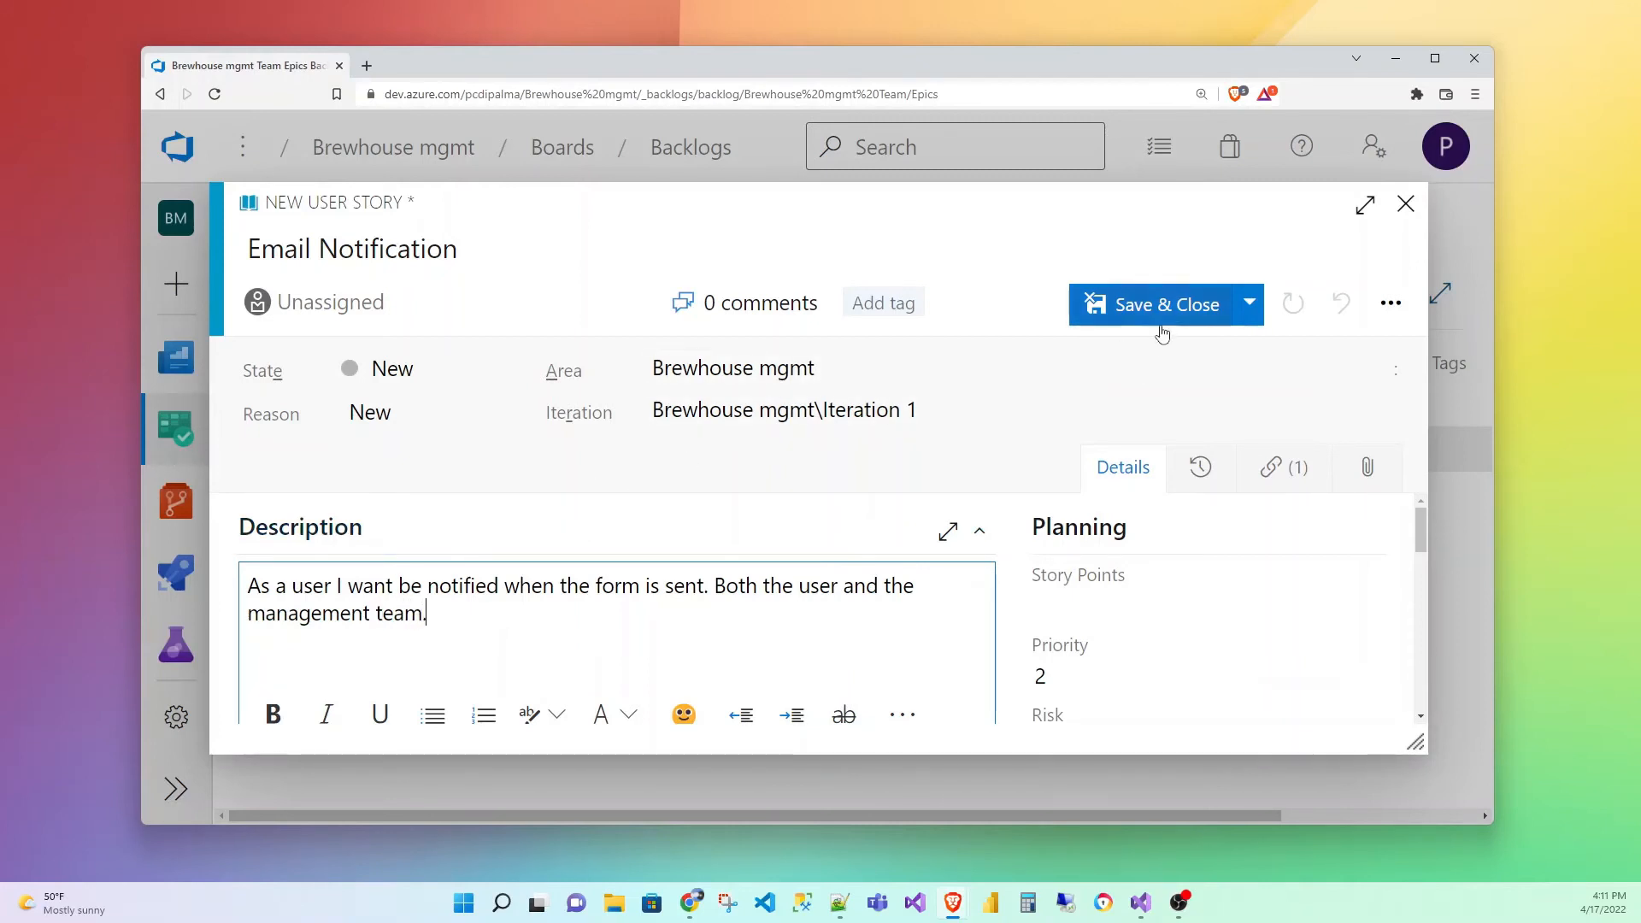
click(1151, 304)
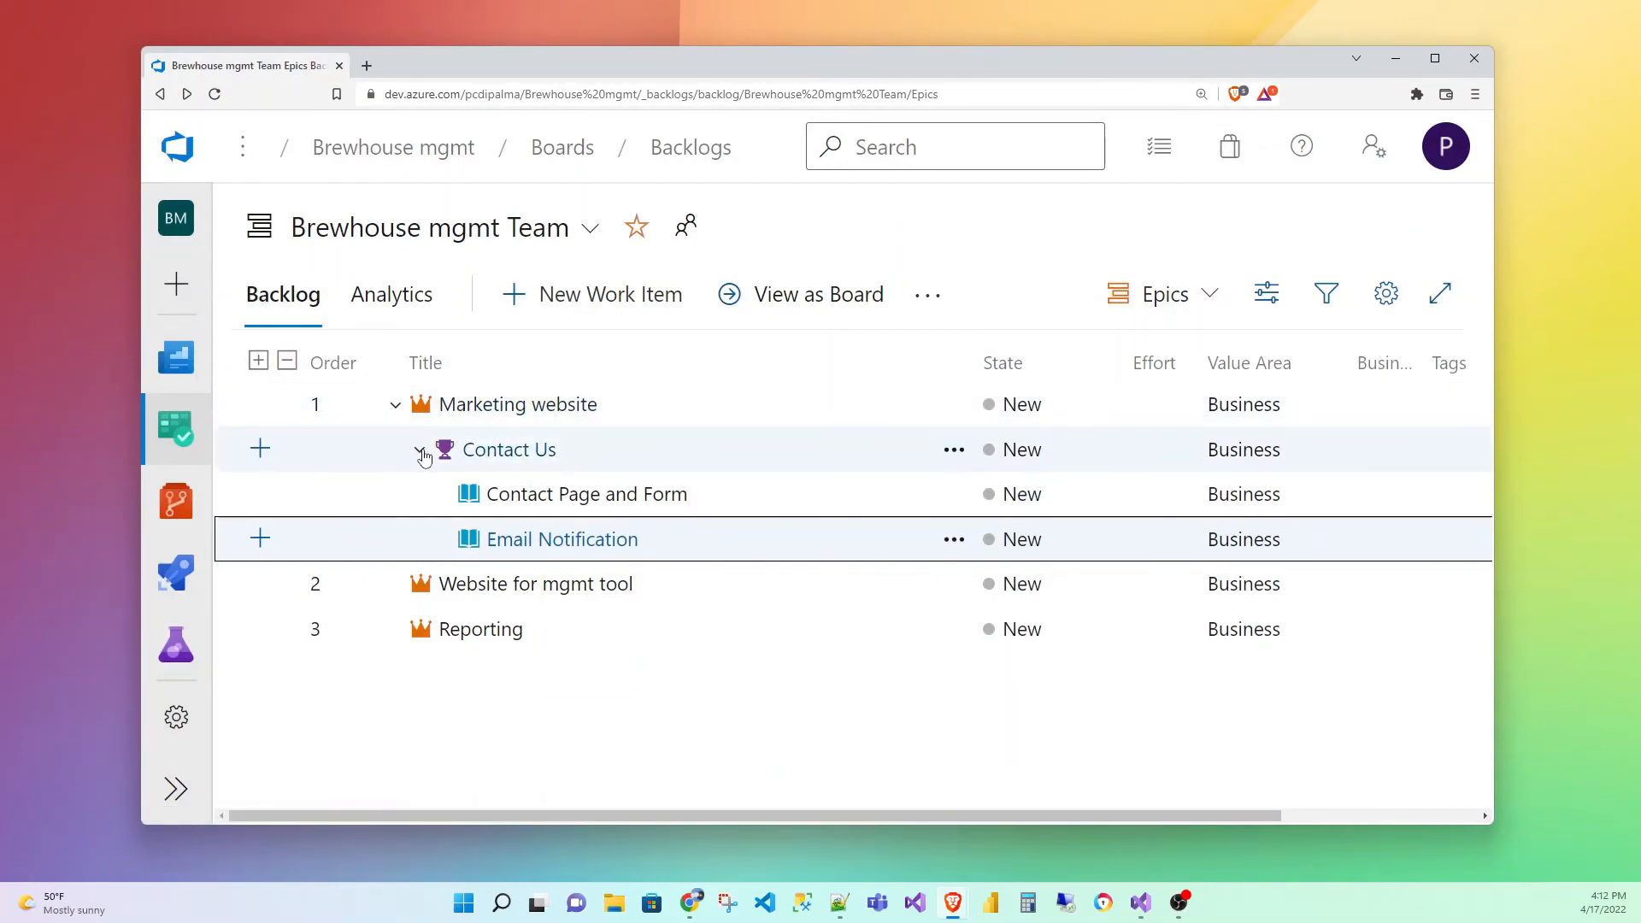
Collapse and re-expand the Marketing website epic, then expand Contact Us to show its stories
click(396, 404)
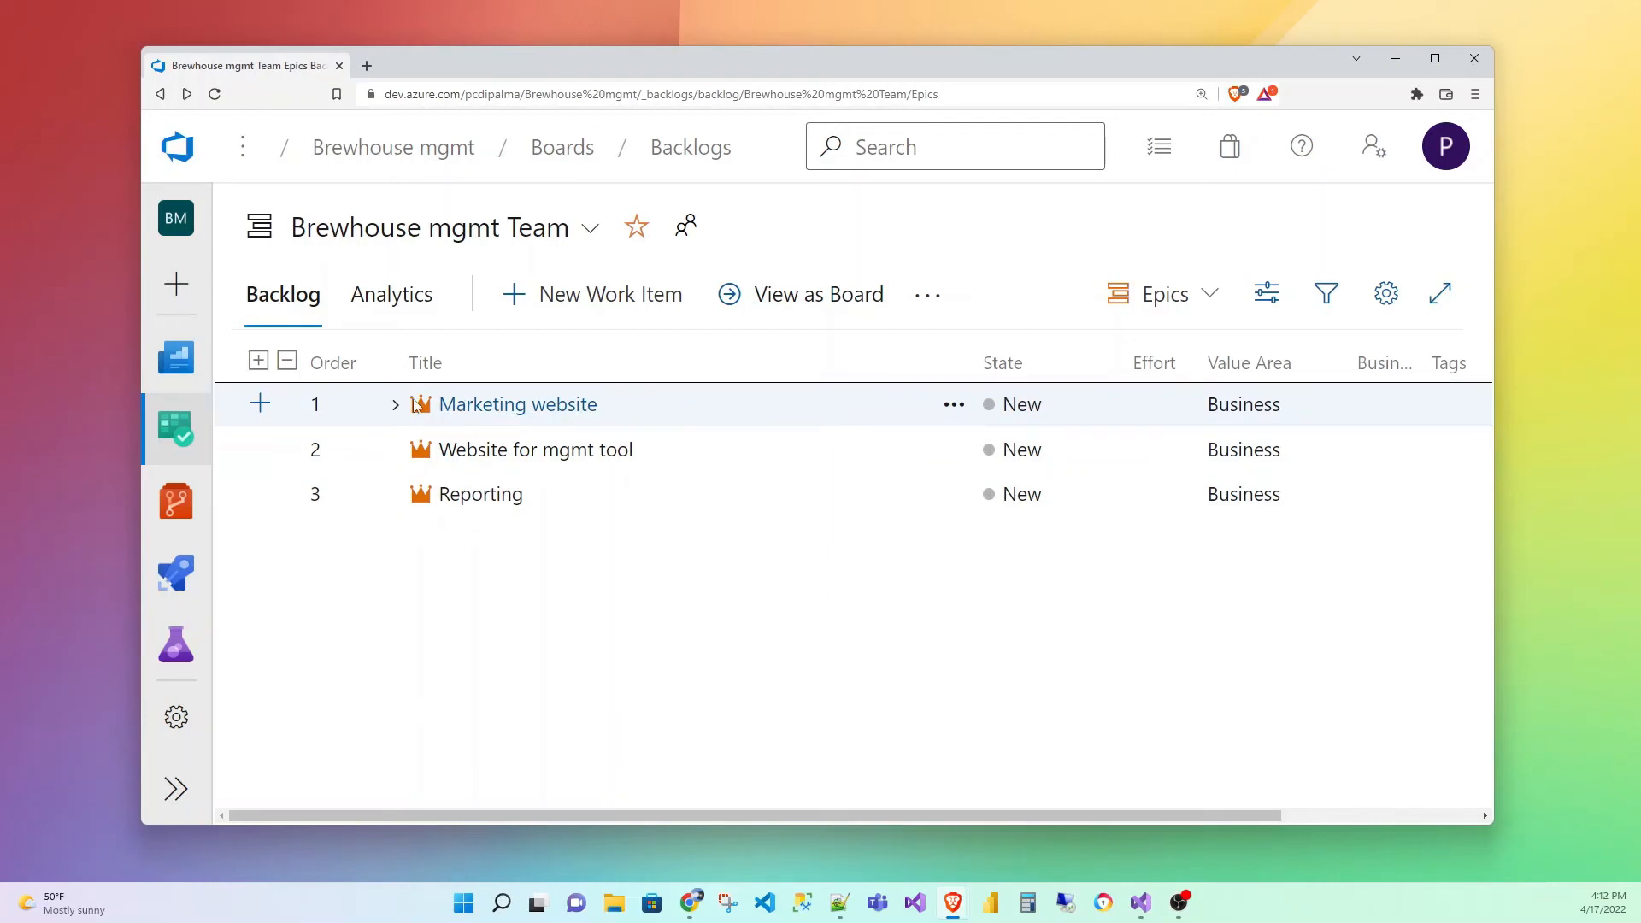
click(395, 404)
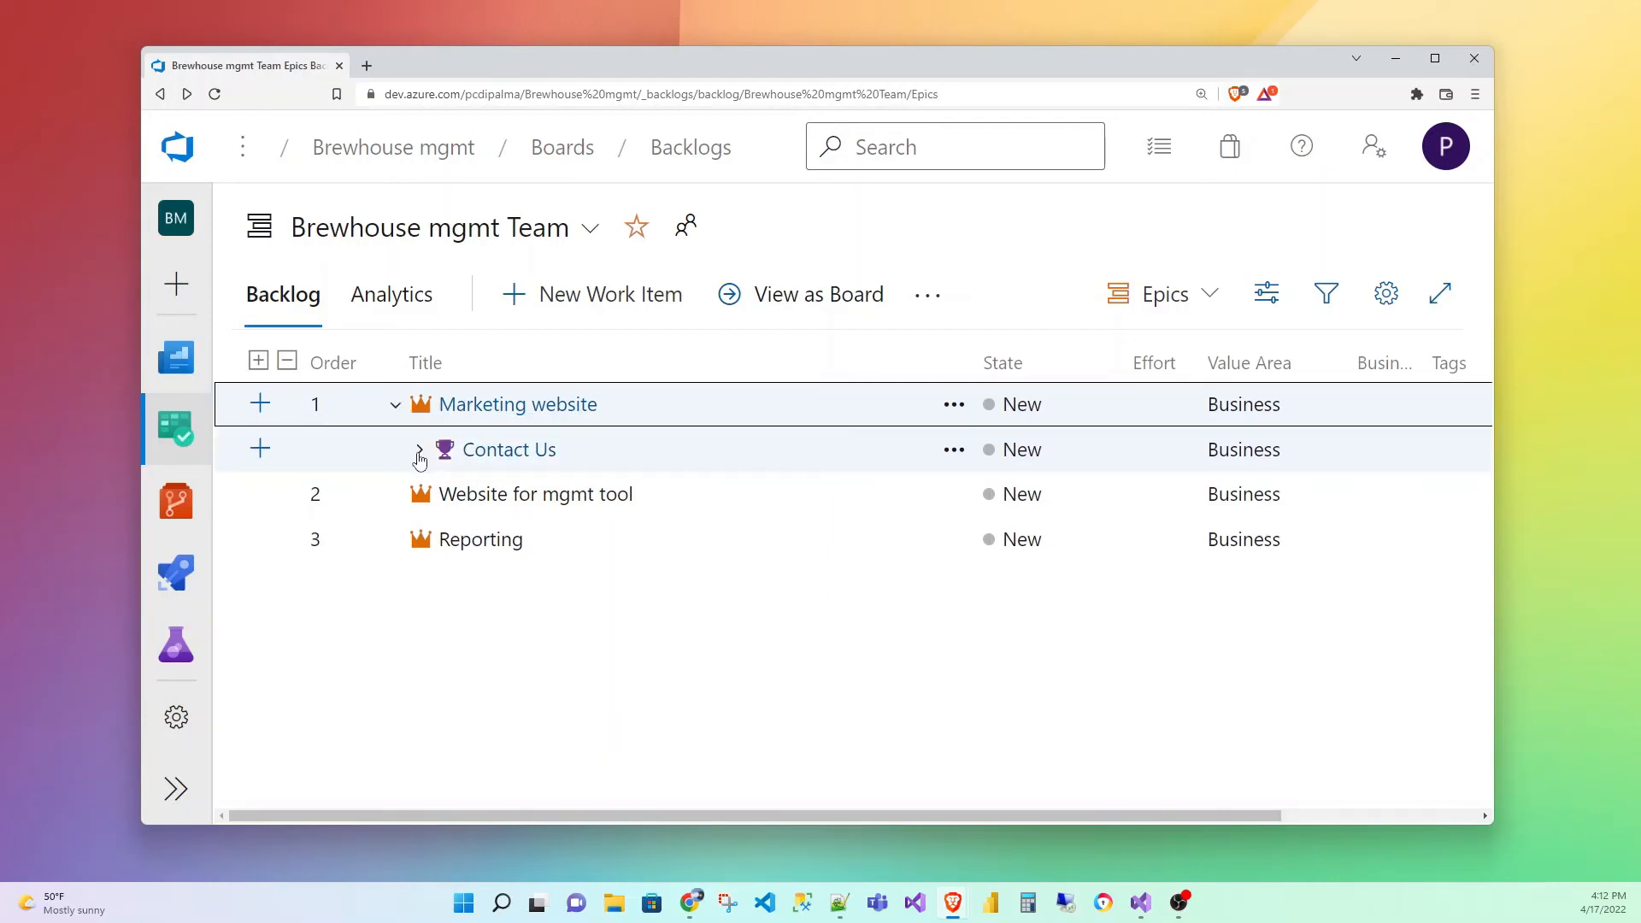
click(418, 449)
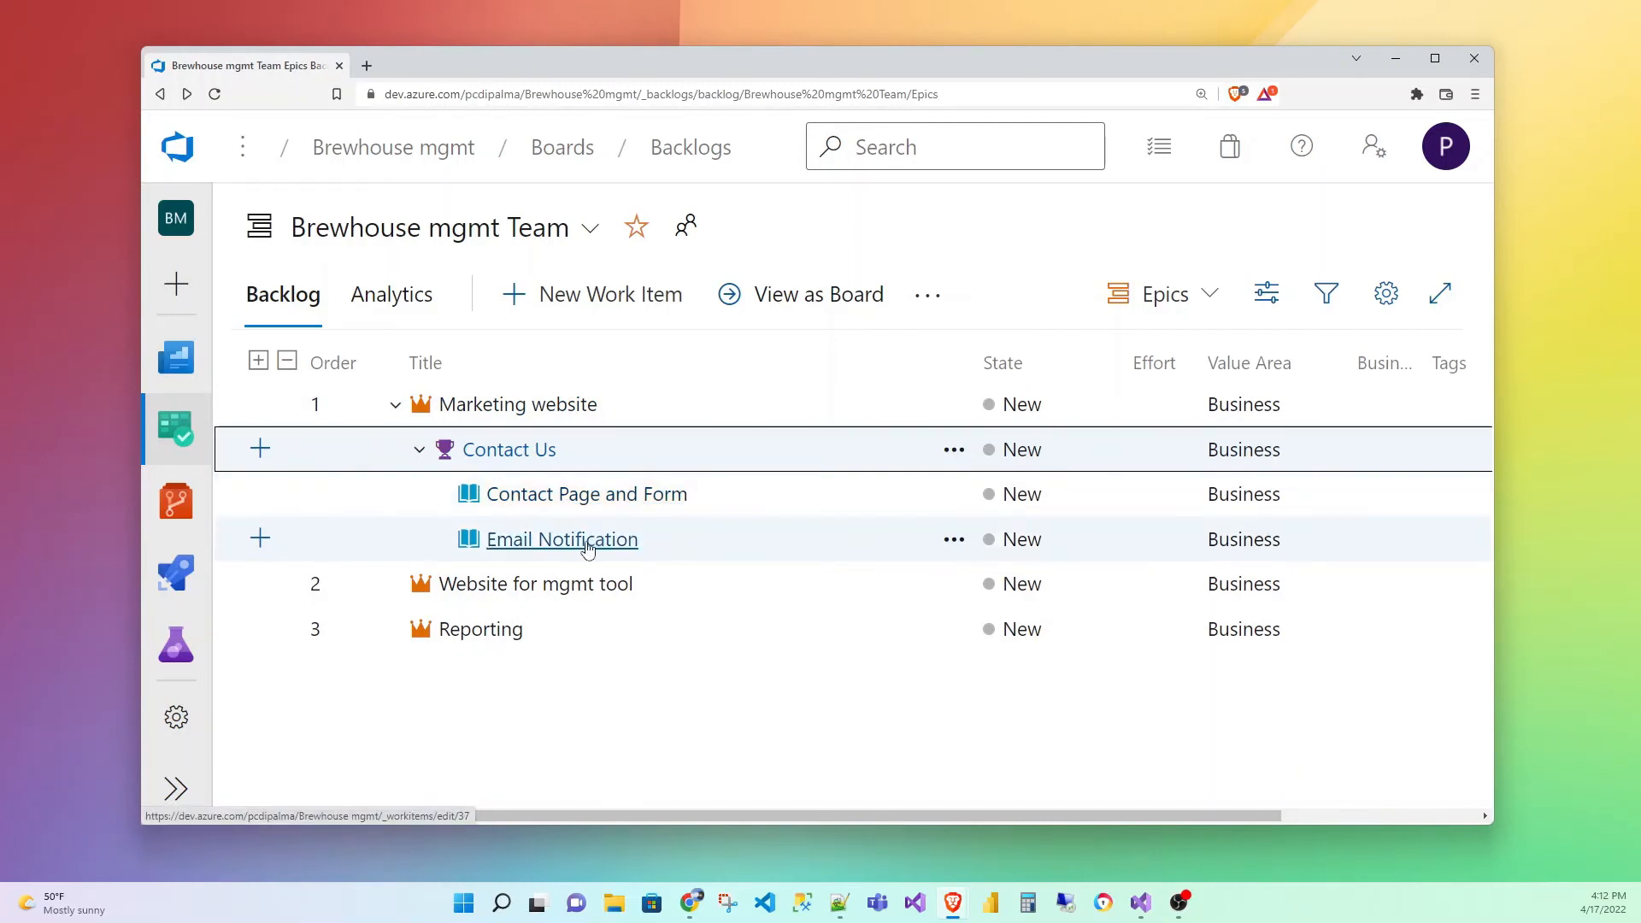
mouse_move(384, 464)
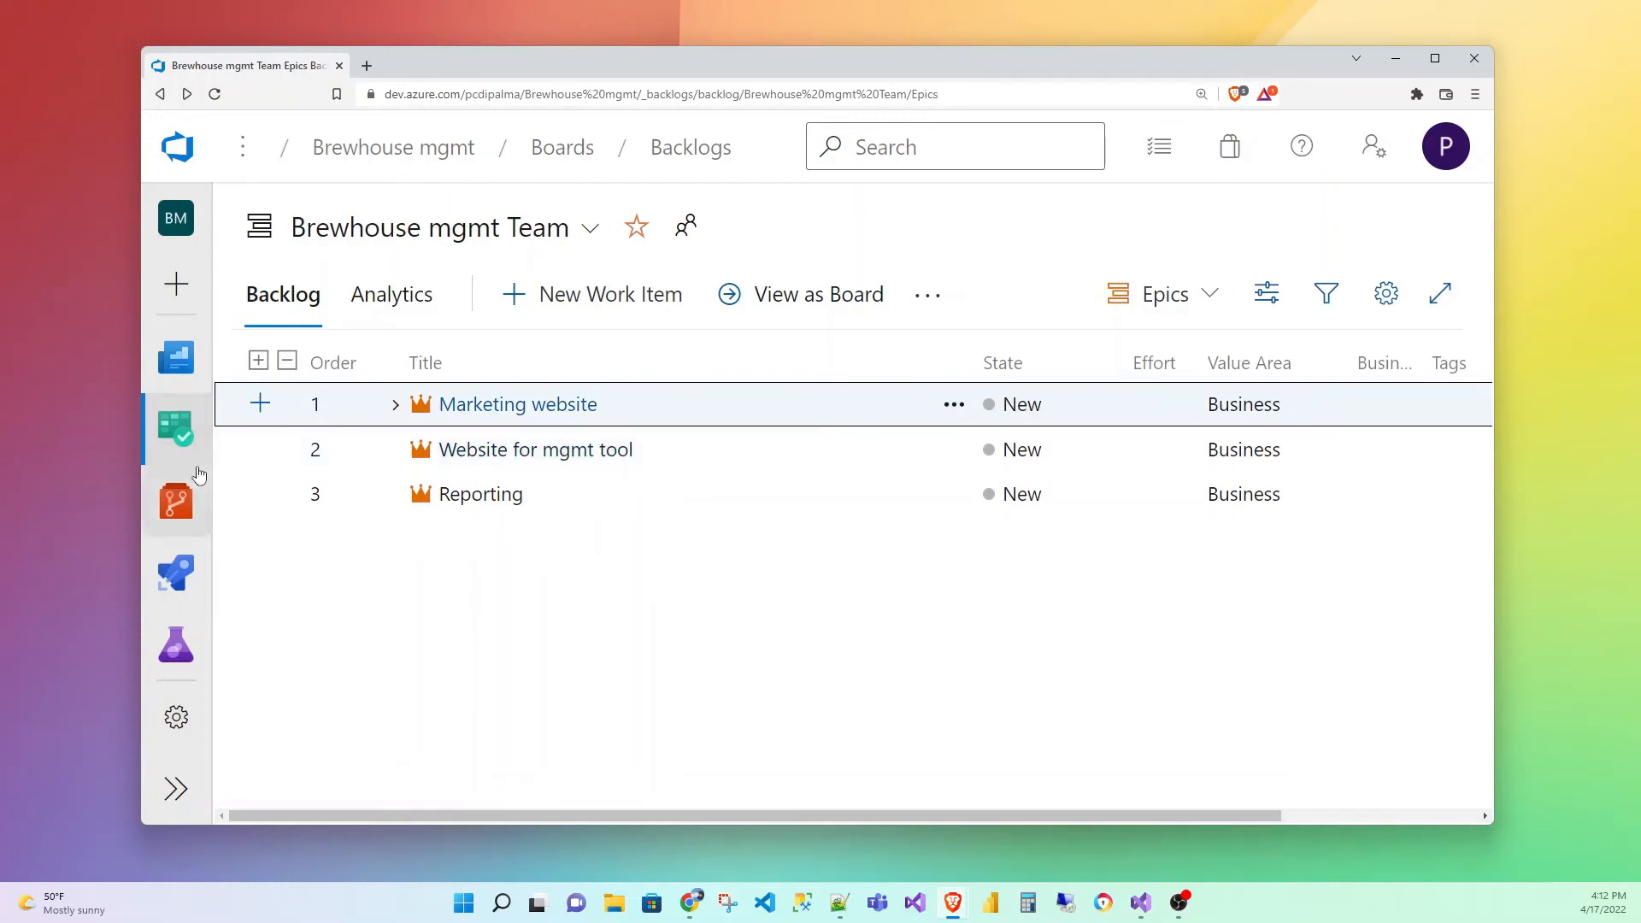
mouse_move(259, 449)
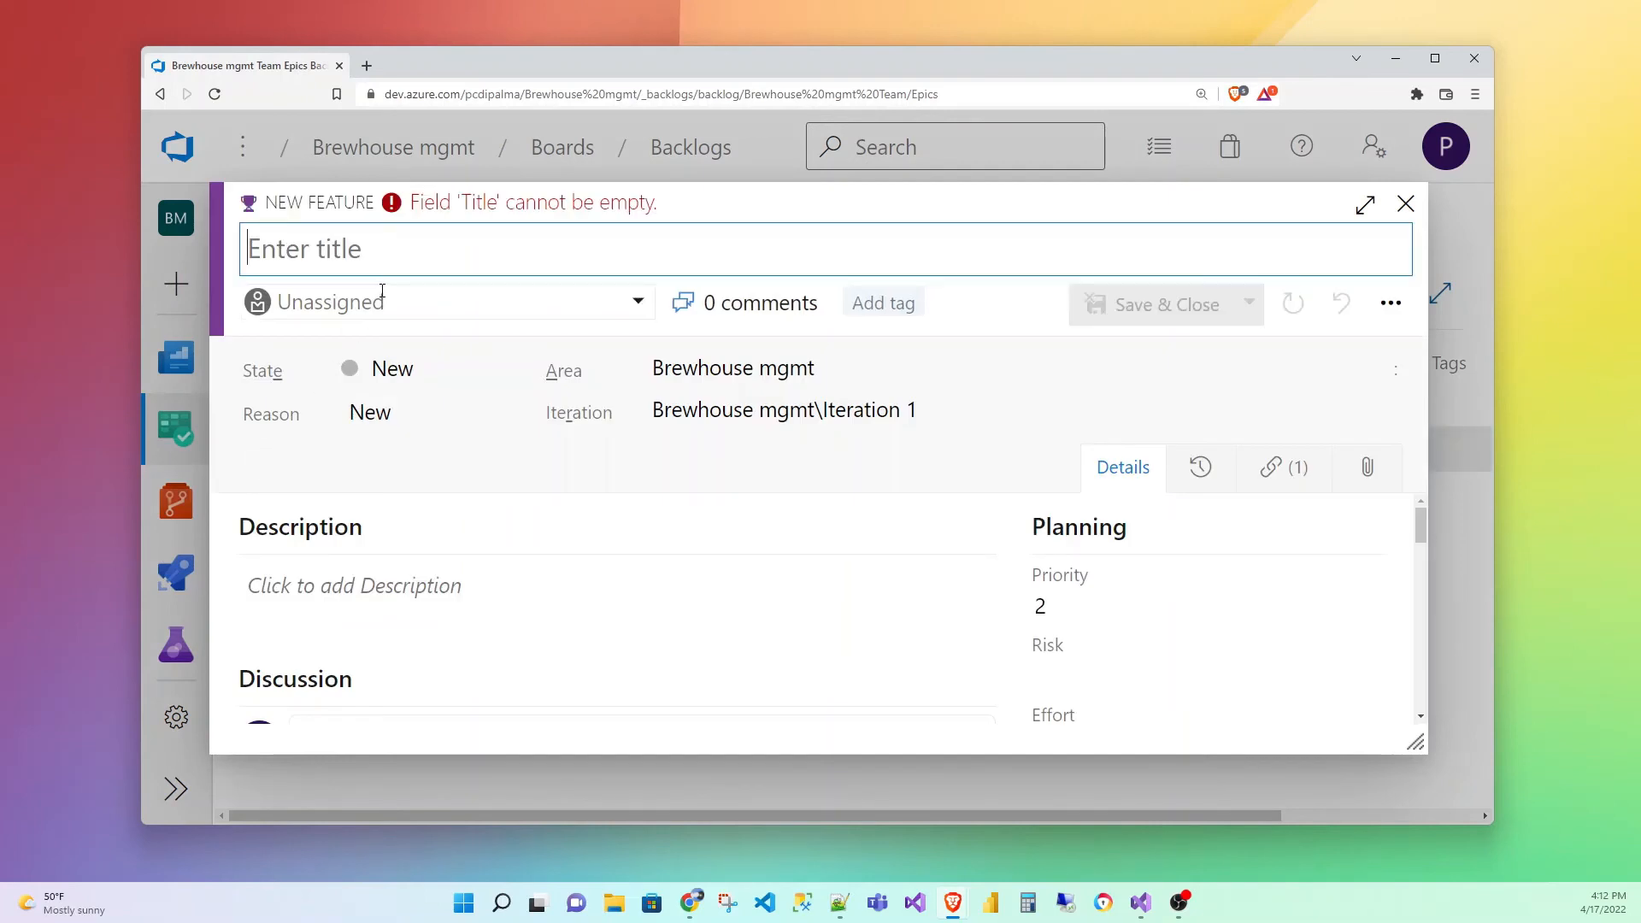
Title the new feature 'Sign Up'
text(Sign up)
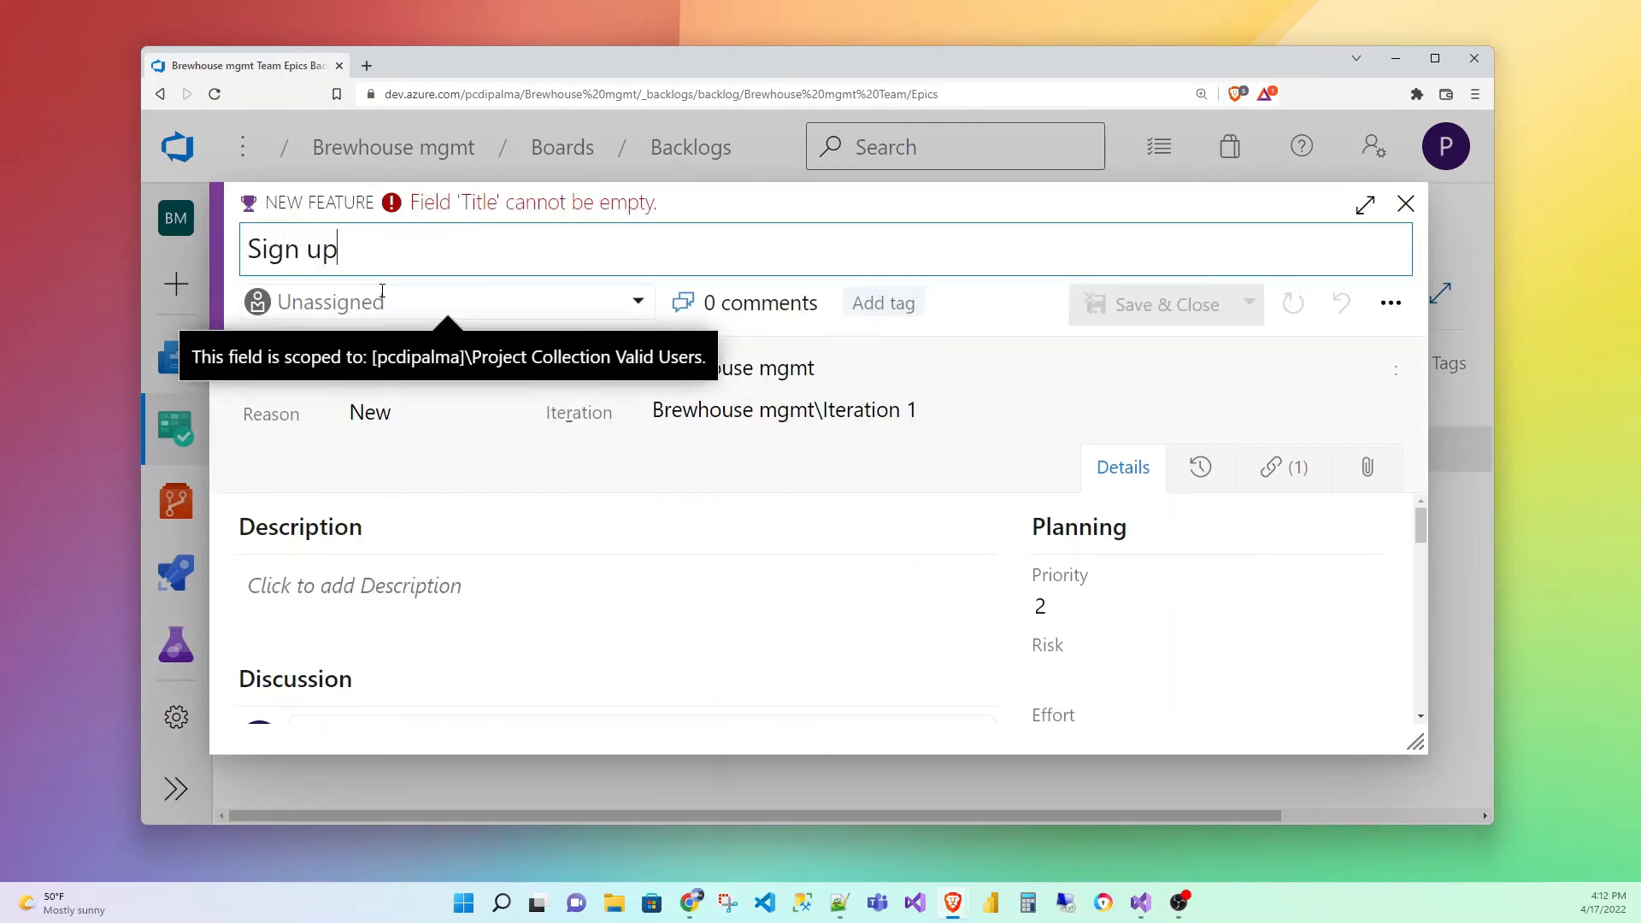
text(UP)
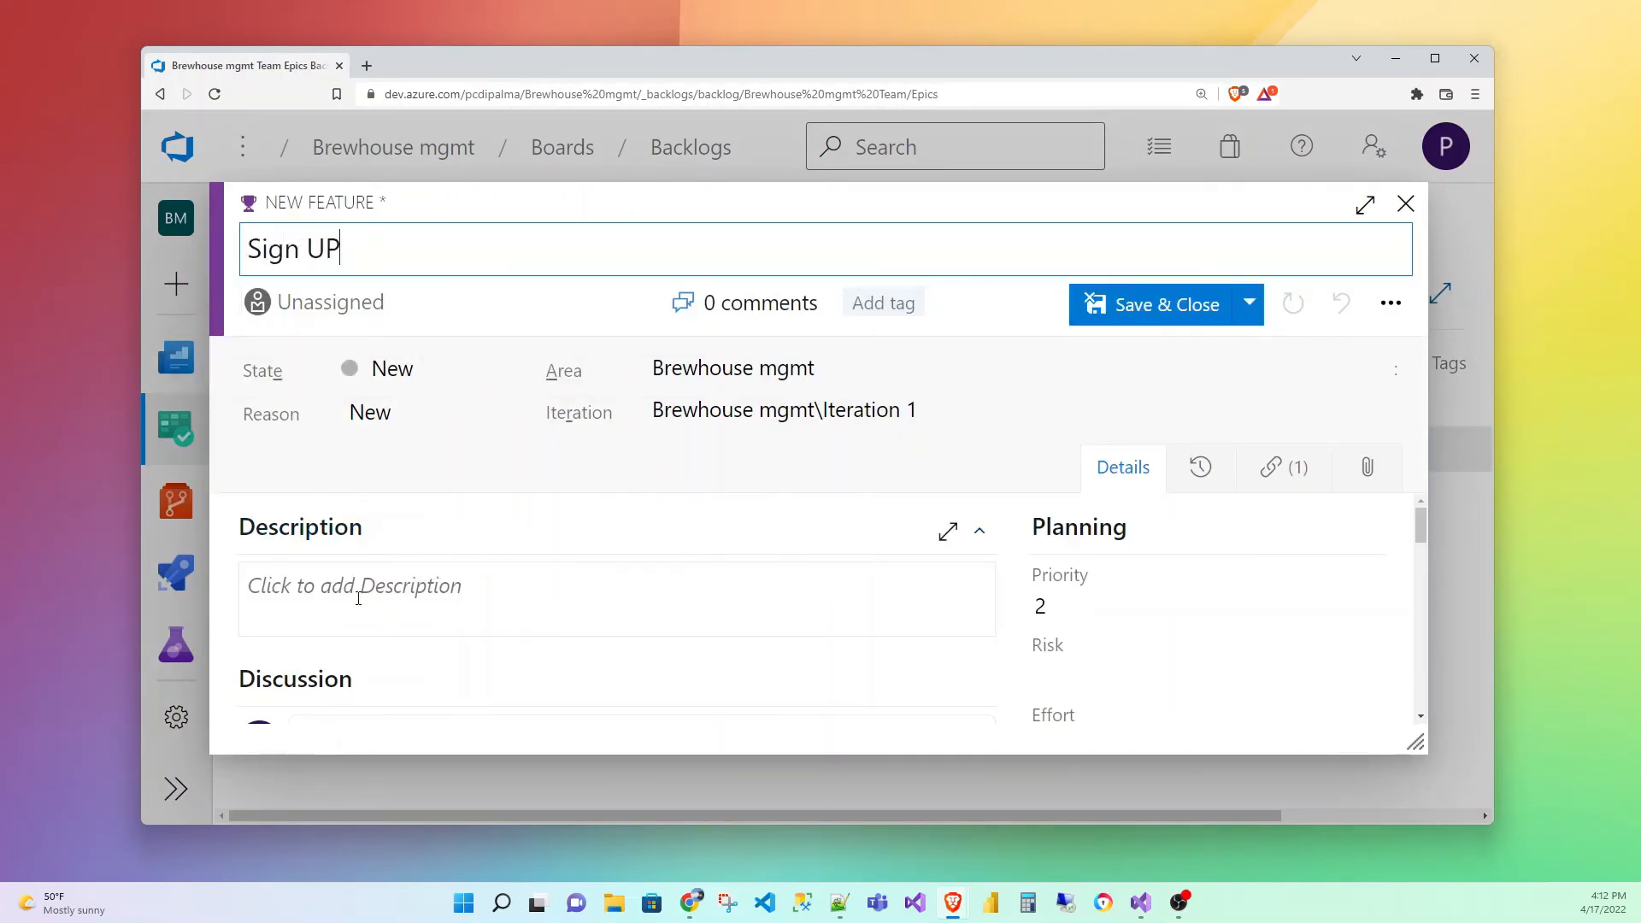
text(Up)
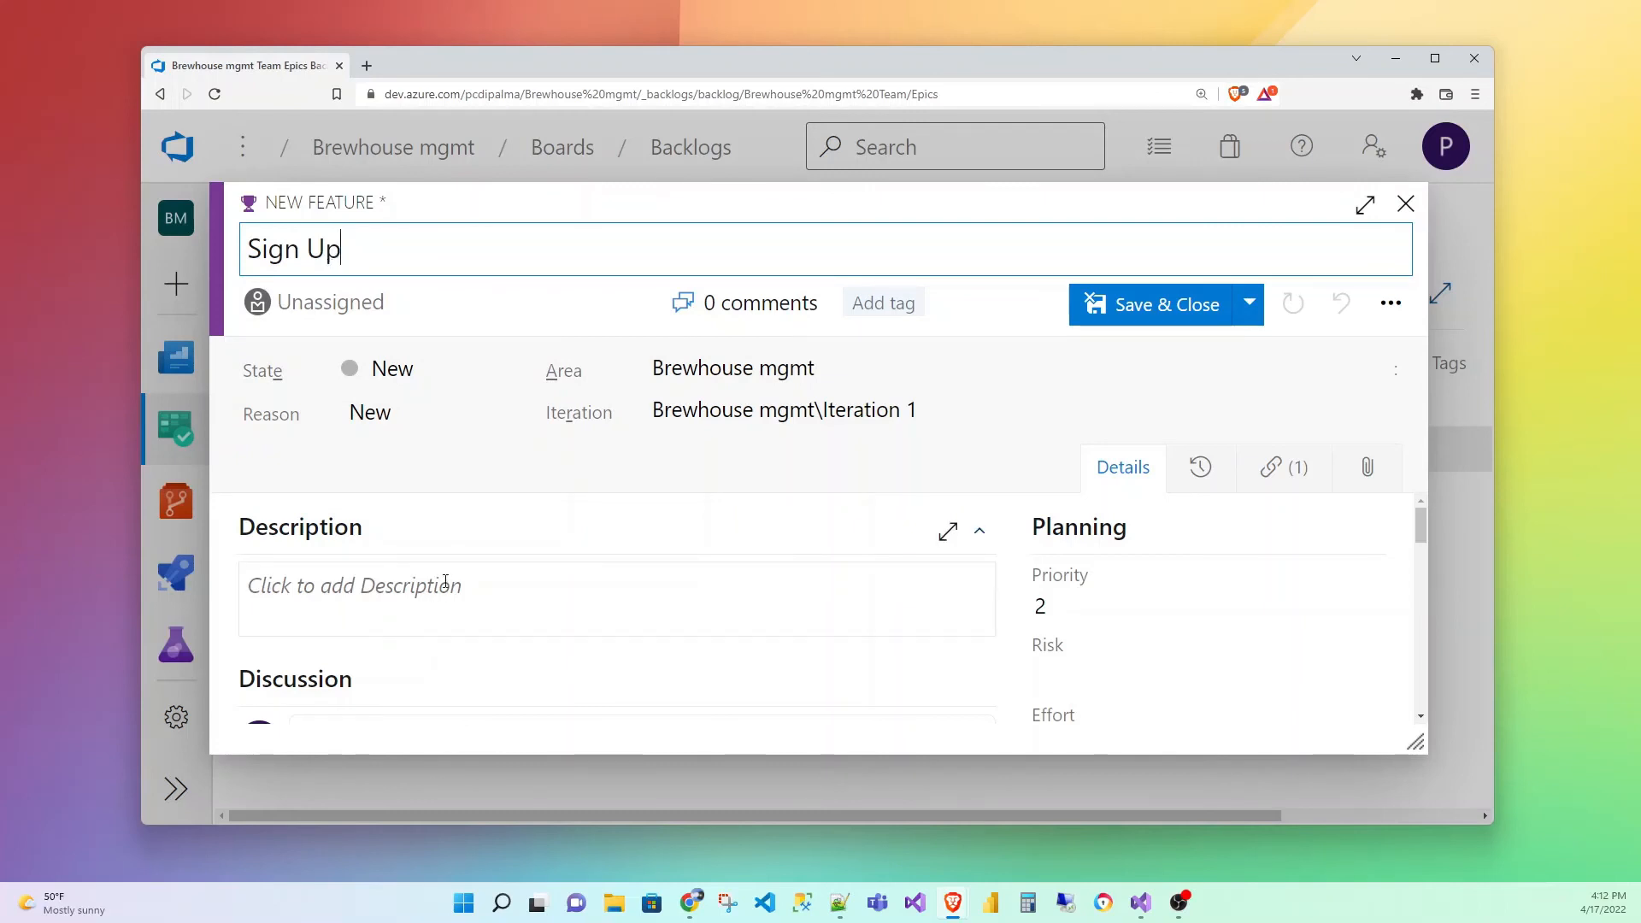
Describe it as everything around signing up, user accounts and administering seats, then save
text(Everything around)
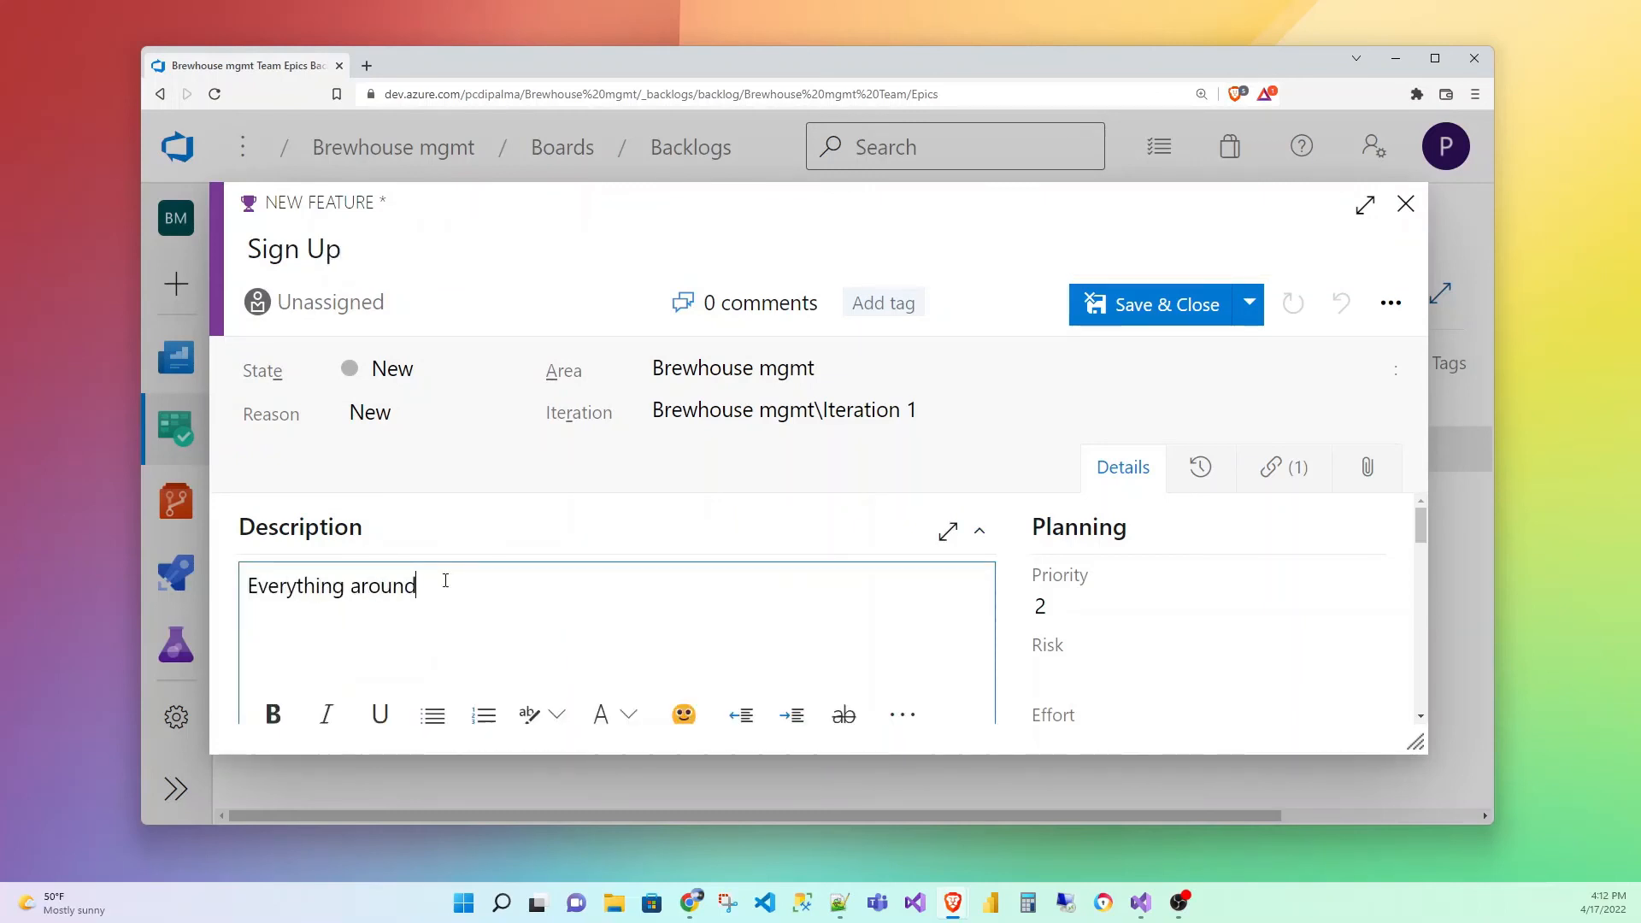
text(si)
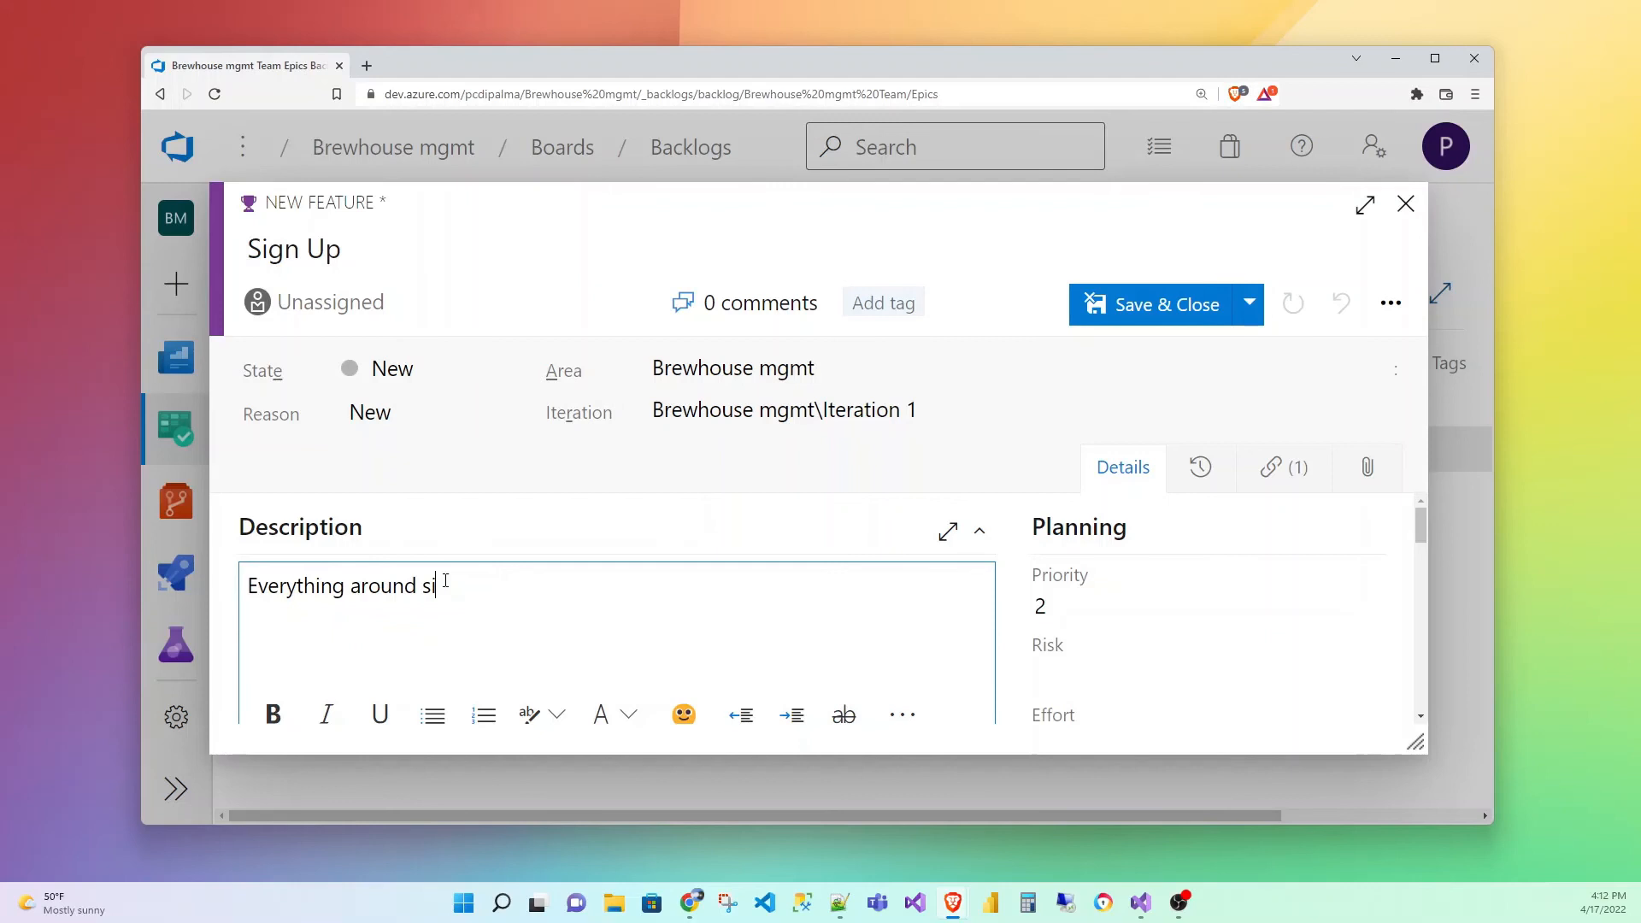
text(gning up fot h)
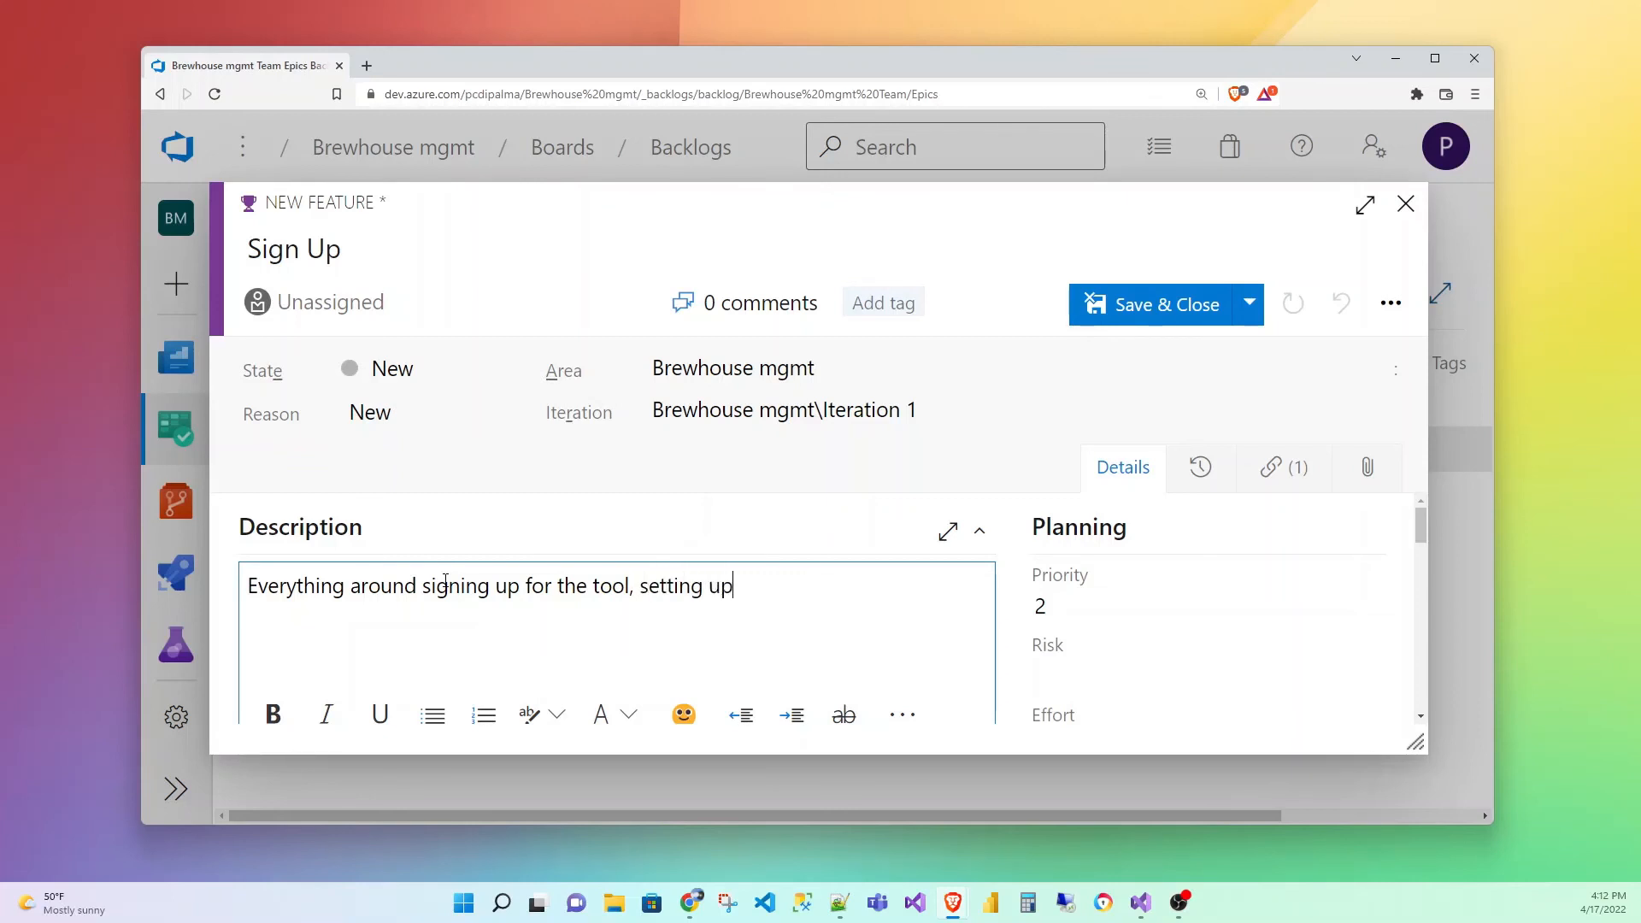
text(user accounts)
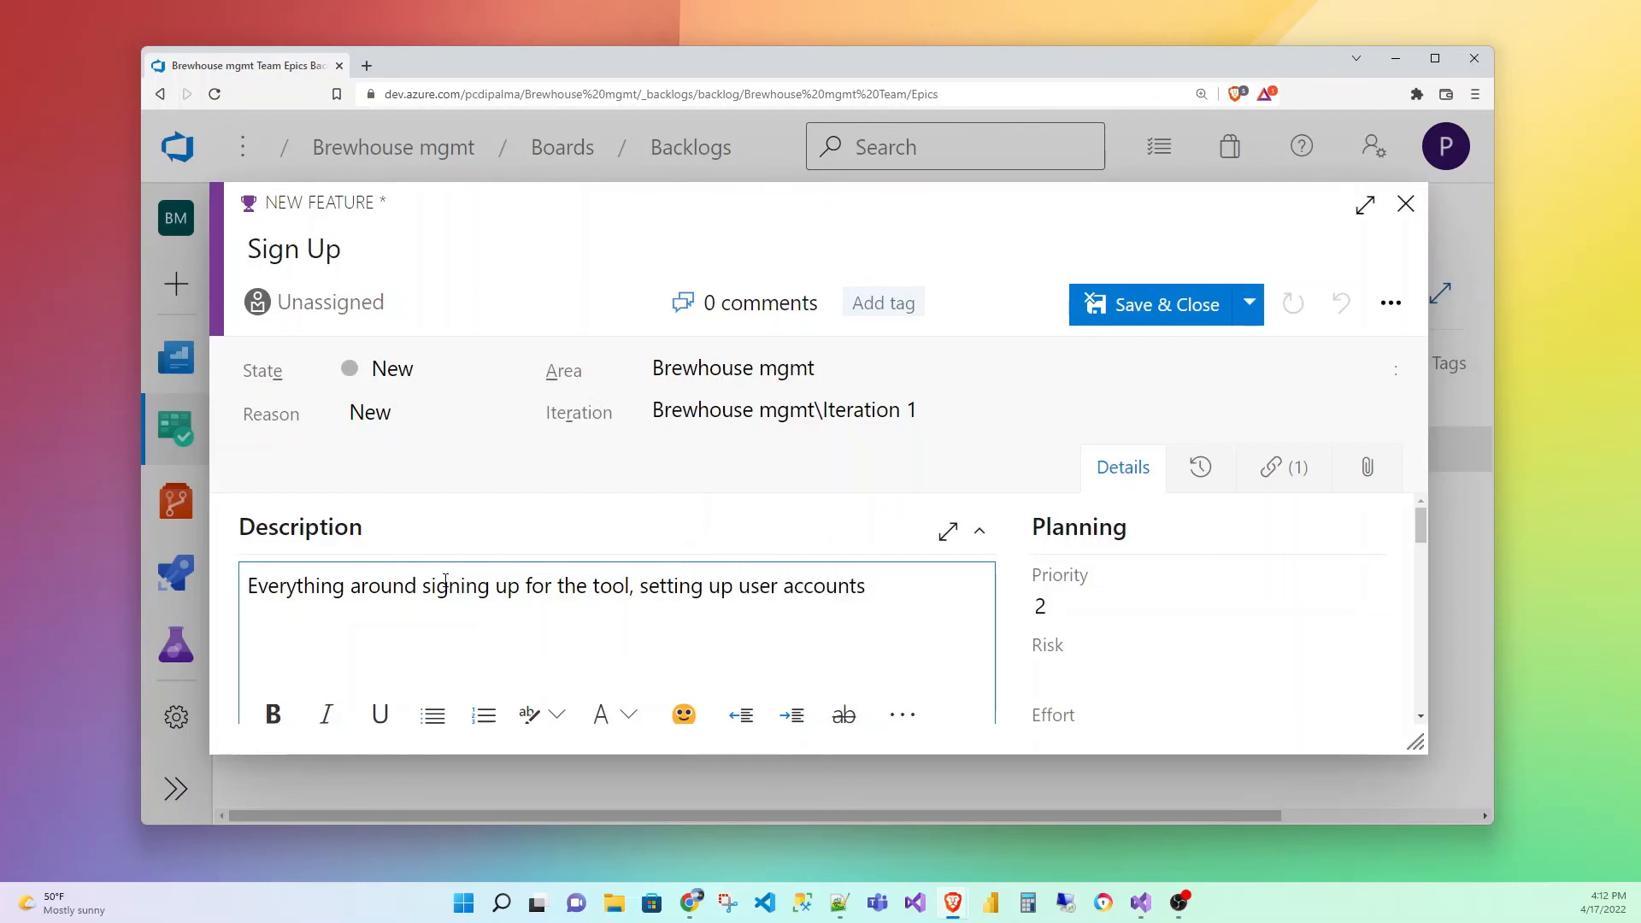
text(, and)
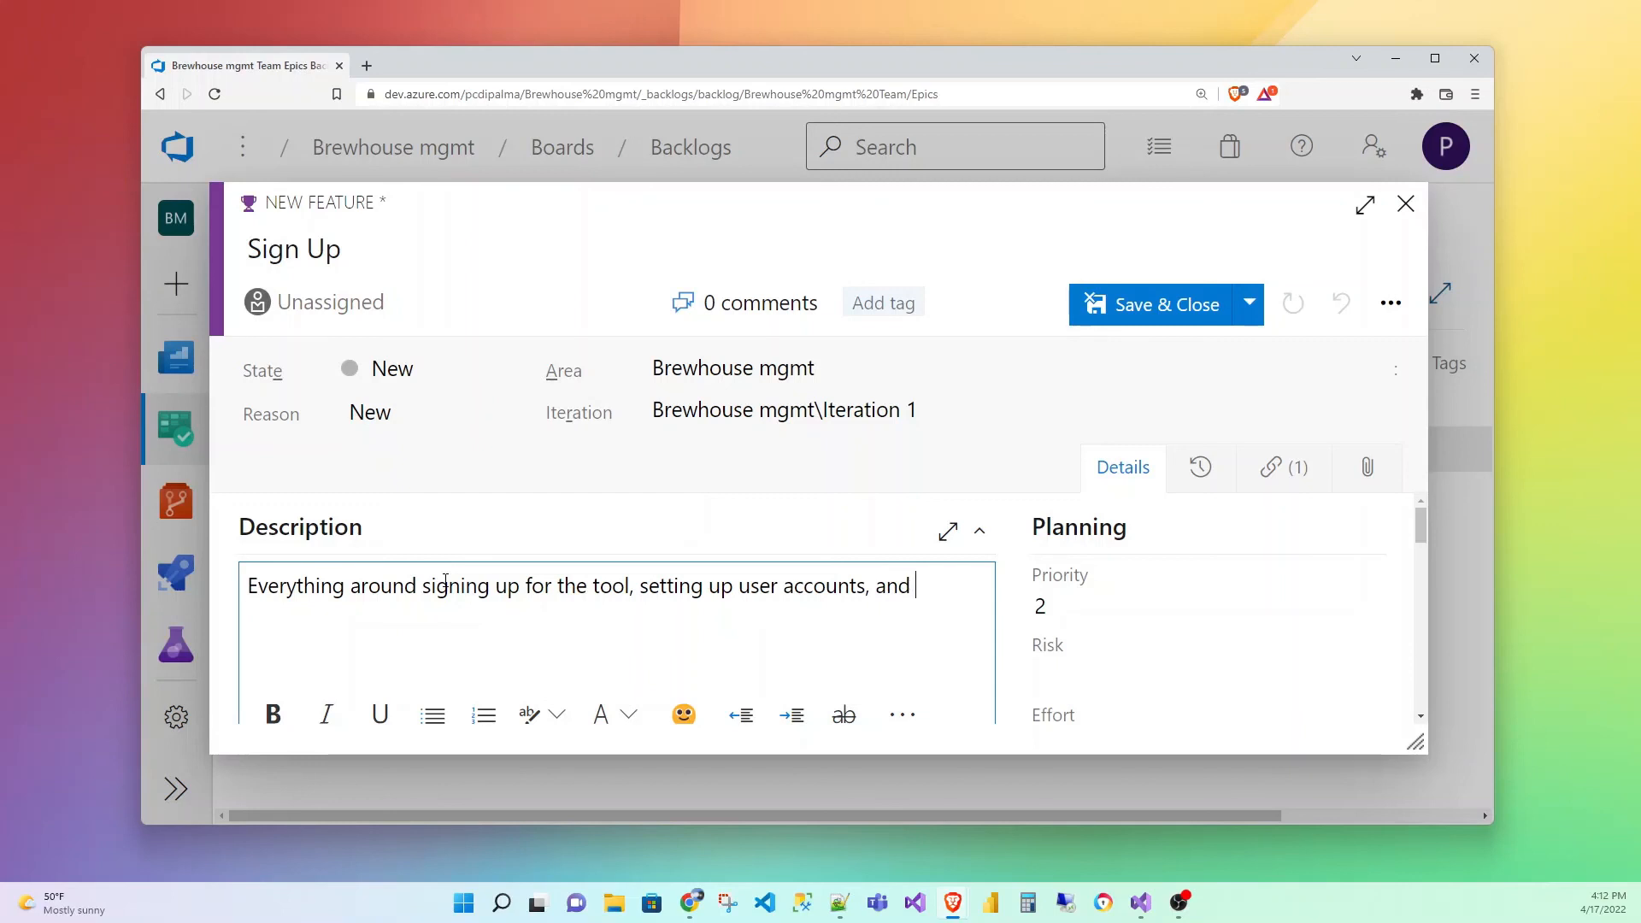
text(administr)
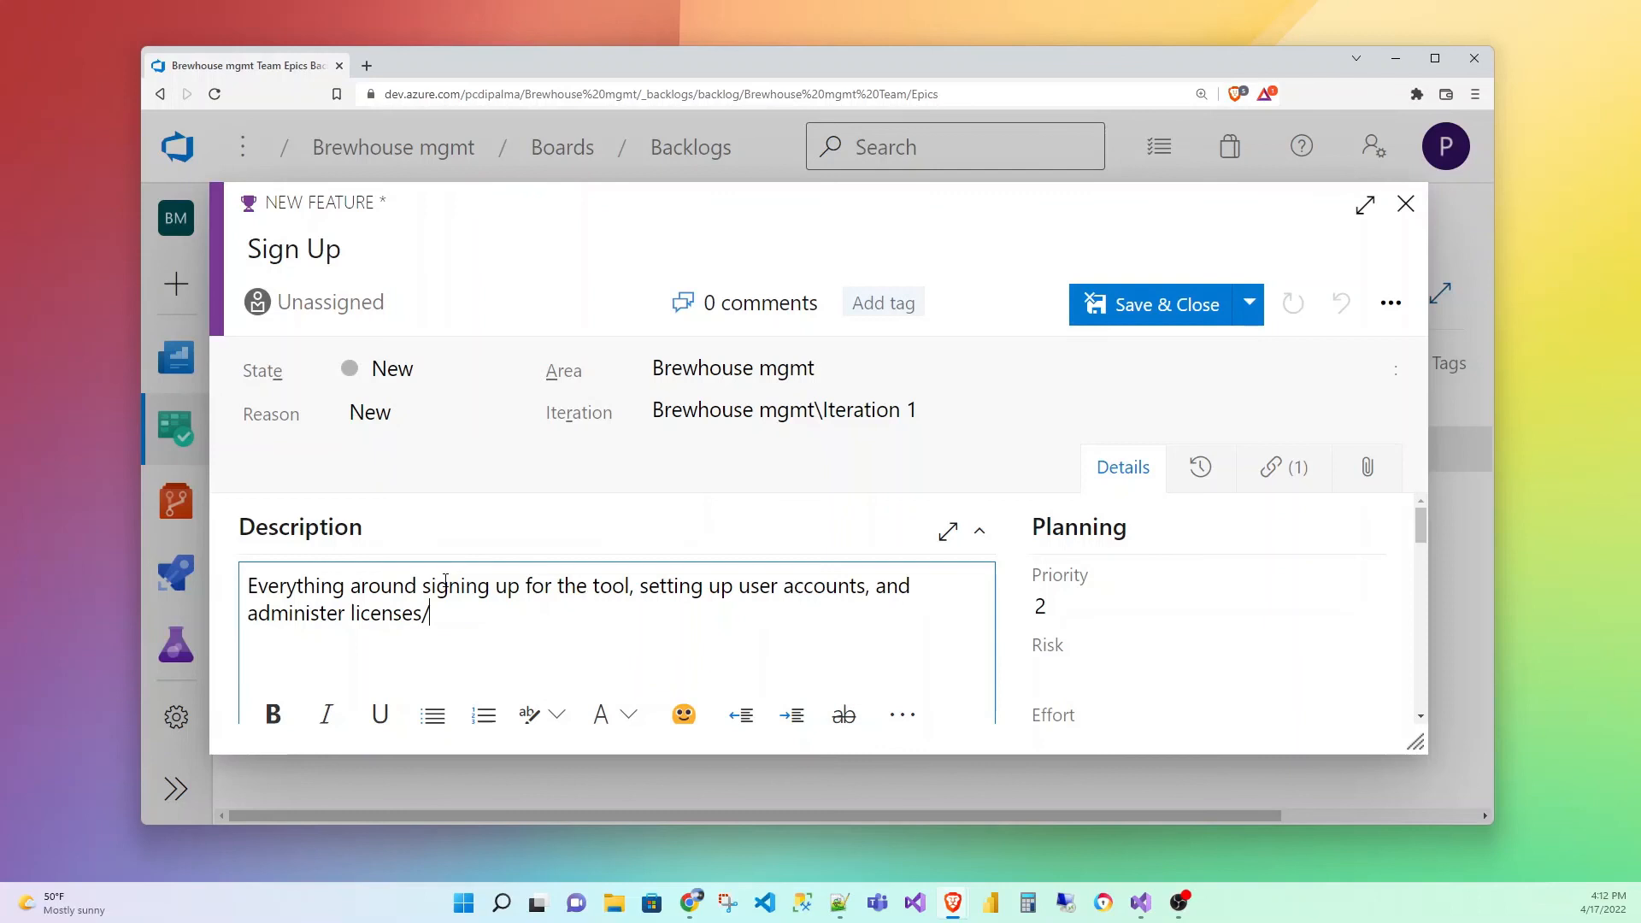
text(seat.=s)
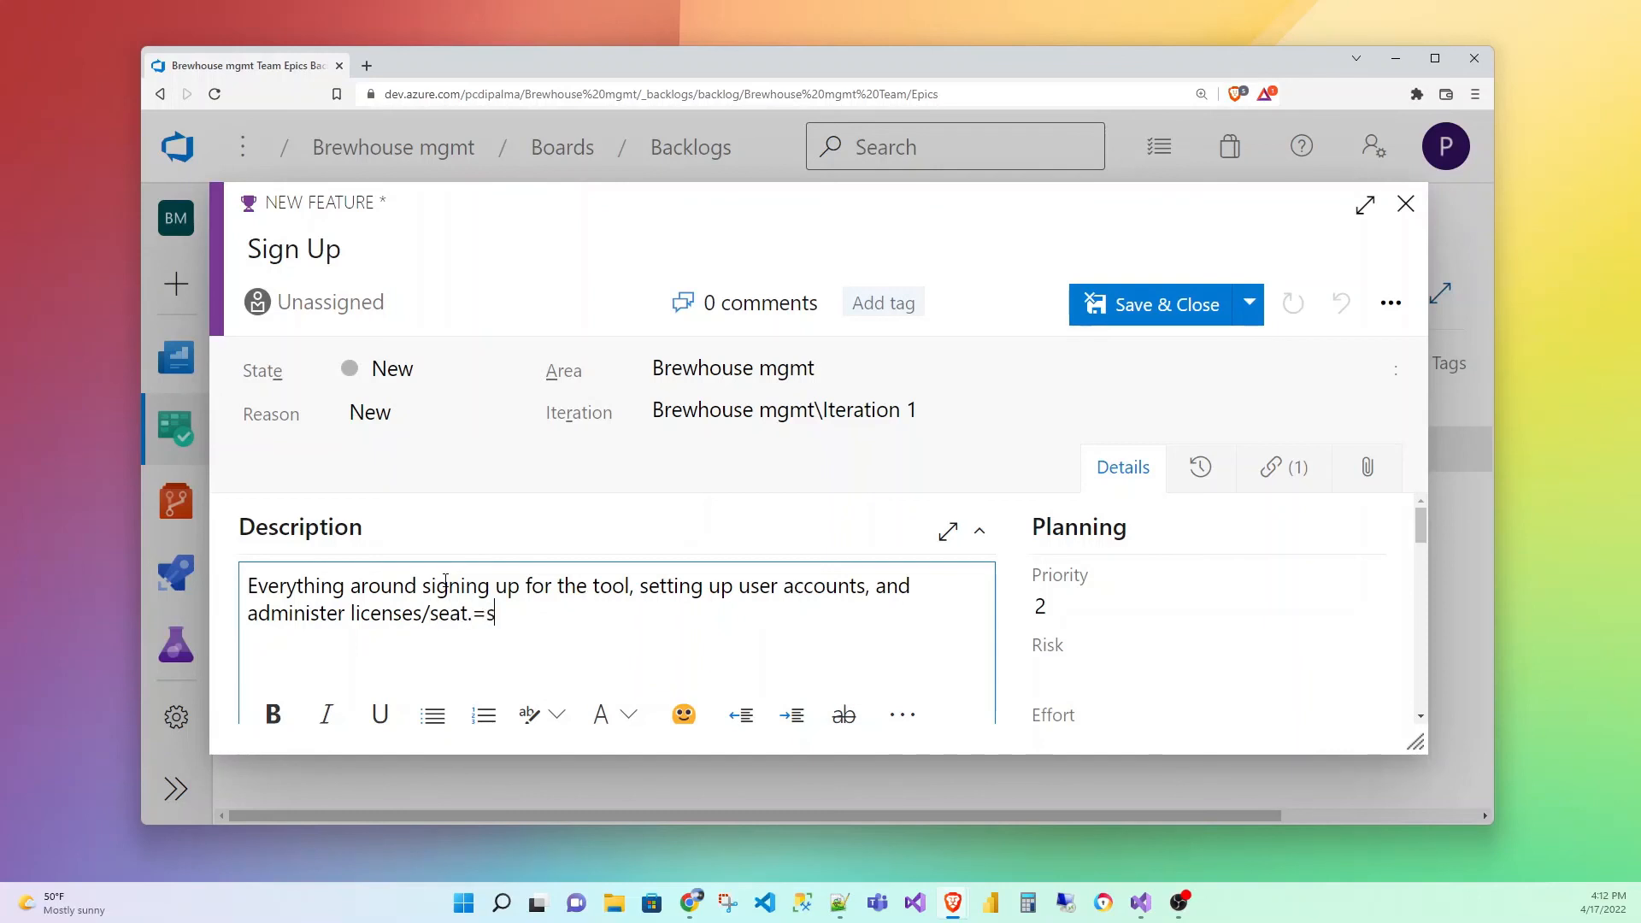
text(seats)
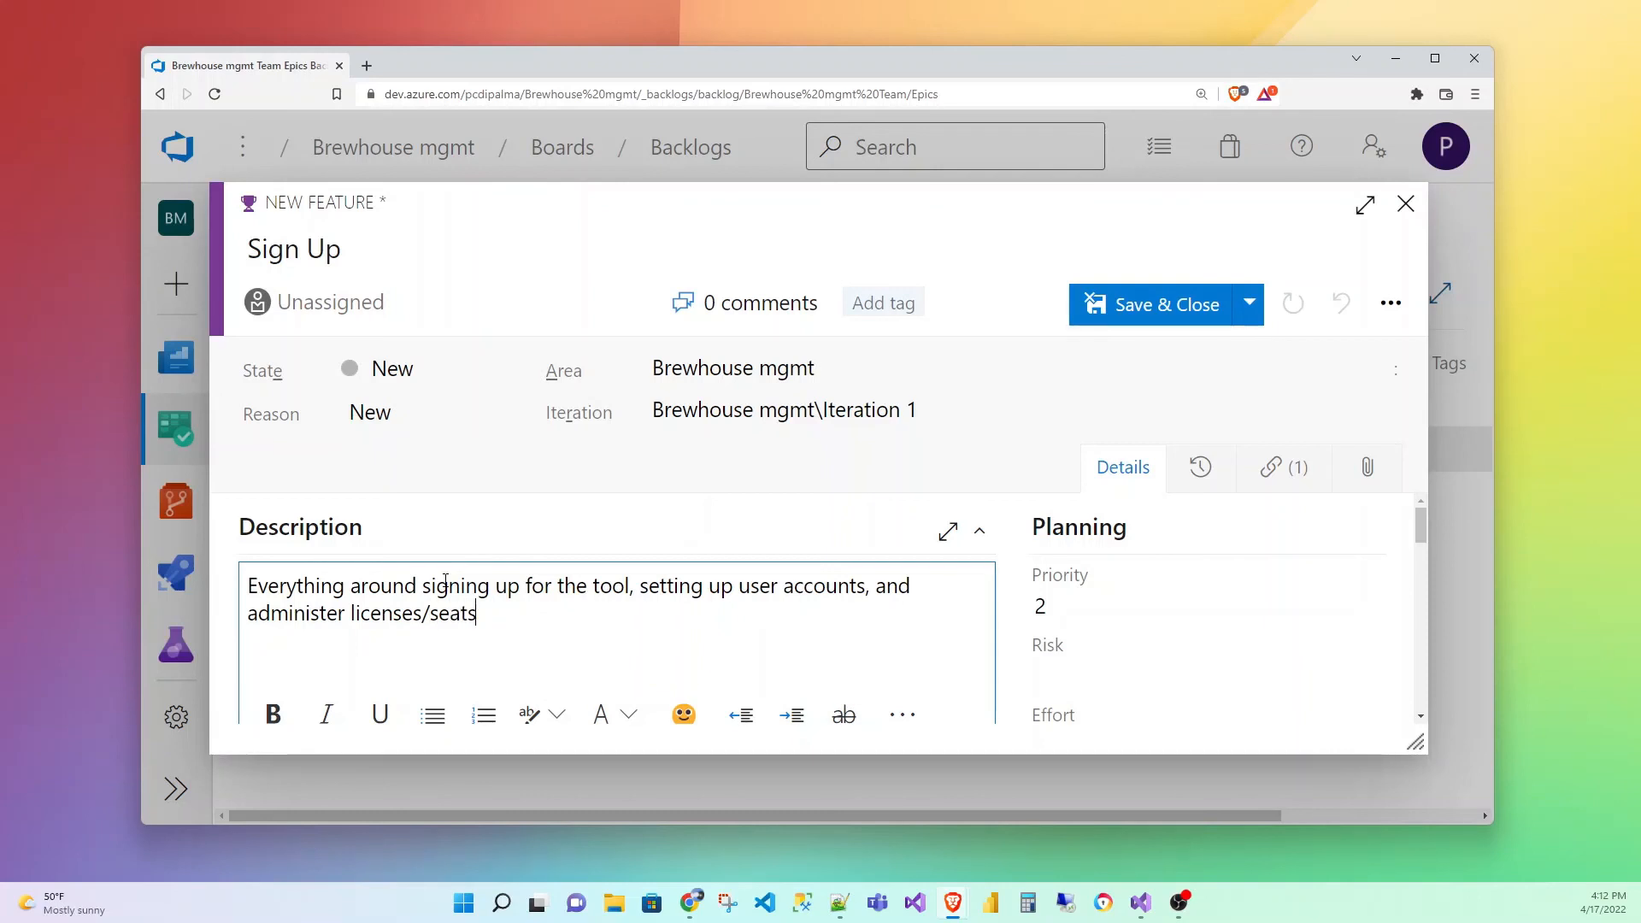
click(1158, 304)
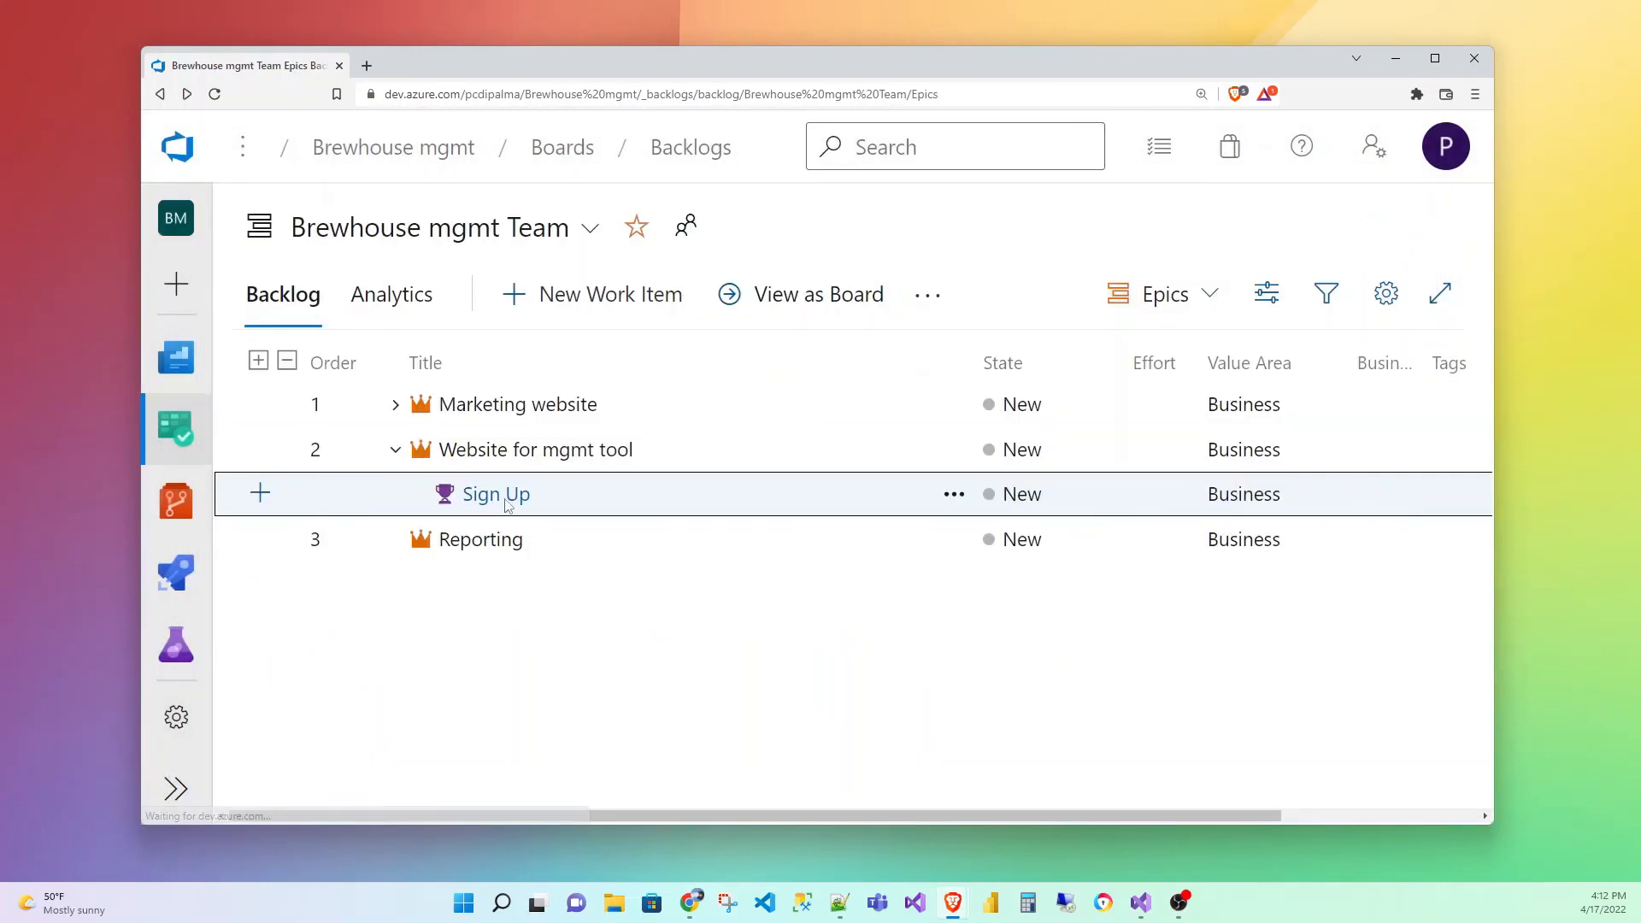
mouse_move(356, 538)
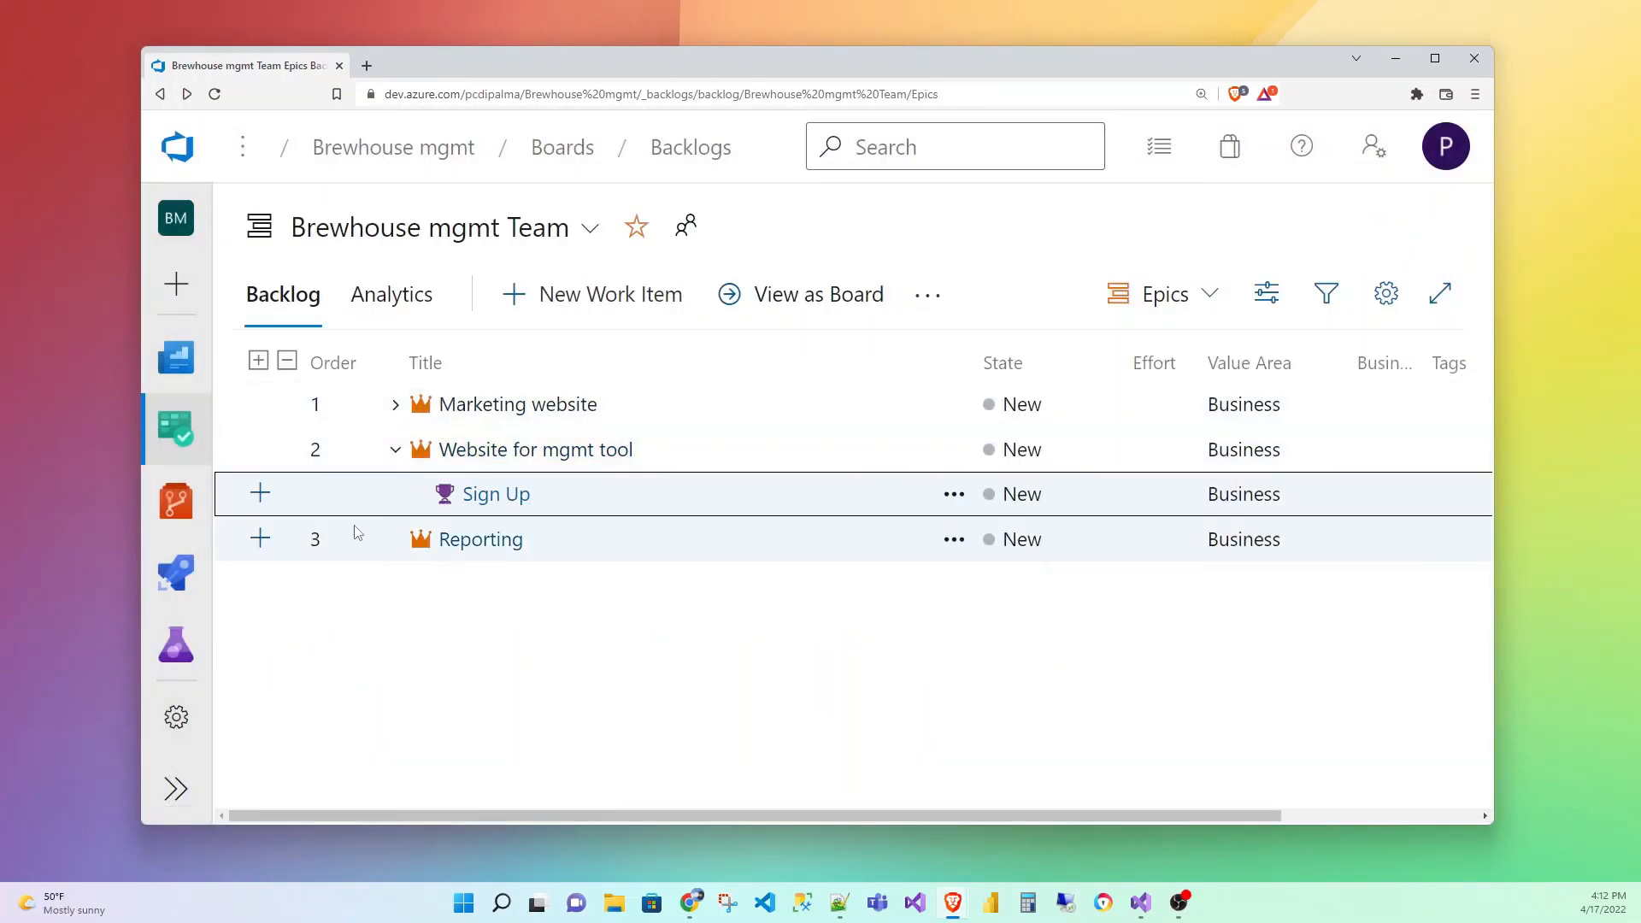
mouse_move(450, 481)
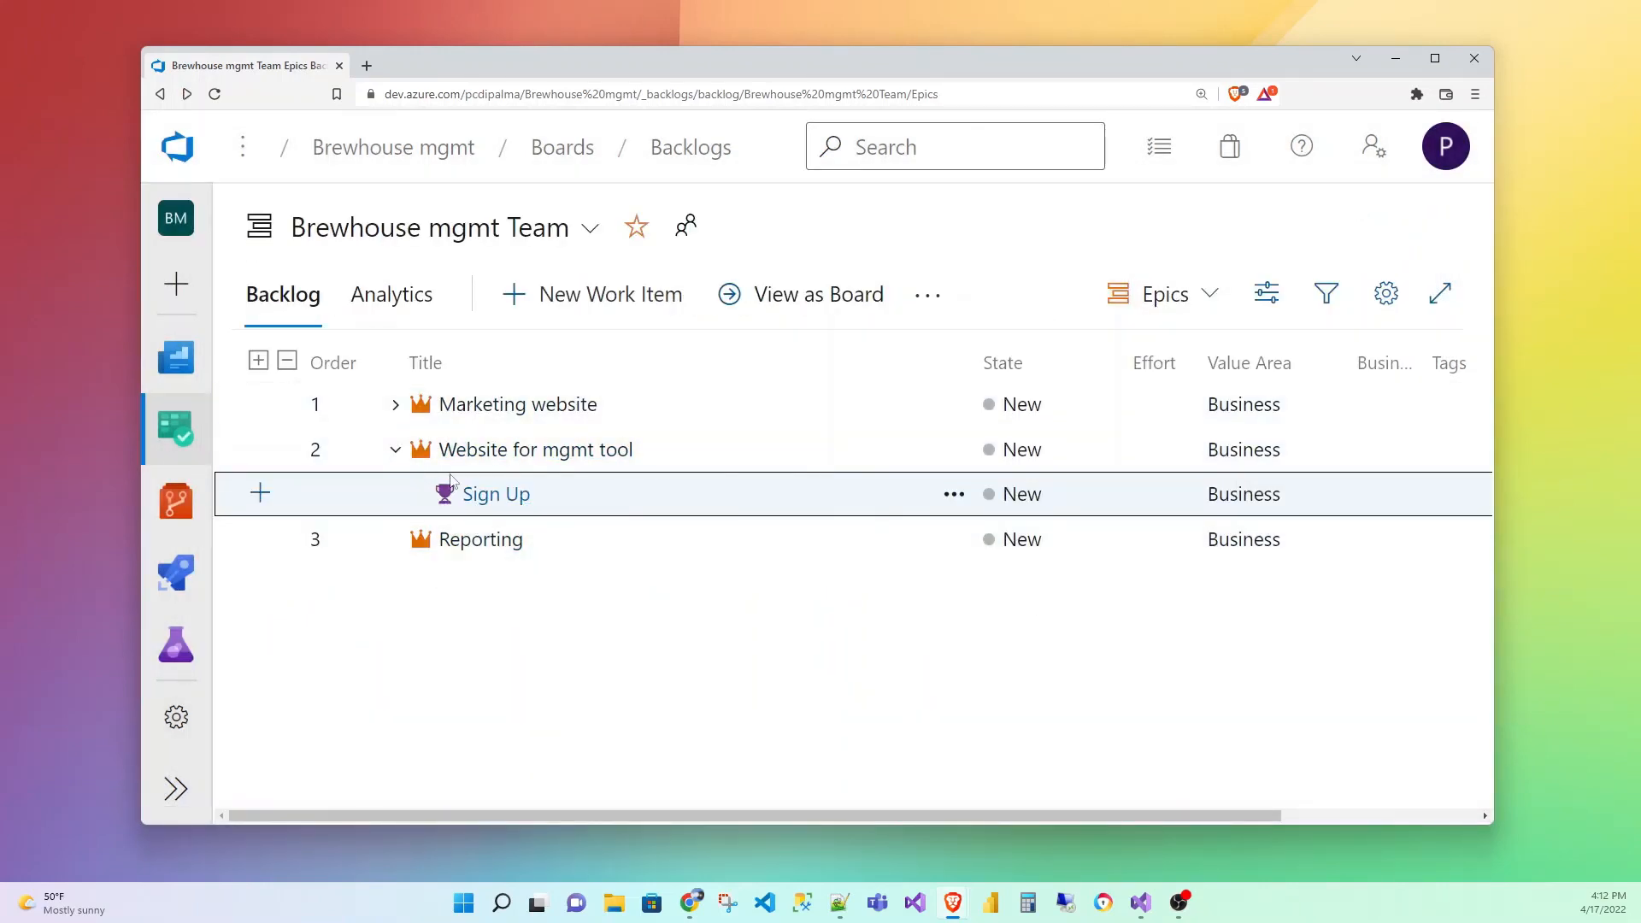
Expand the Marketing website epic and the Contact Us feature to reveal both stories
click(396, 404)
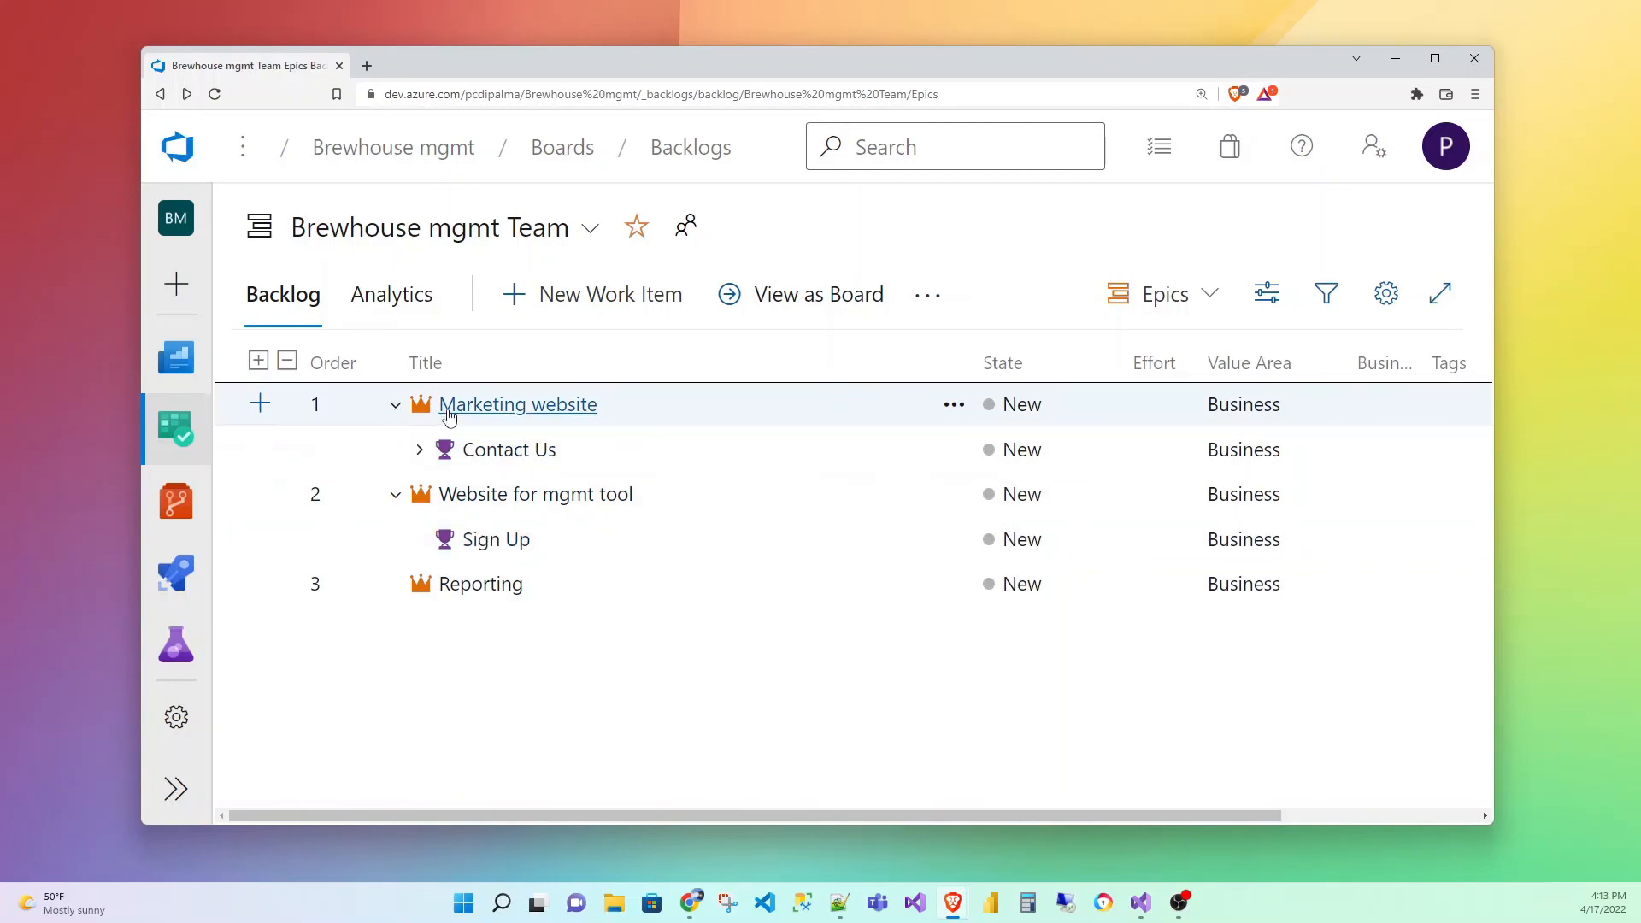
click(419, 449)
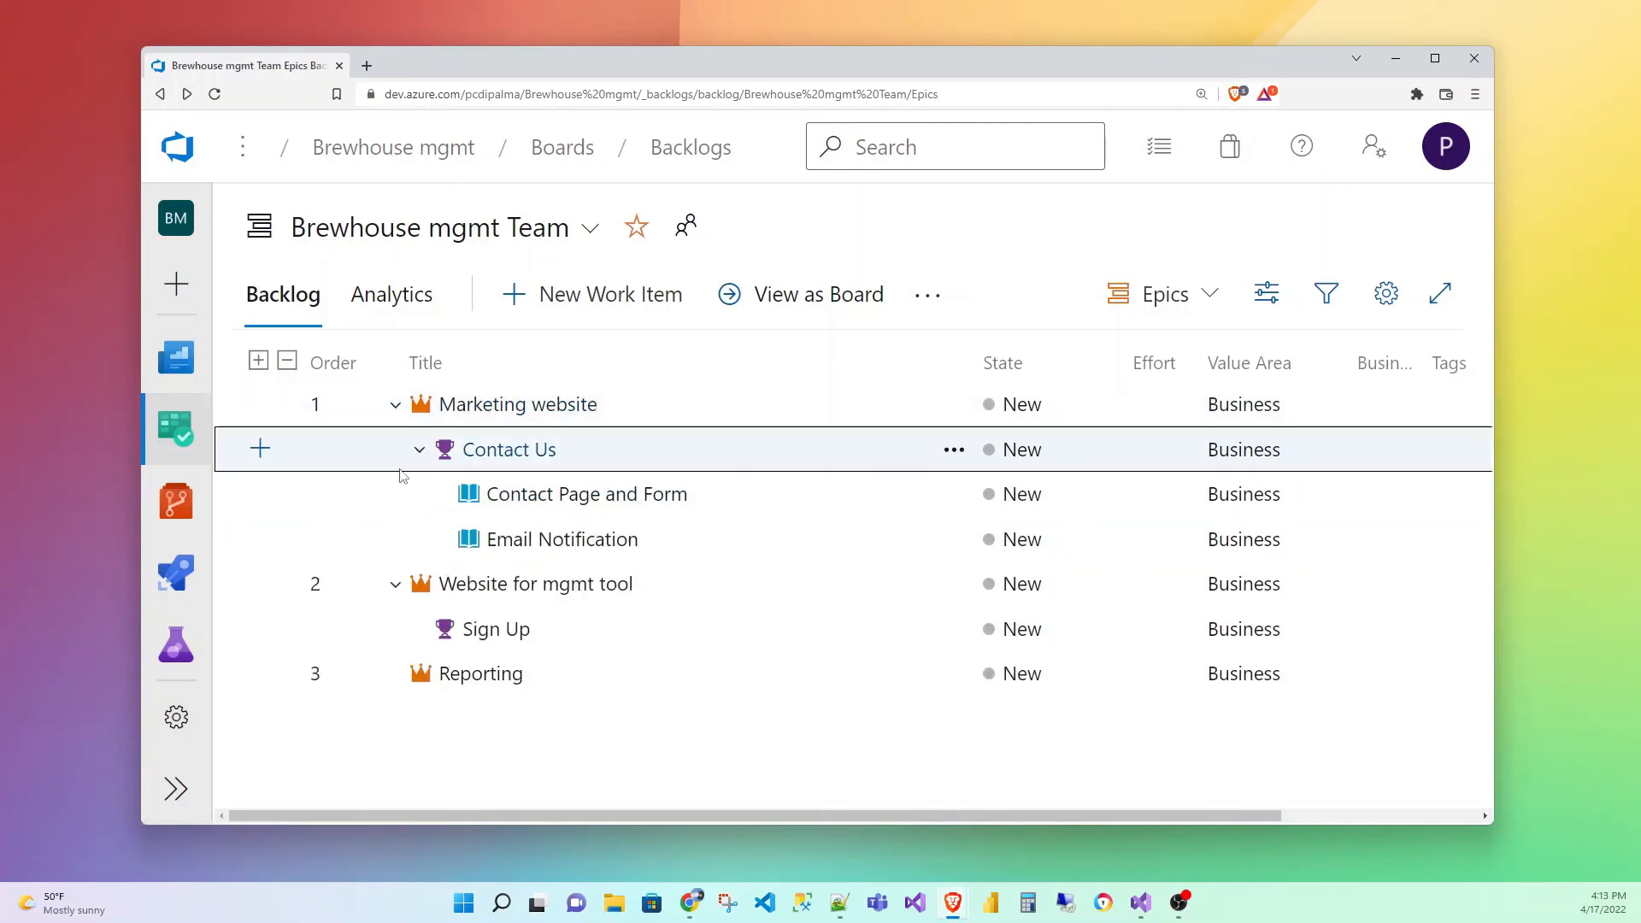
mouse_move(586, 493)
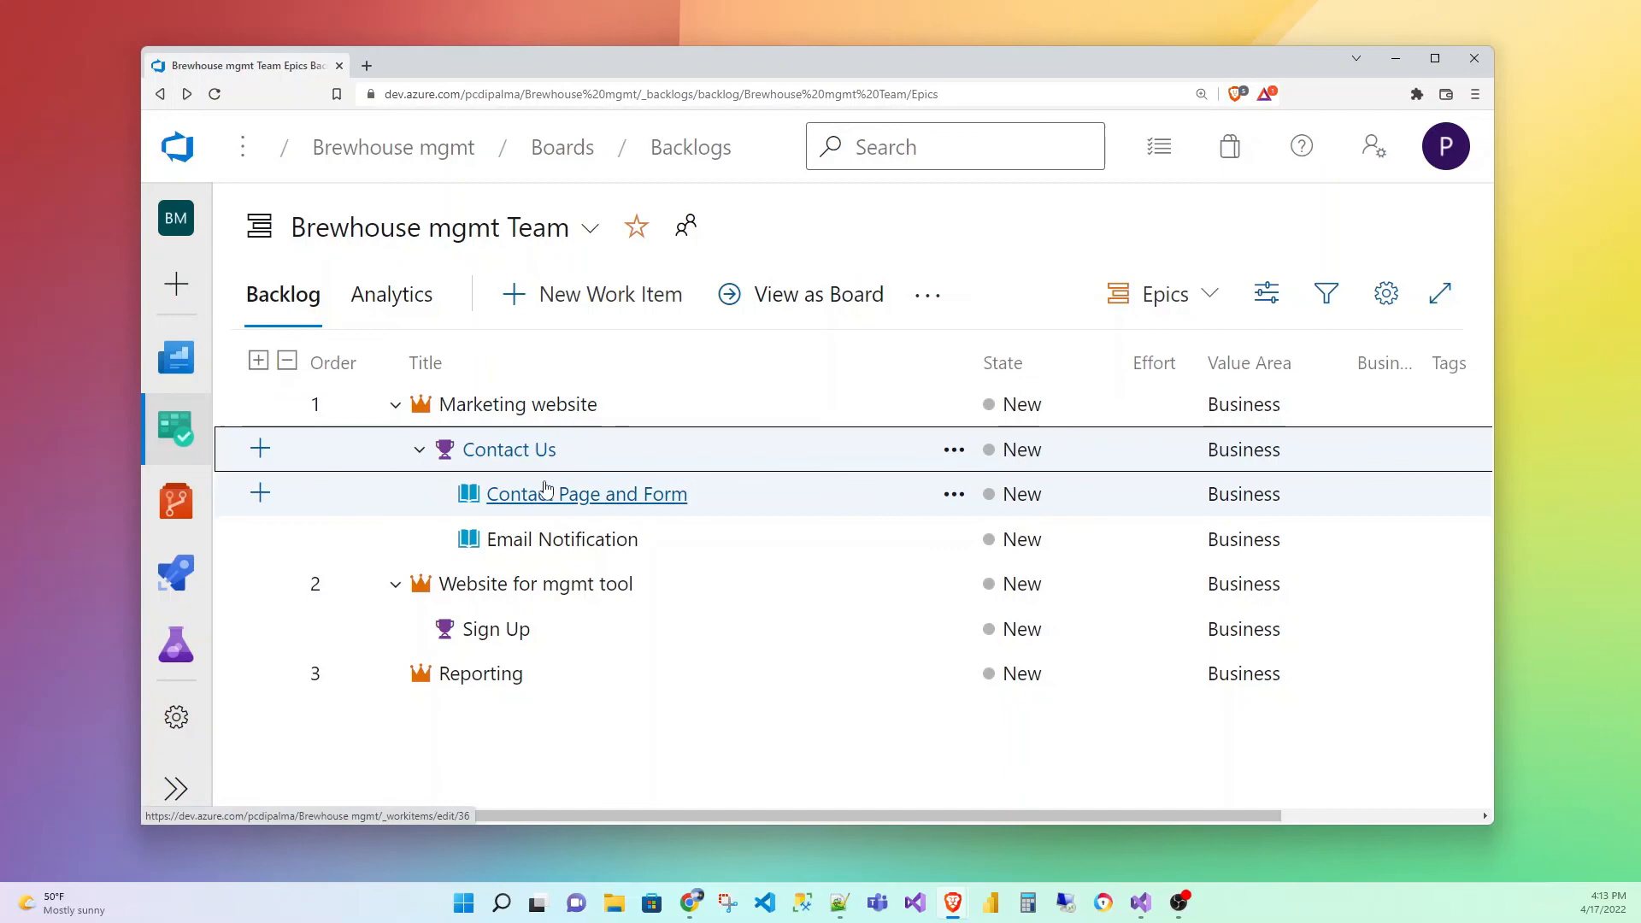
mouse_move(845, 455)
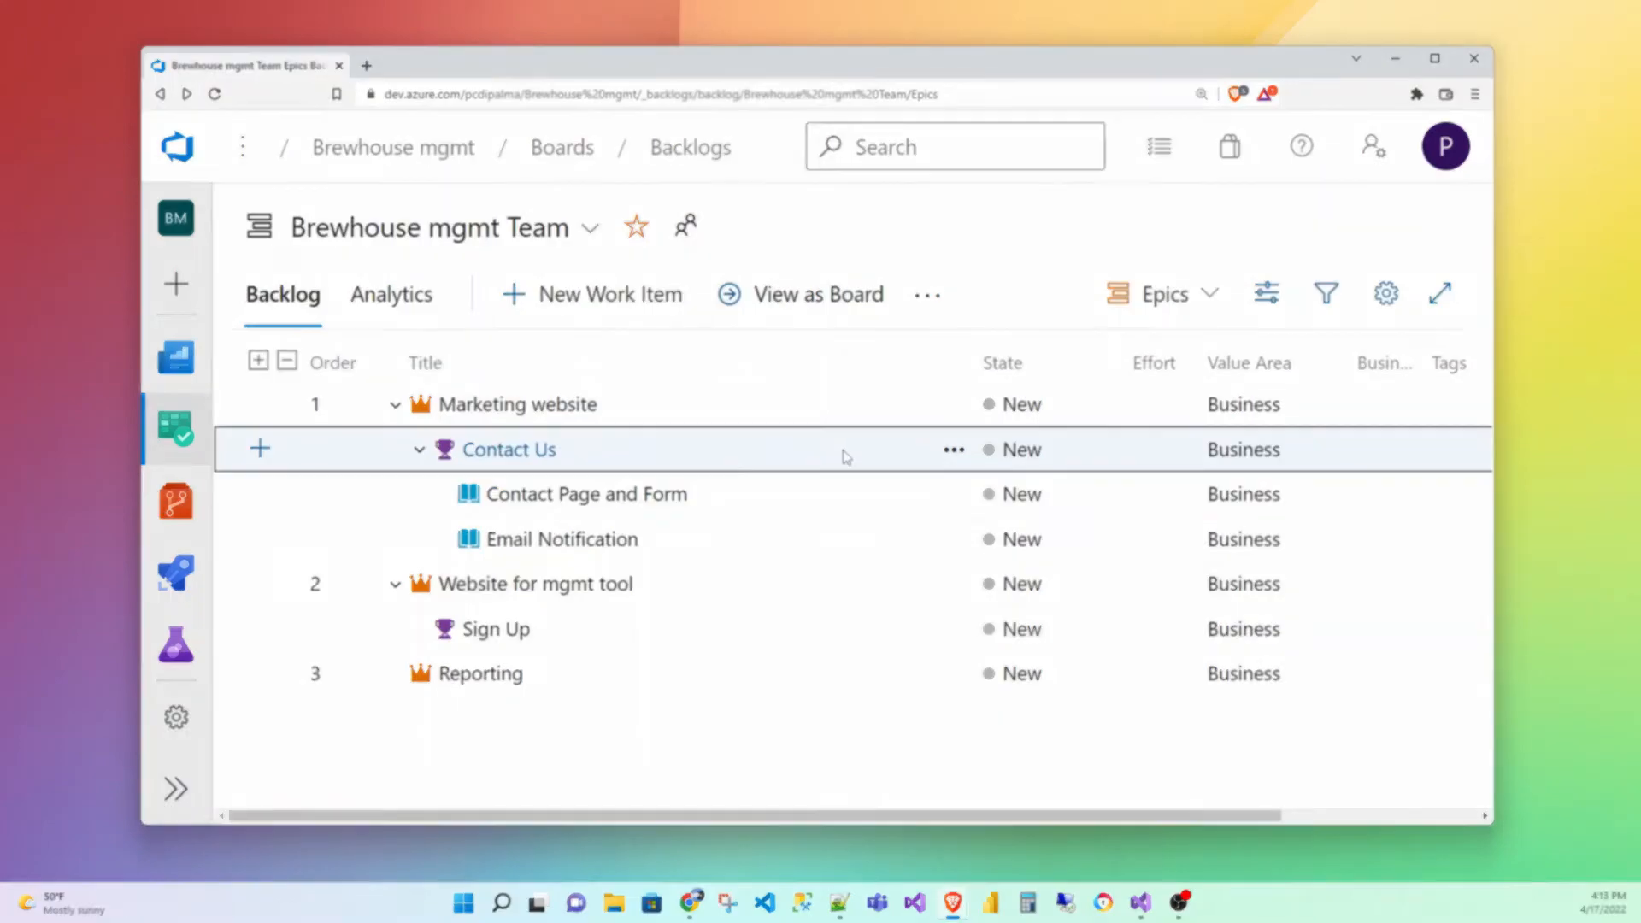